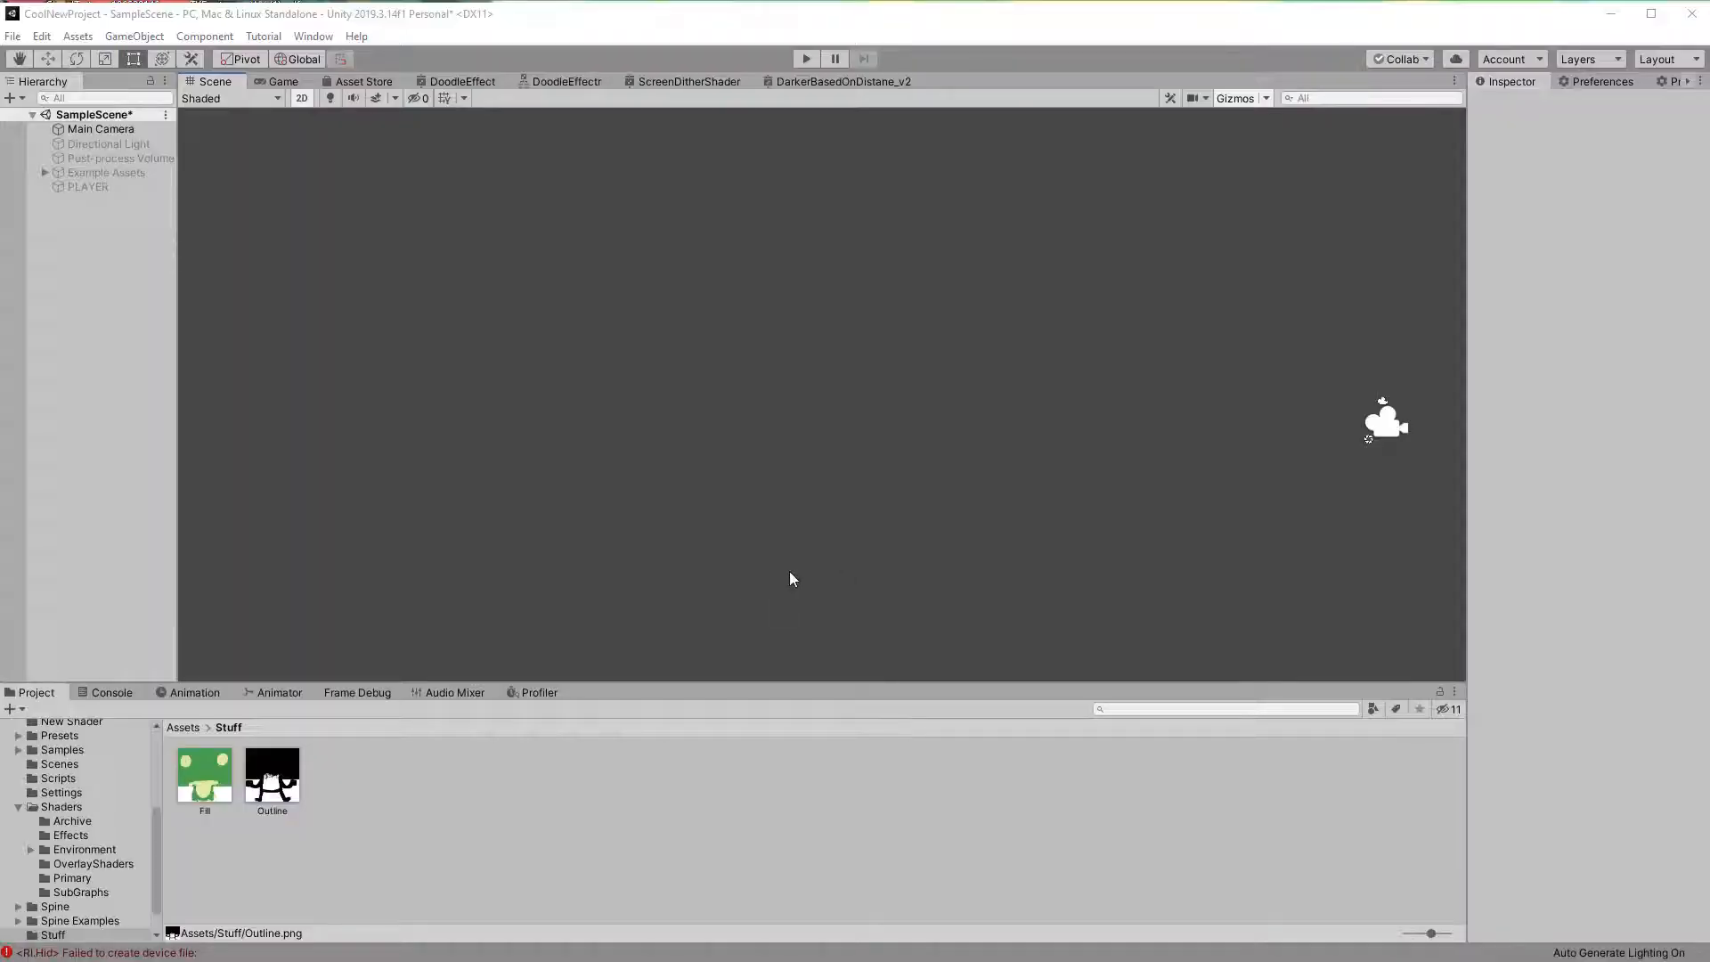
{"action": "mouse_move", "coordinate": [330, 657]}
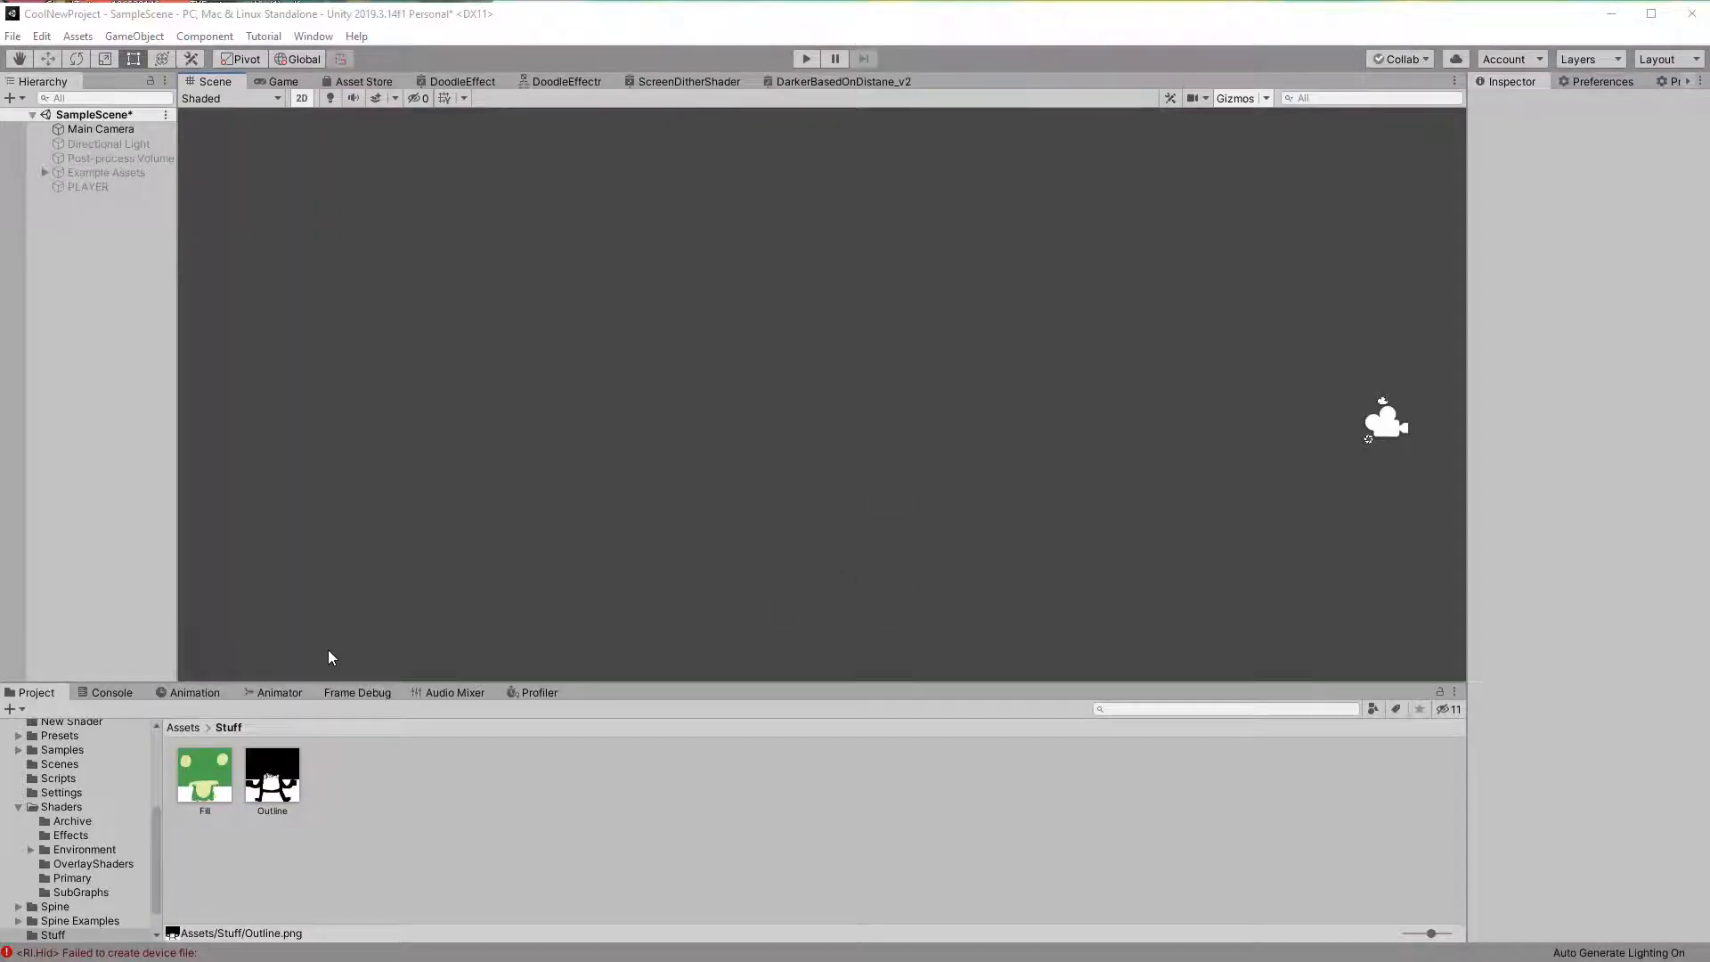
Step: Set the Fill and Outline frog textures' Texture Type to Sprite (2D and UI)
{"action": "left_click", "coordinate": [313, 35]}
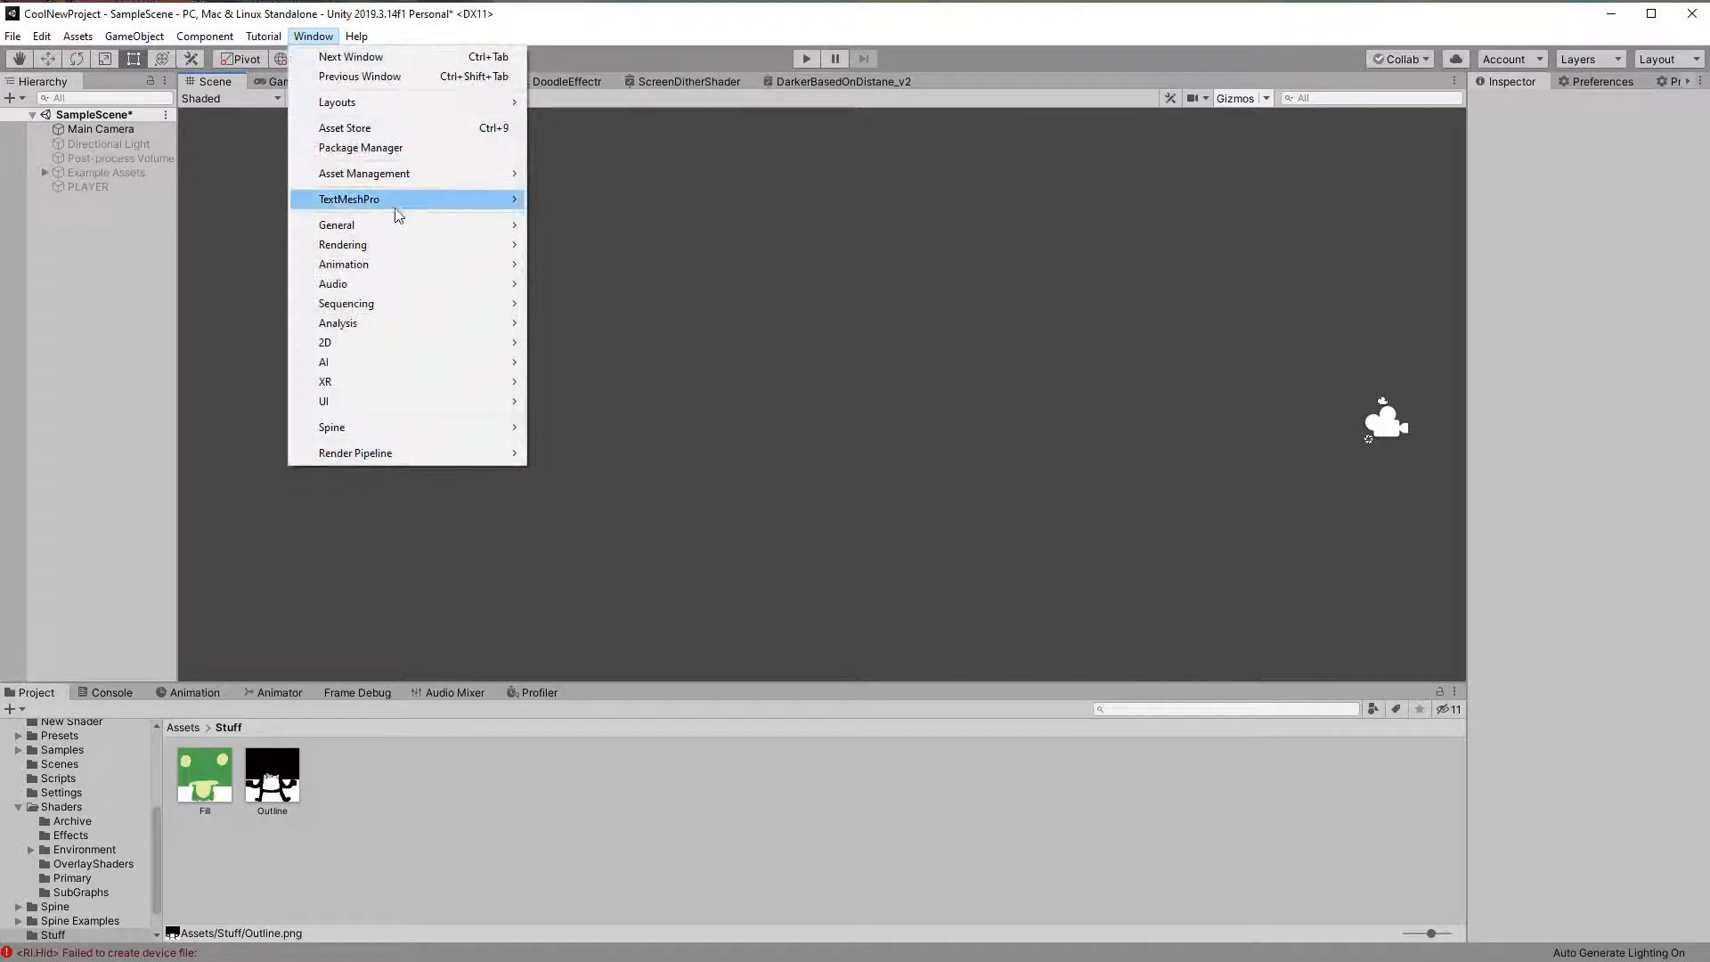
{"action": "left_click", "coordinate": [360, 147]}
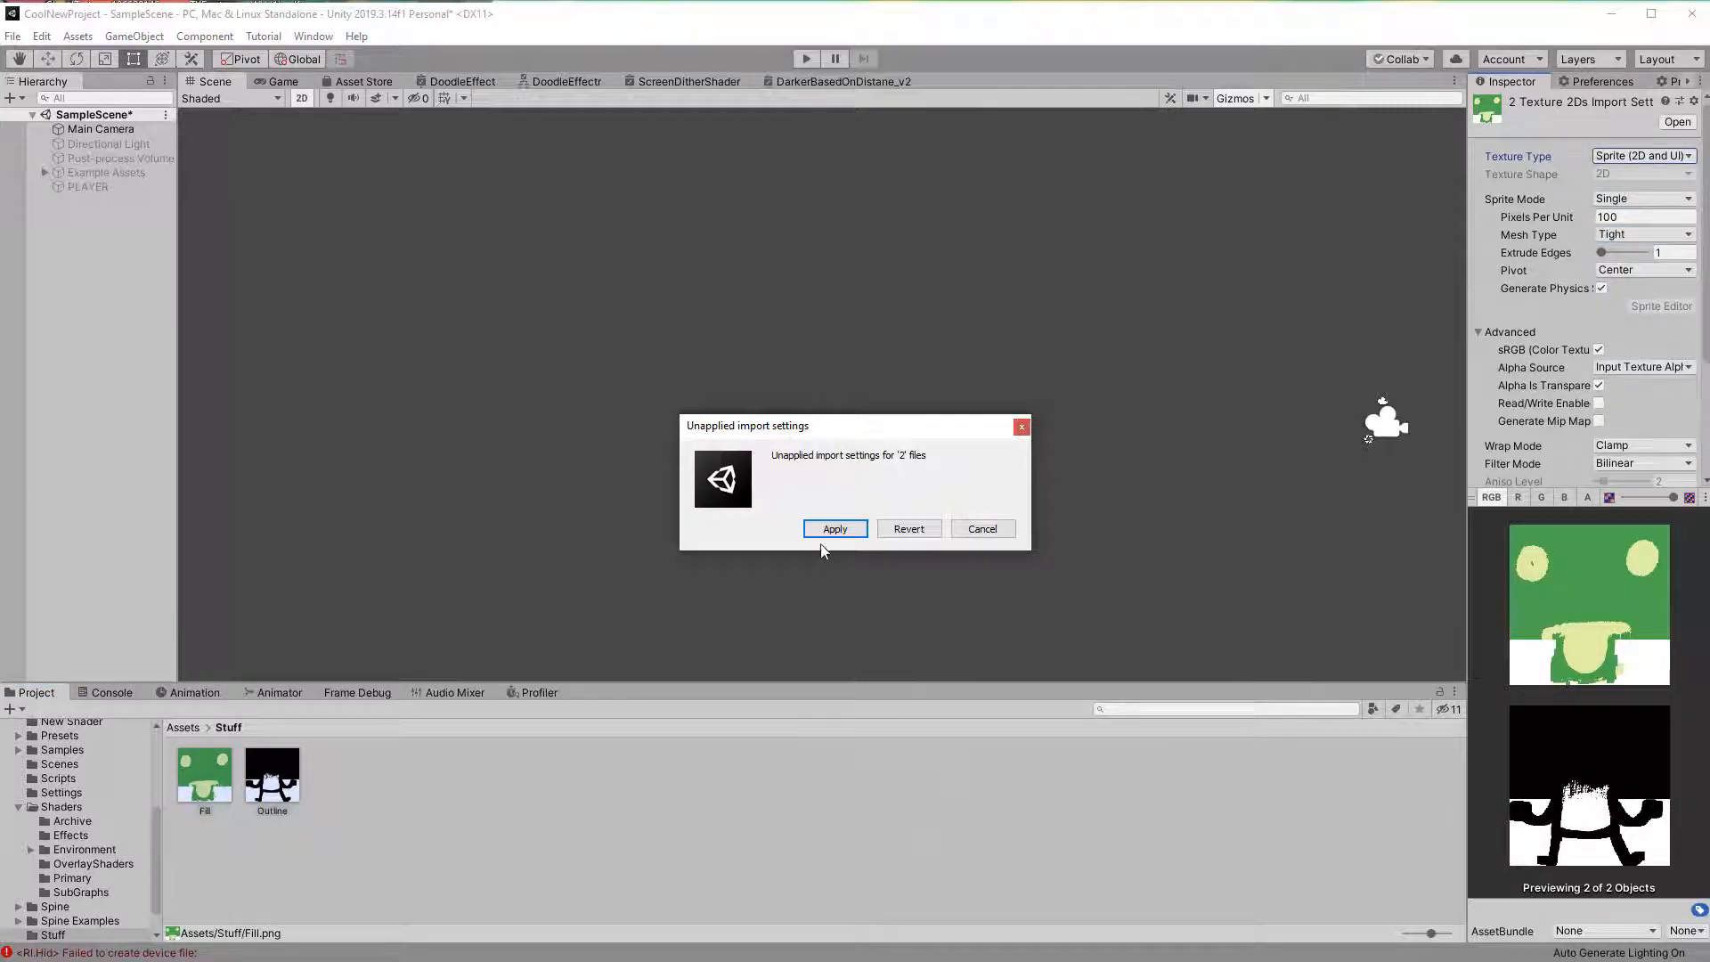
Step: Apply the import settings and place Outline (Order in Layer 1) above Fill (0)
{"action": "left_click", "coordinate": [835, 528]}
{"action": "type", "text": "1"}
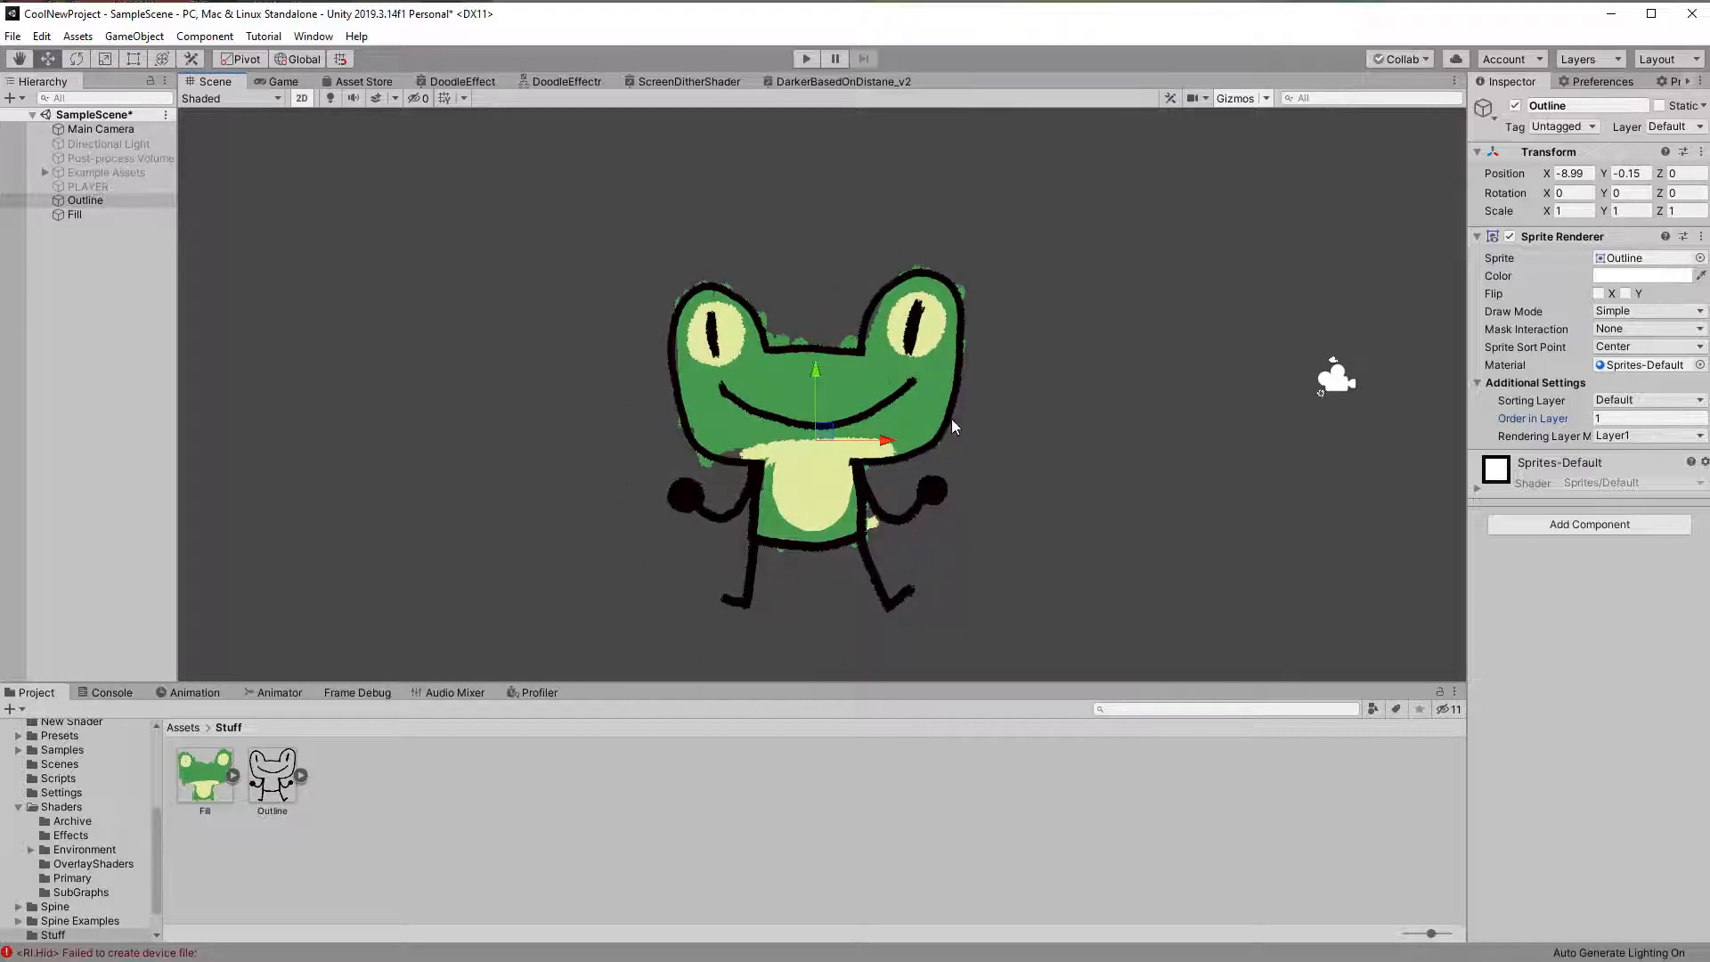
{"action": "mouse_move", "coordinate": [960, 466]}
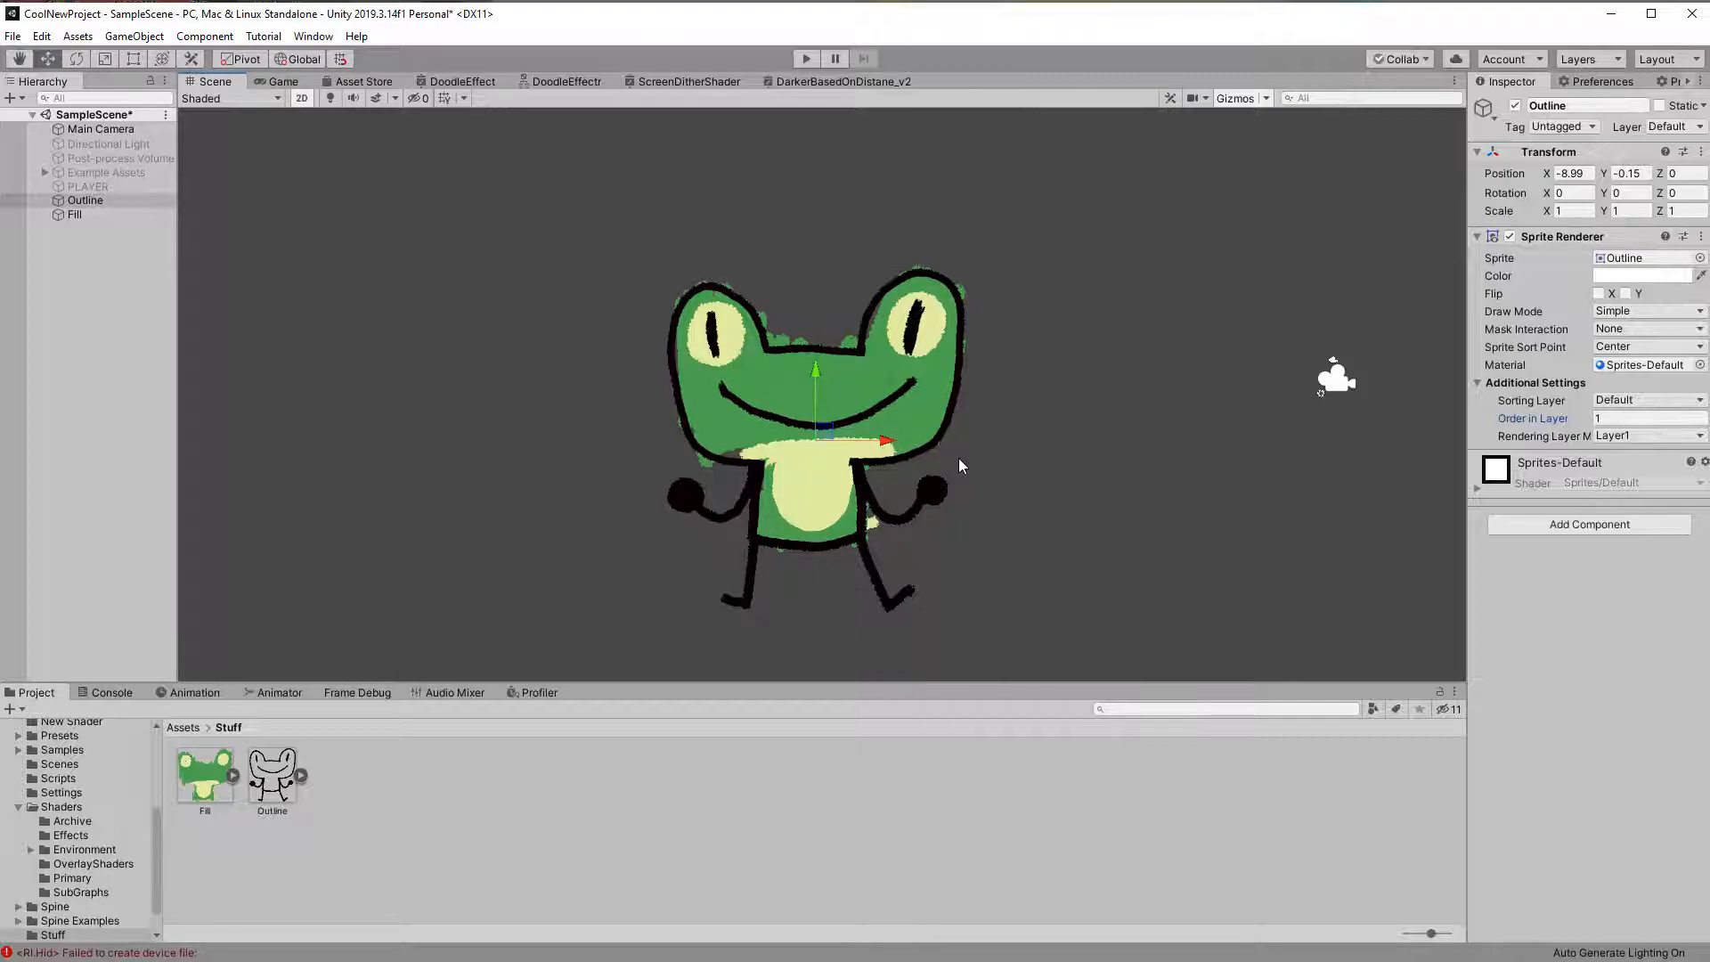
{"action": "left_click", "coordinate": [74, 214]}
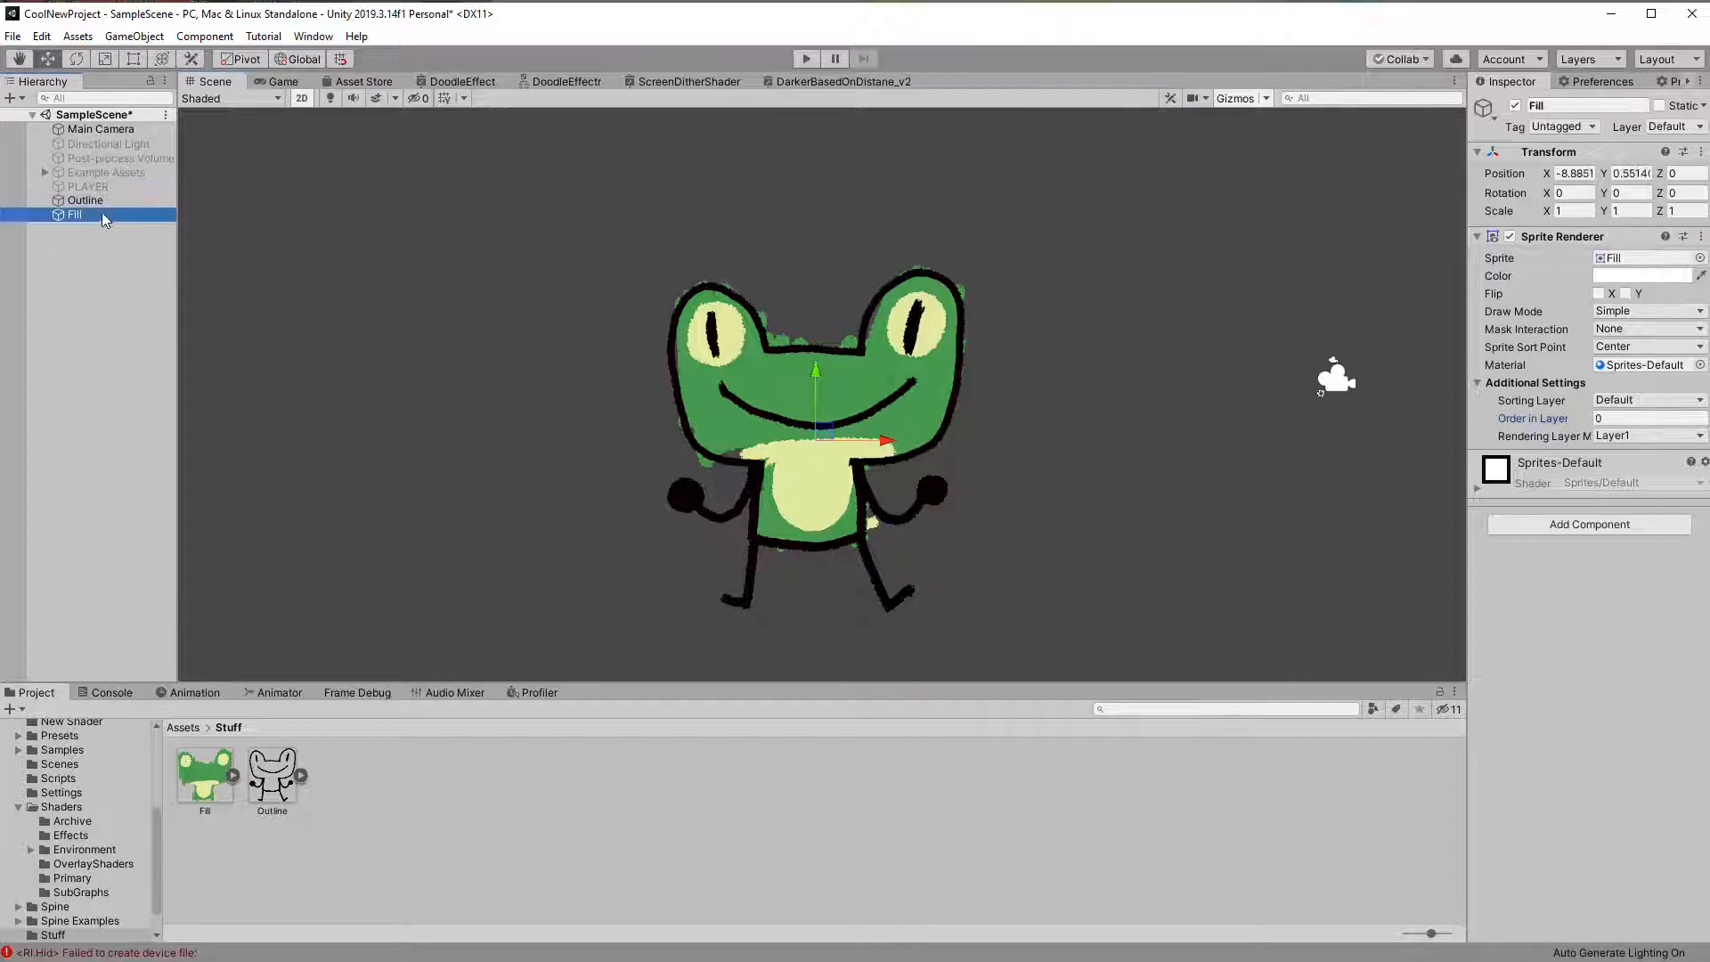
{"action": "left_click", "coordinate": [86, 200]}
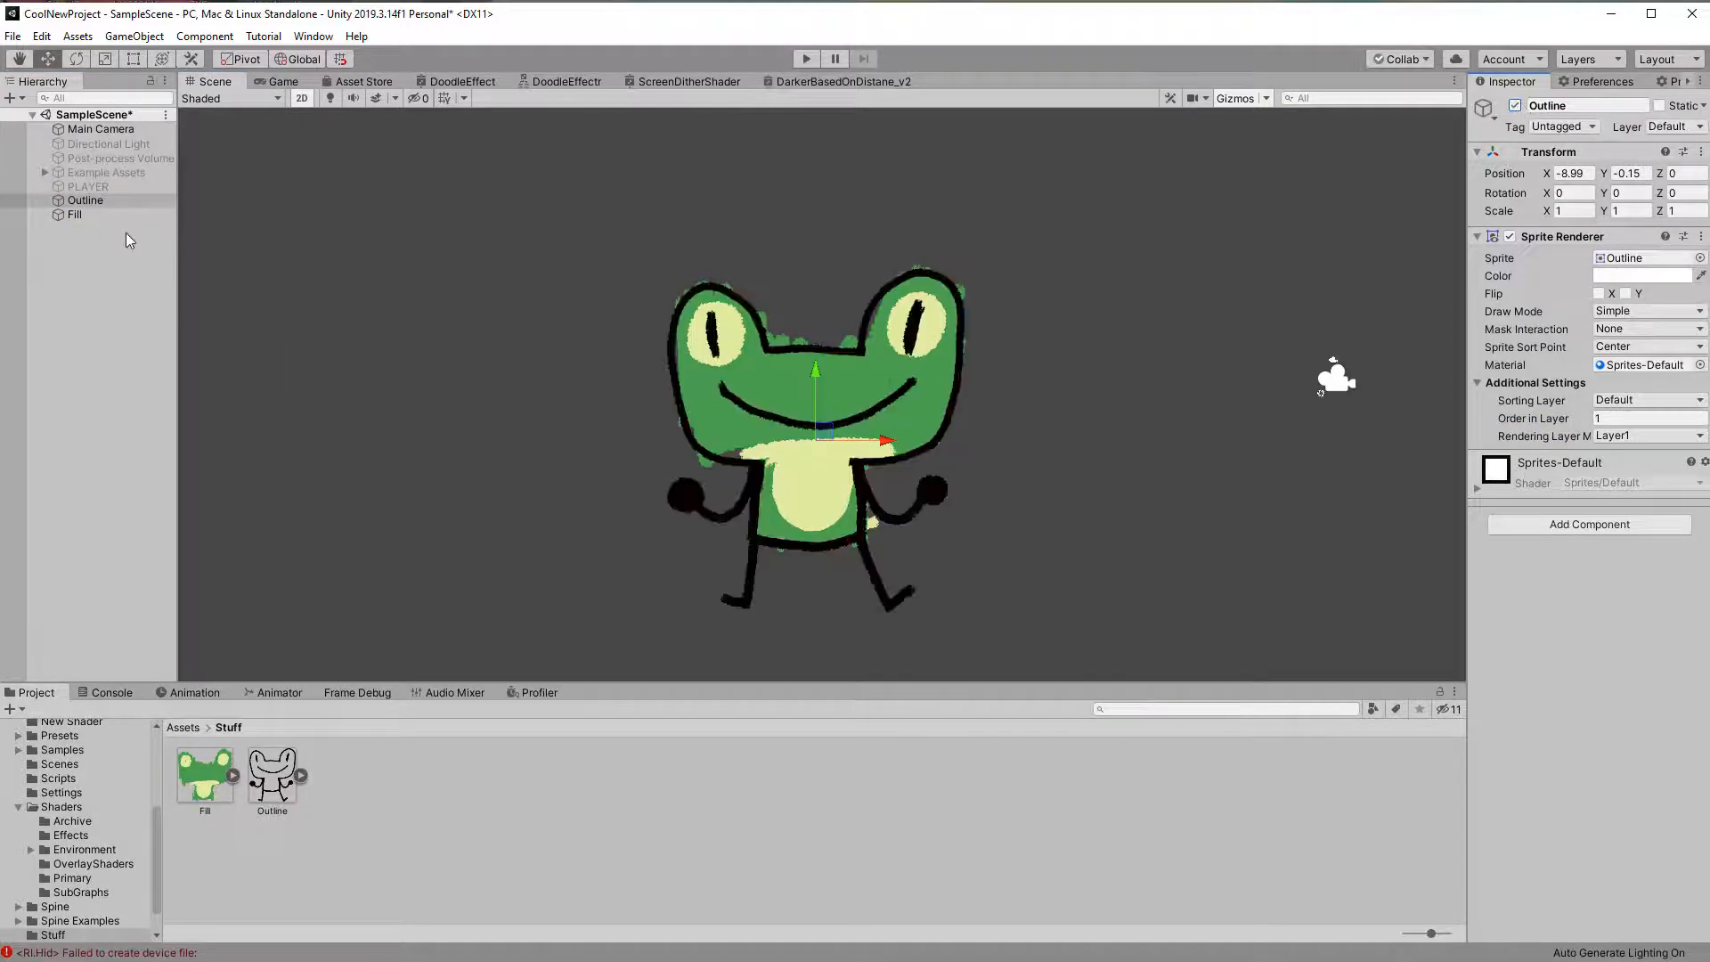
{"action": "left_click", "coordinate": [74, 214]}
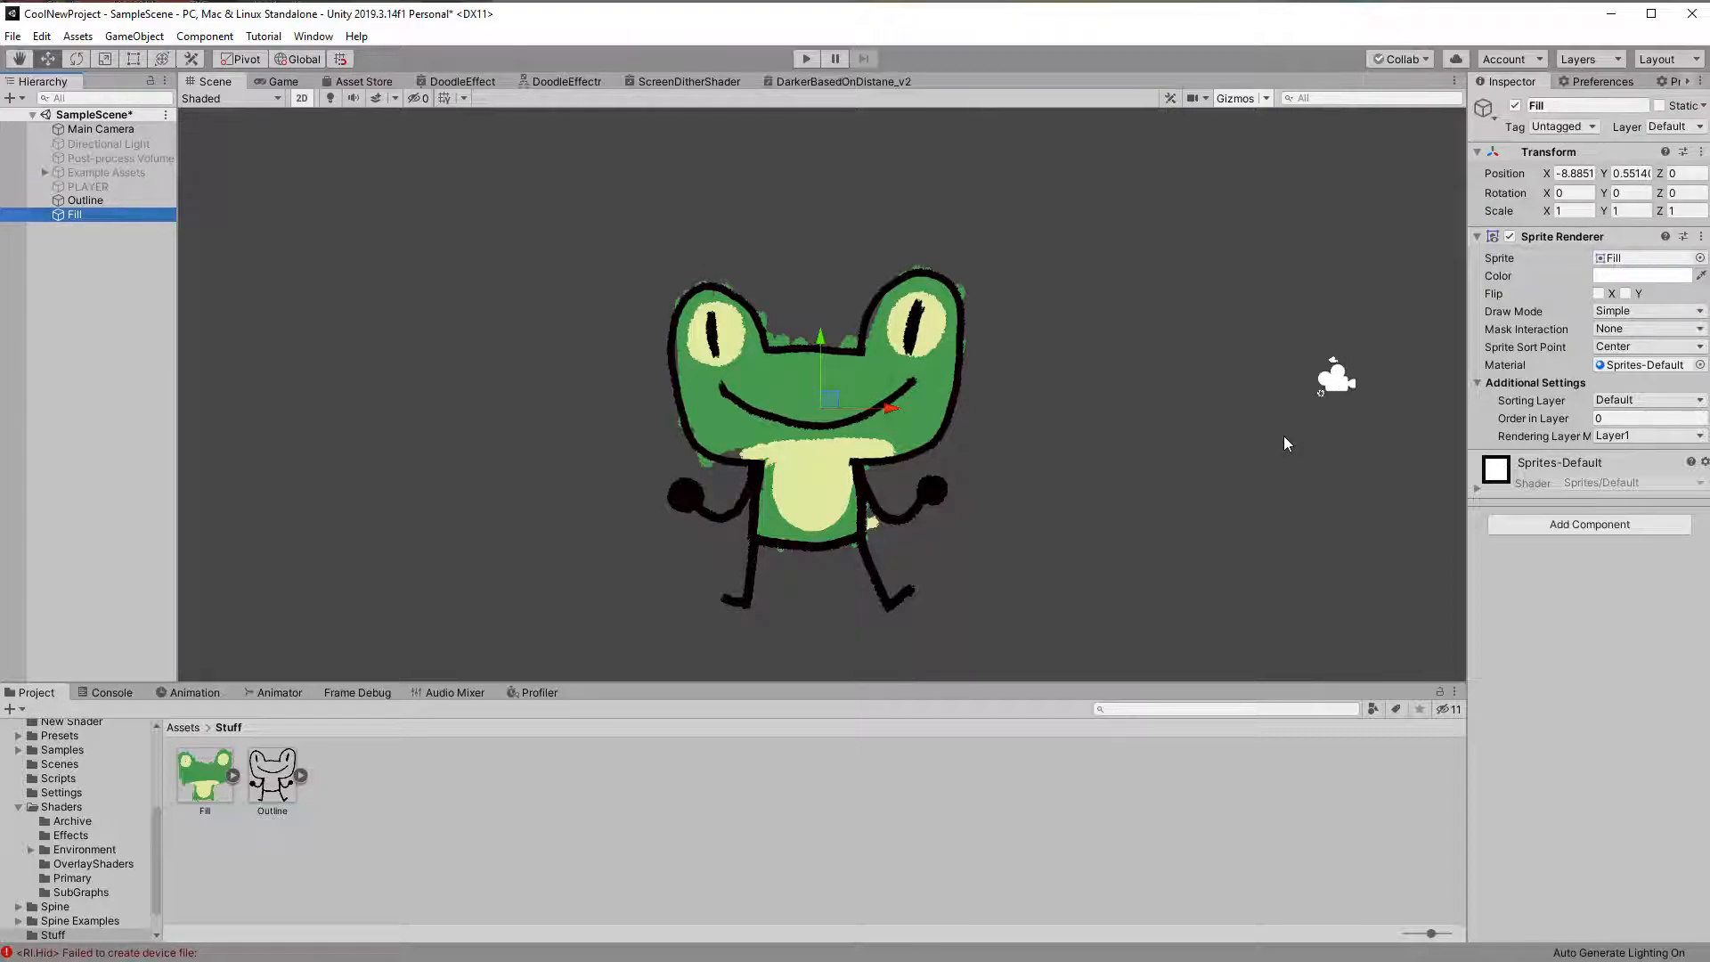
{"action": "mouse_move", "coordinate": [452, 766]}
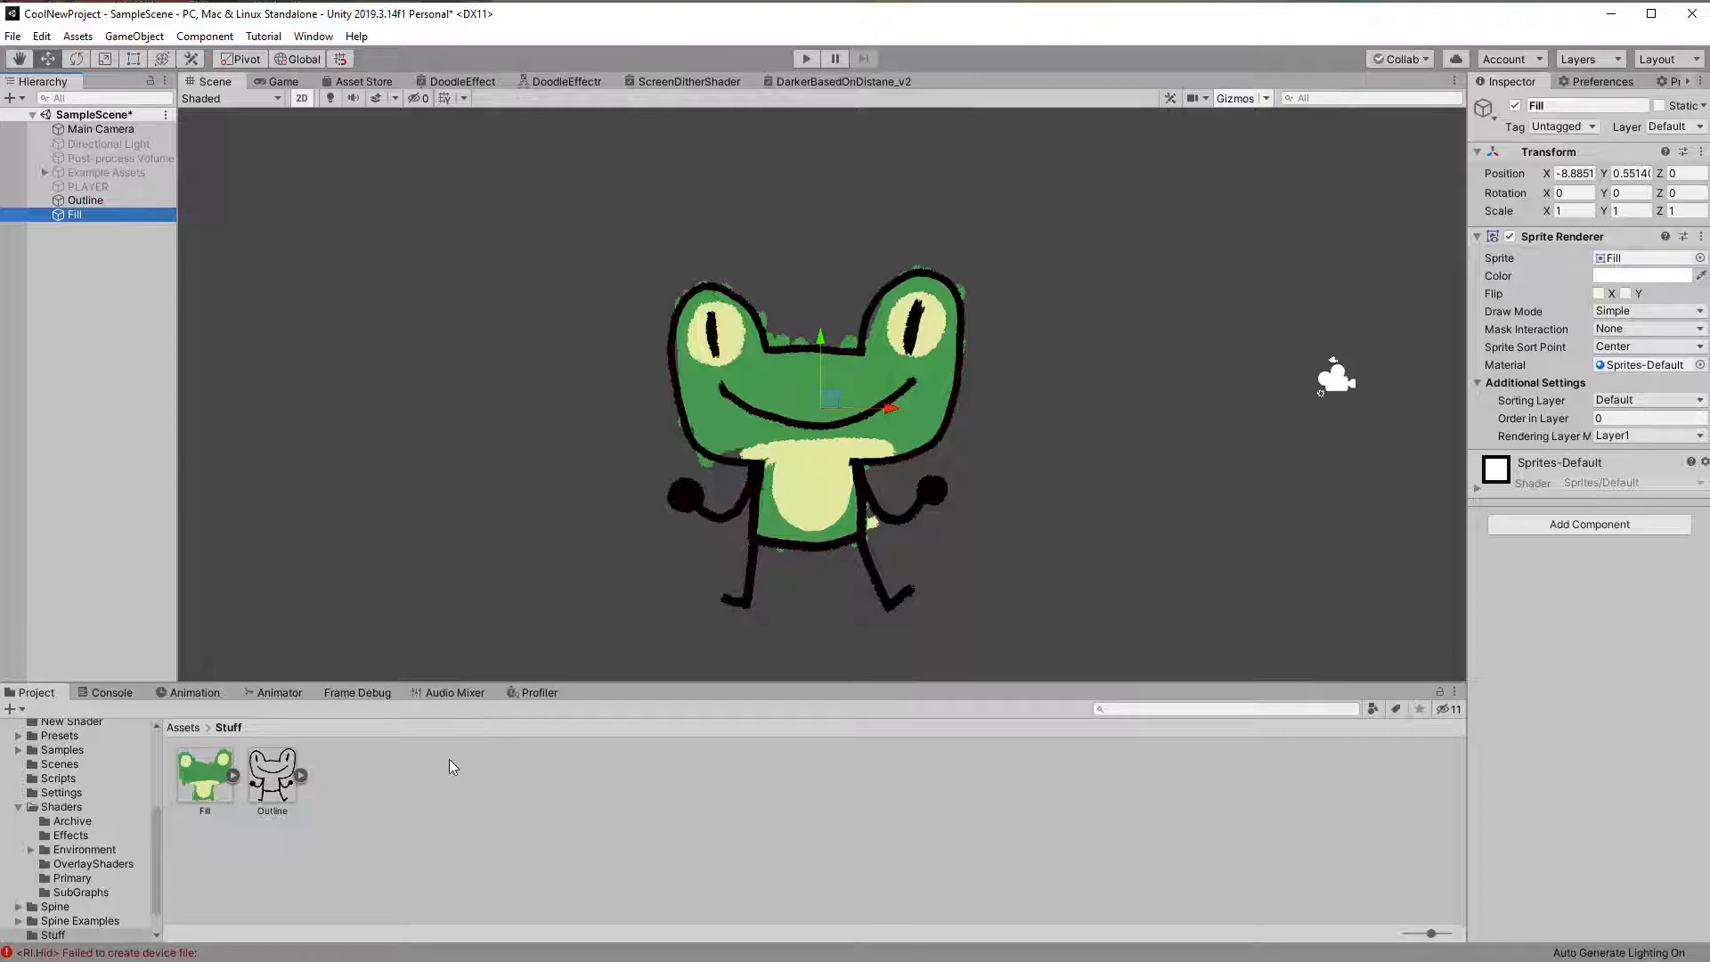
Step: Create a Sprite Unlit Graph named DoodleeeeEffecctt in Stuff and open it
{"action": "right_click", "coordinate": [452, 766]}
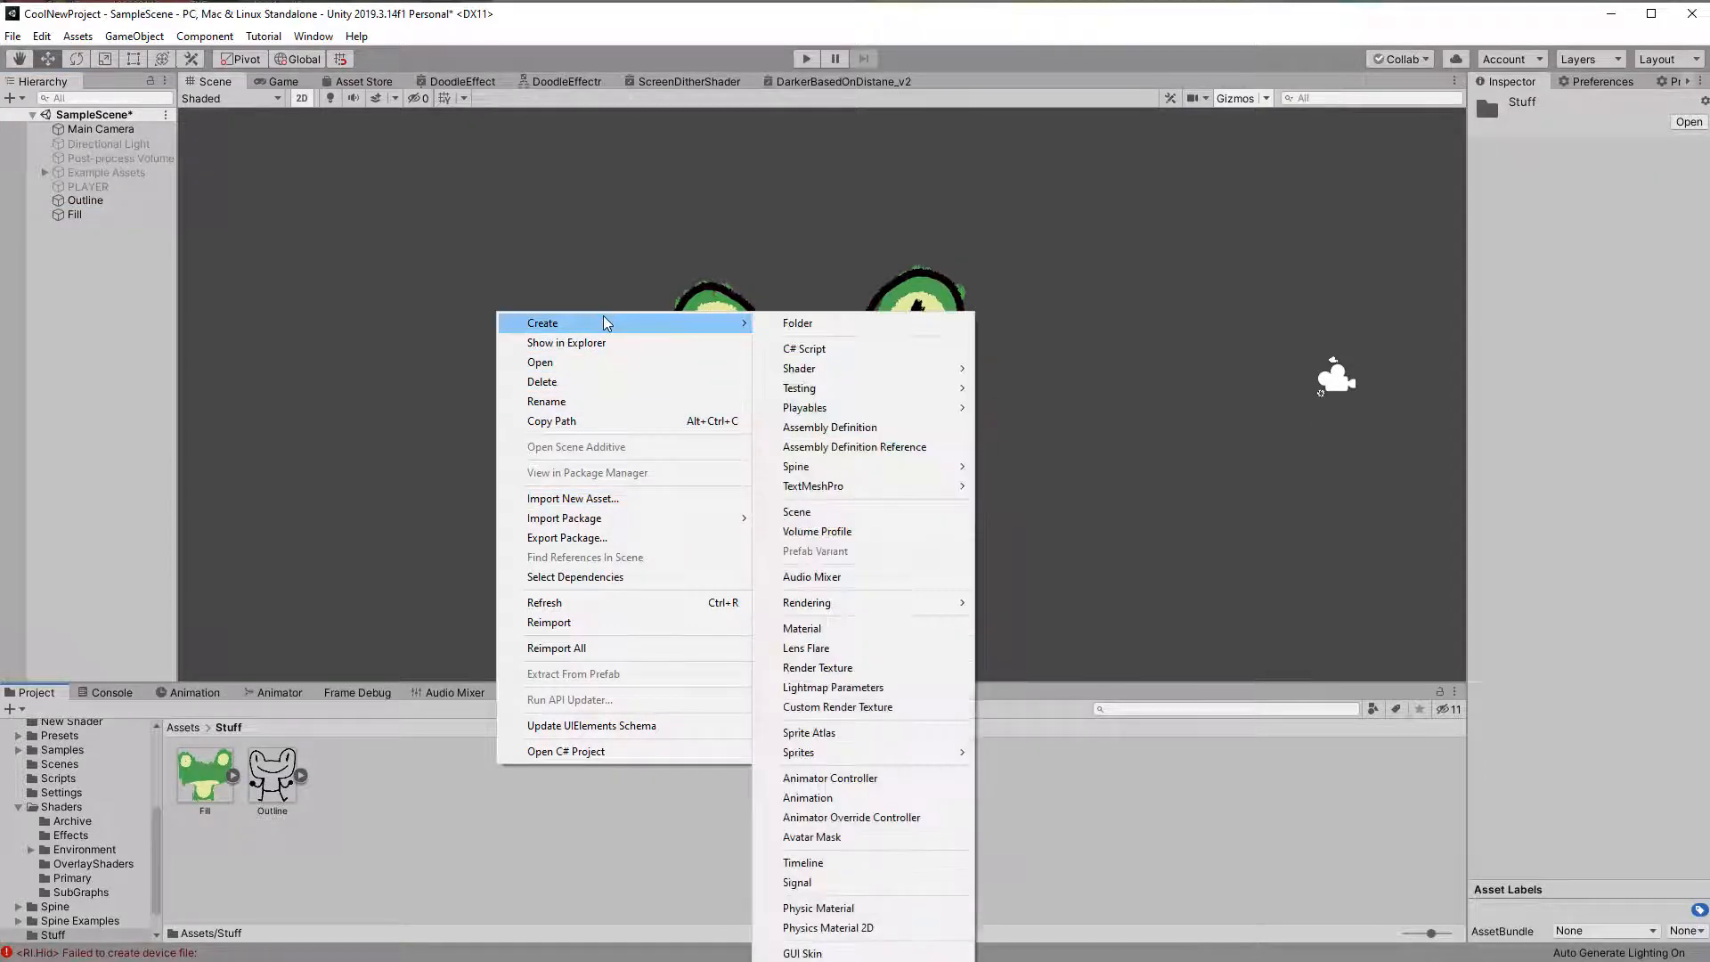
{"action": "mouse_move", "coordinate": [798, 368]}
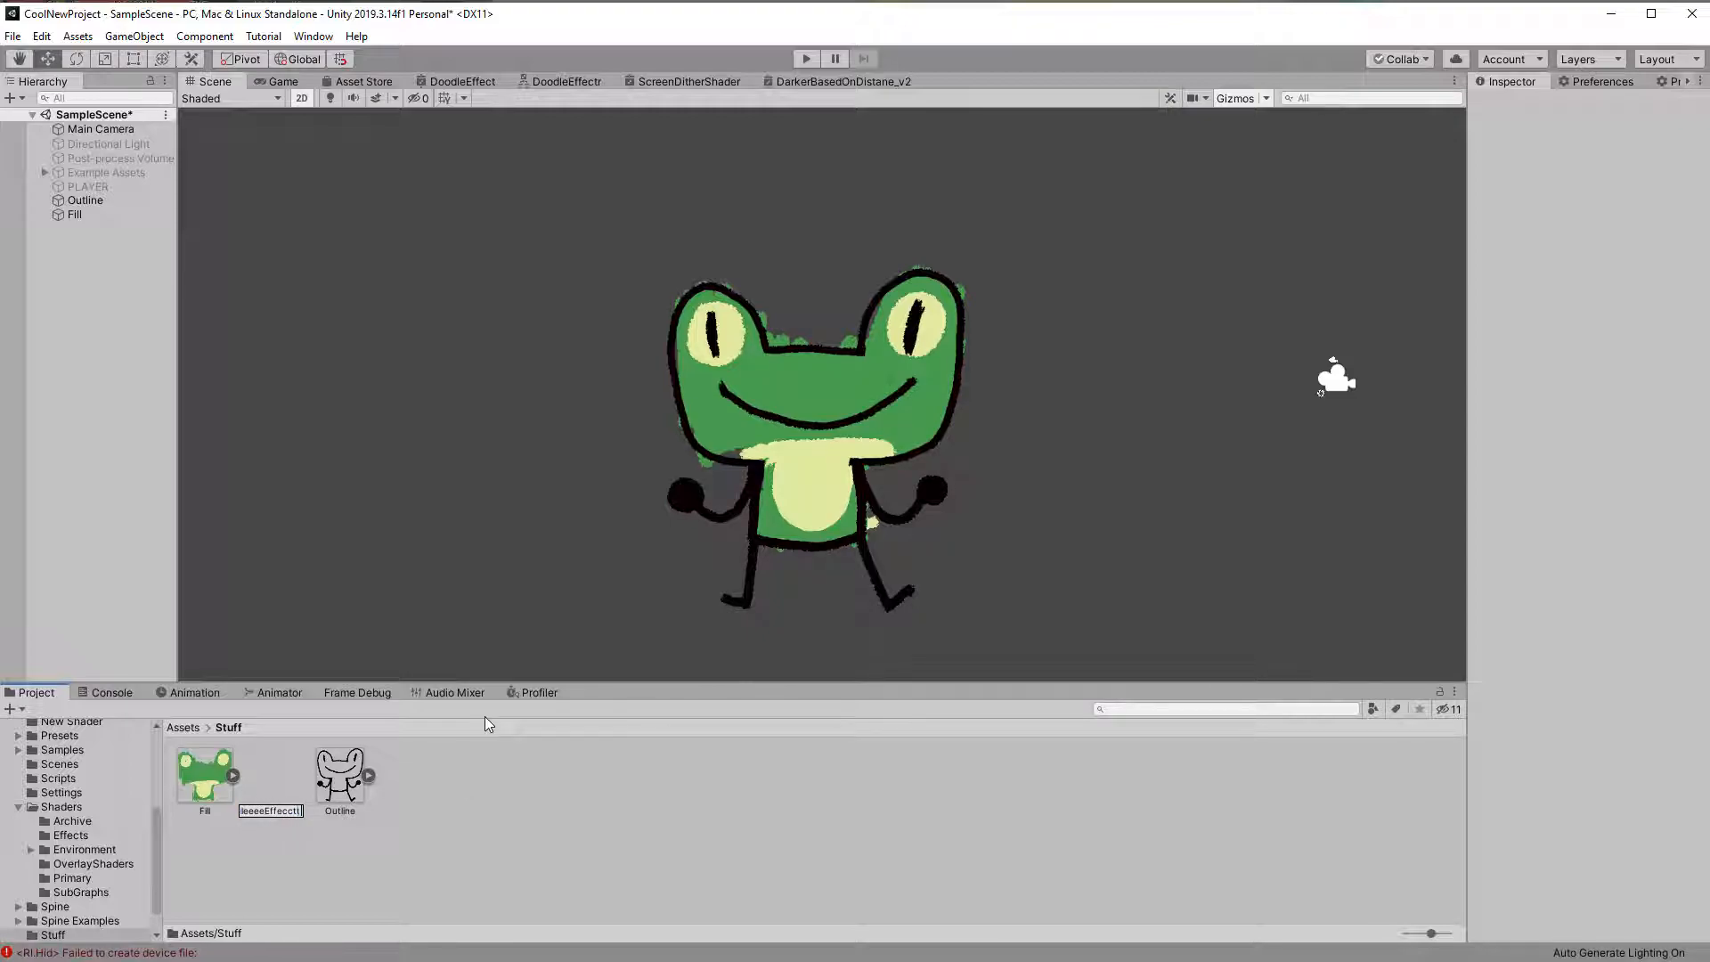
{"action": "left_click", "coordinate": [203, 771]}
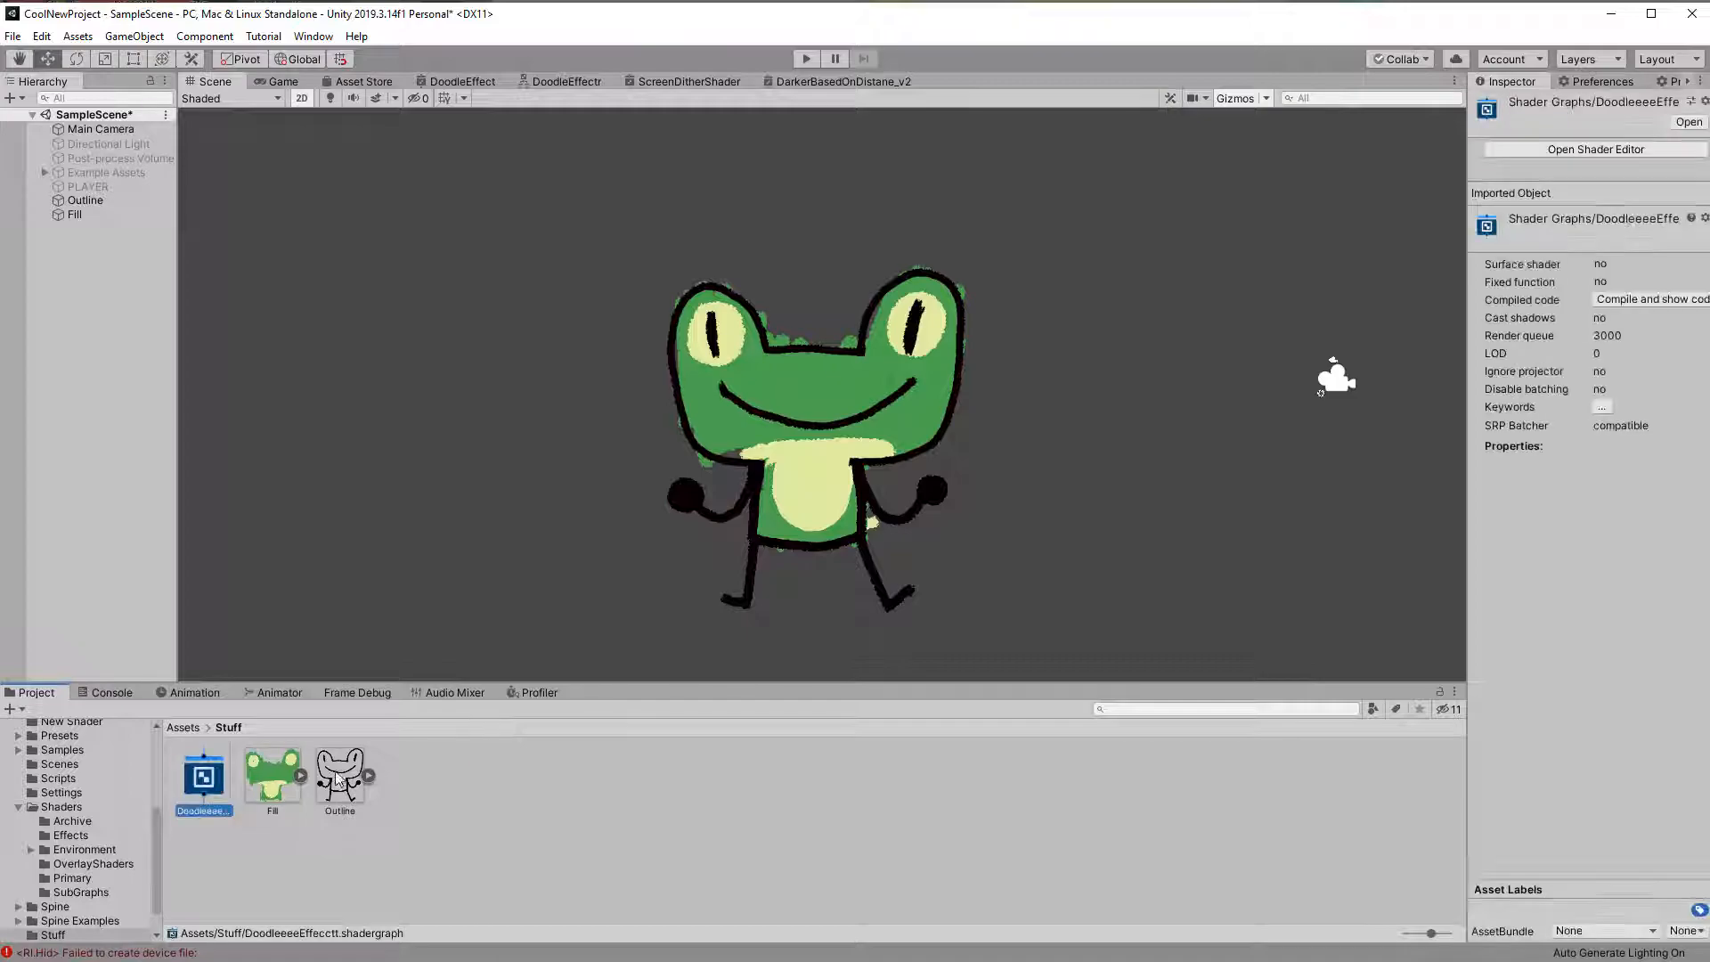
{"action": "double_click", "coordinate": [202, 769]}
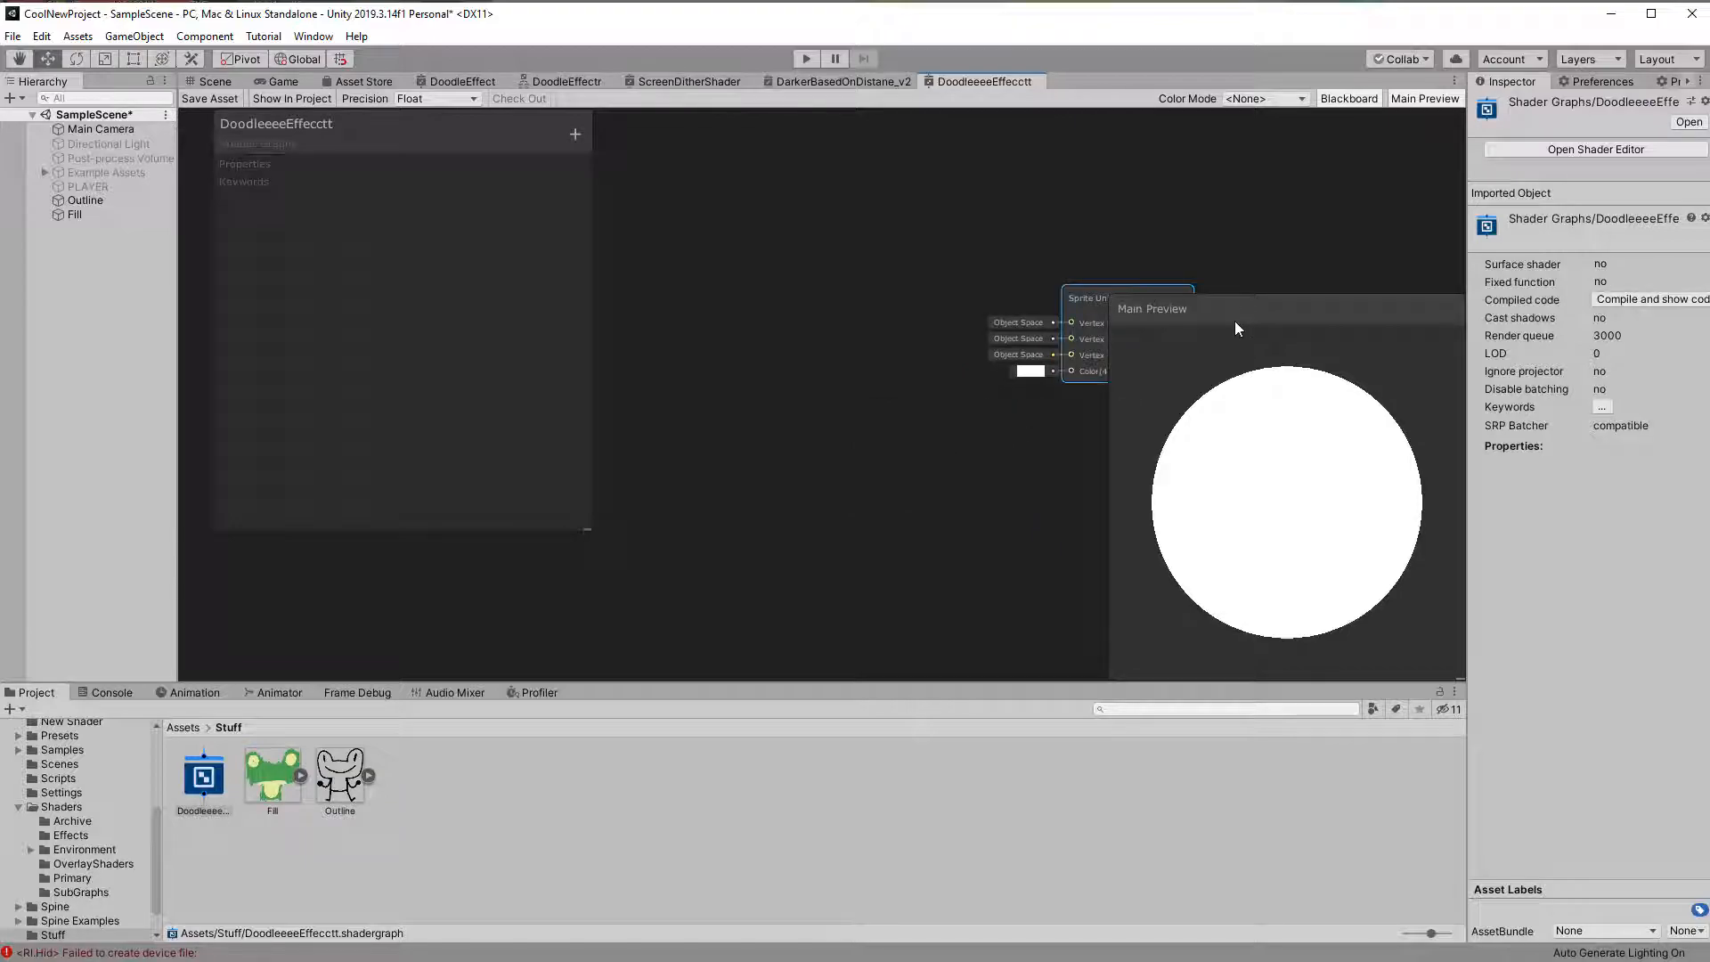
{"action": "mouse_move", "coordinate": [1031, 123]}
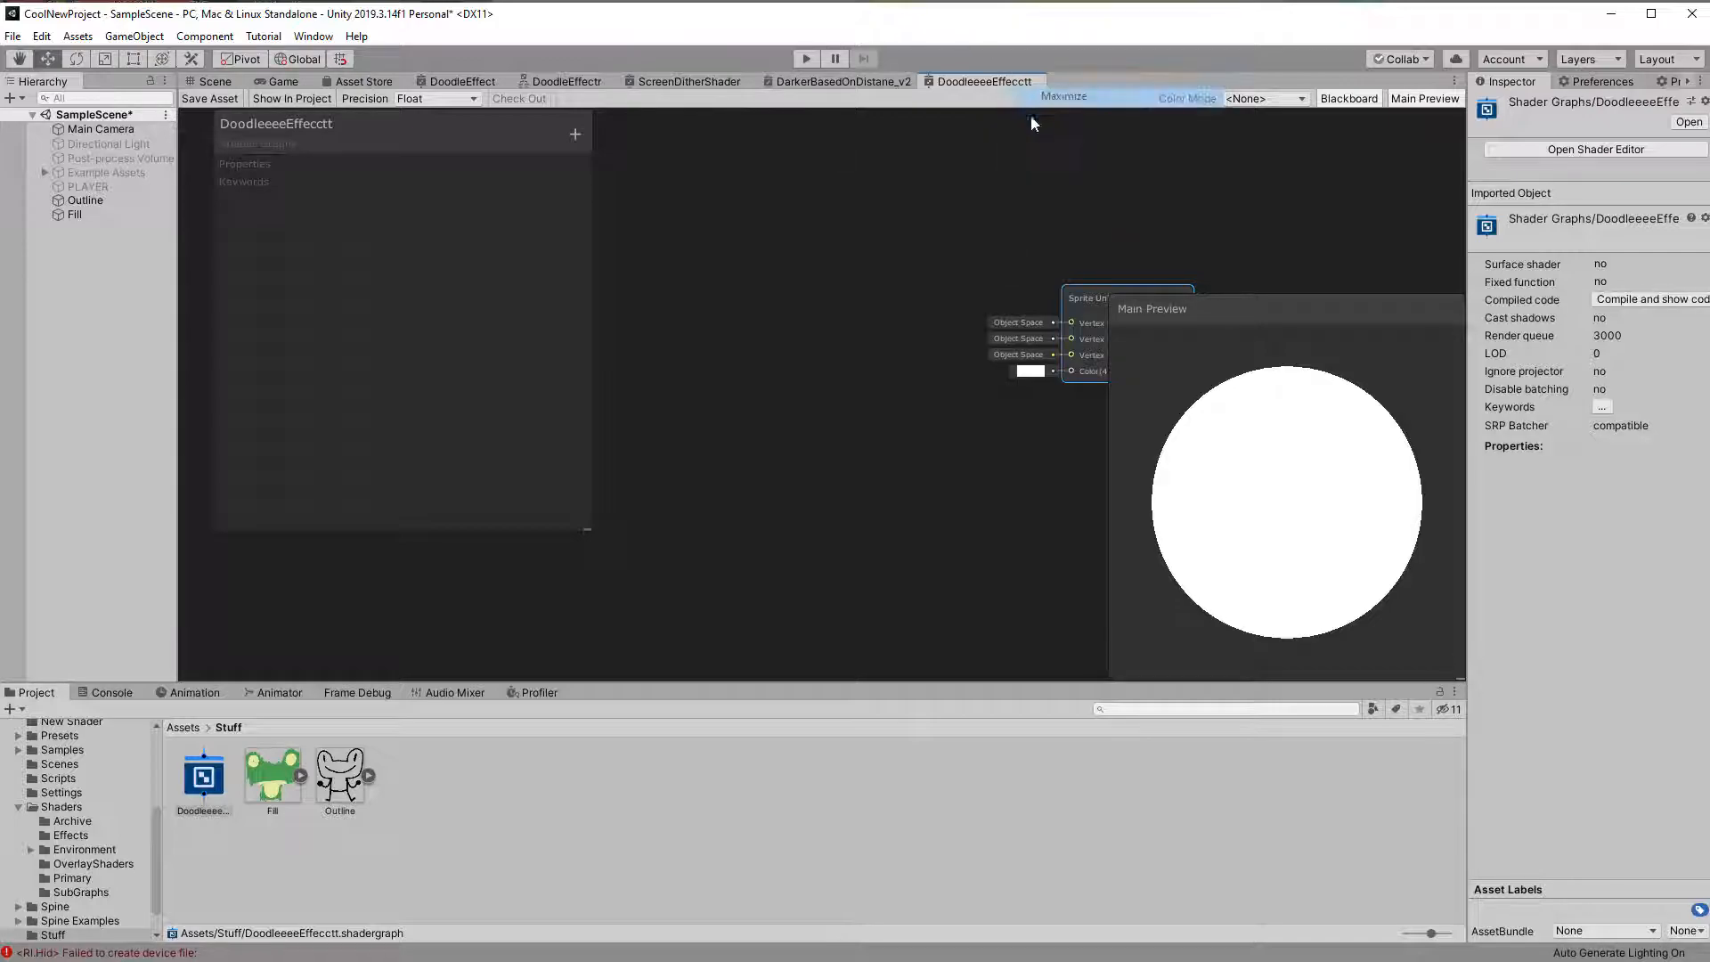
Step: Maximize the DoodleeeeEffecctt graph tab and add a Sample Texture 2D node
{"action": "type", "text": "text"}
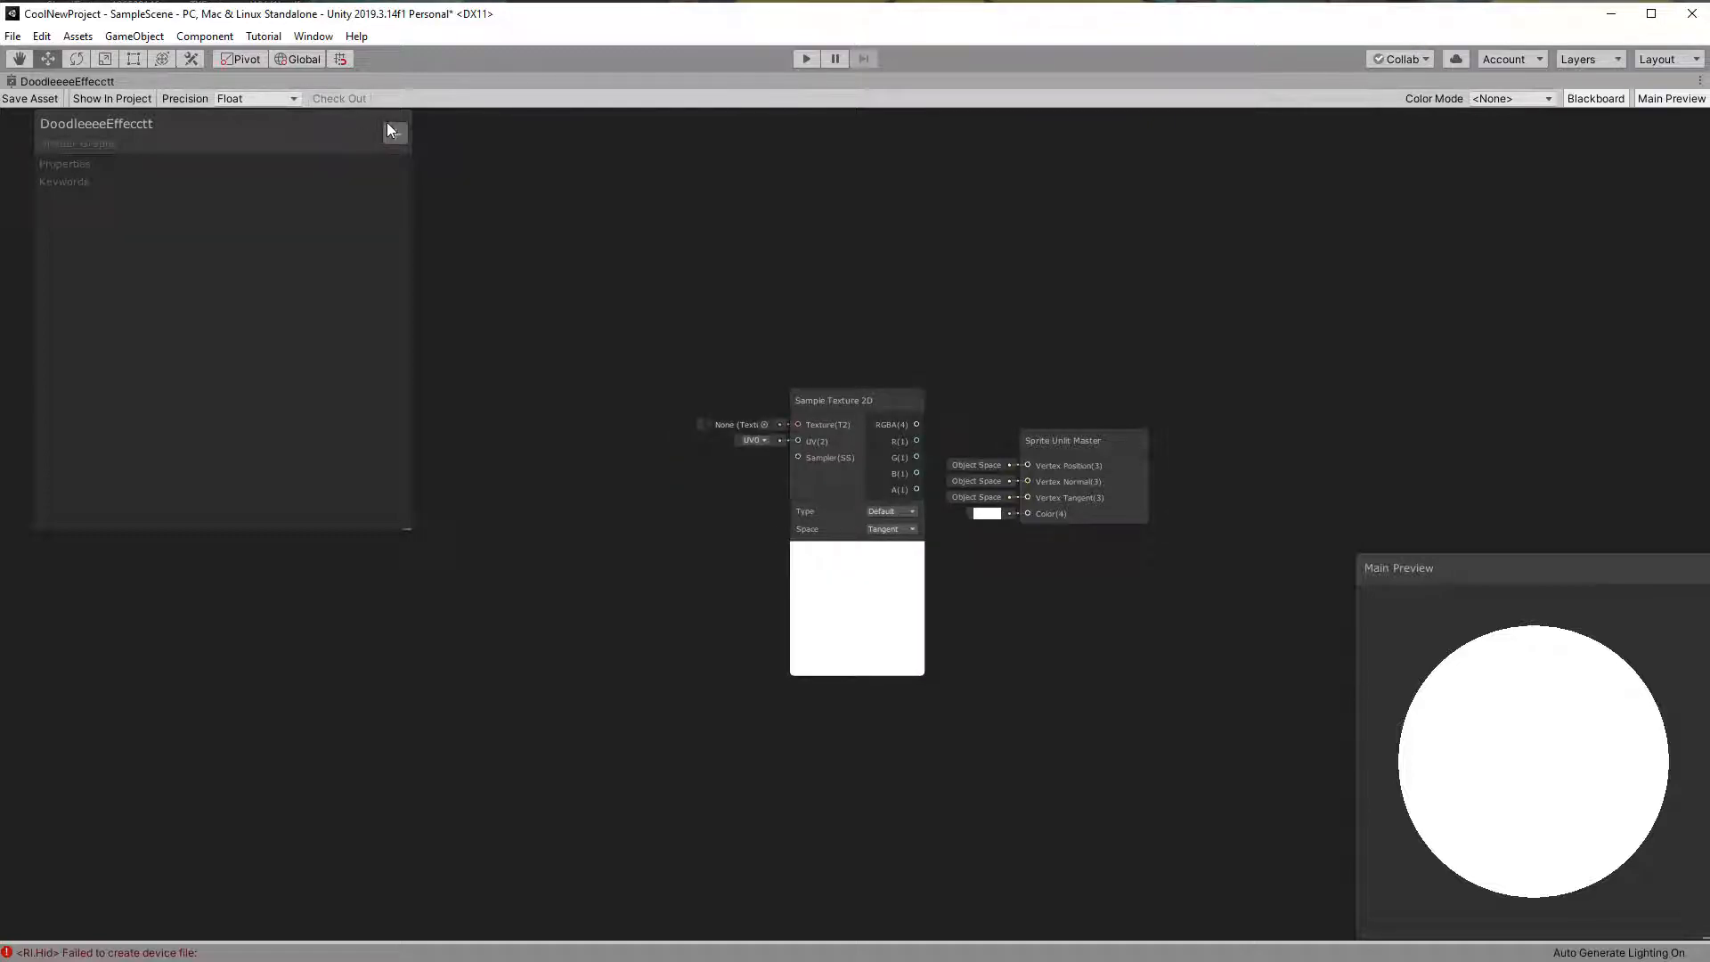
Step: Add a Texture2D property MainTex (_MainTex), wire RGBA to Color, and add Gradient Noise
{"action": "left_click", "coordinate": [394, 133]}
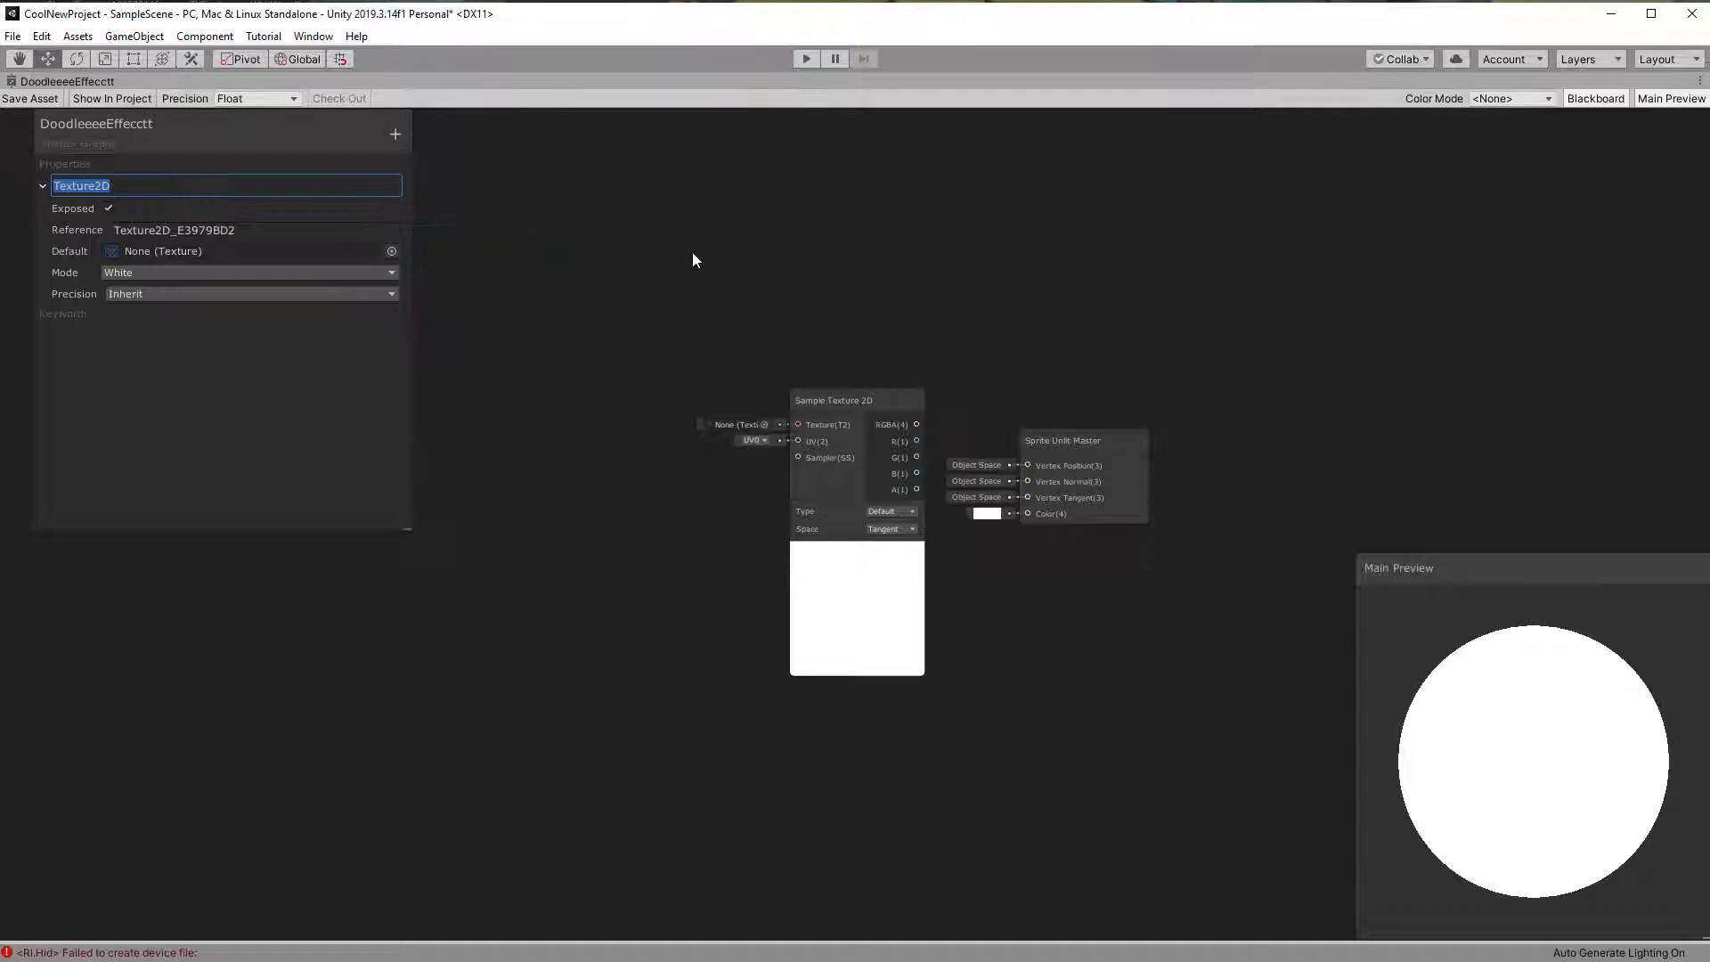
{"action": "type", "text": "MainTex"}
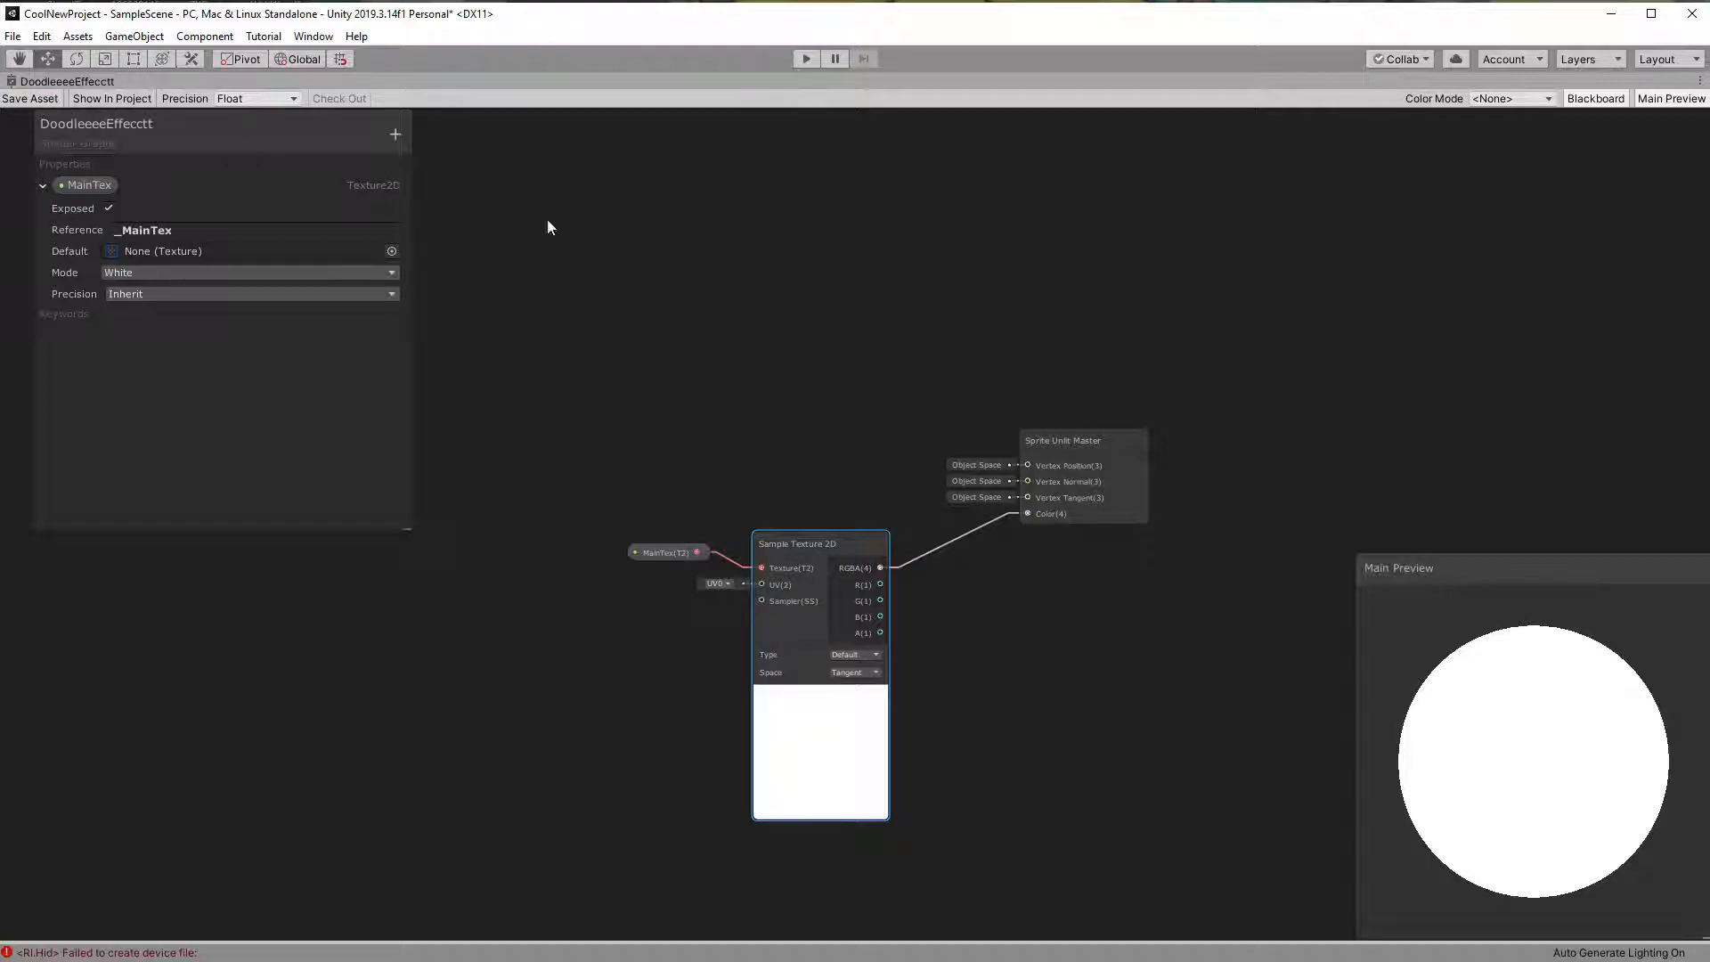
{"action": "mouse_move", "coordinate": [812, 498]}
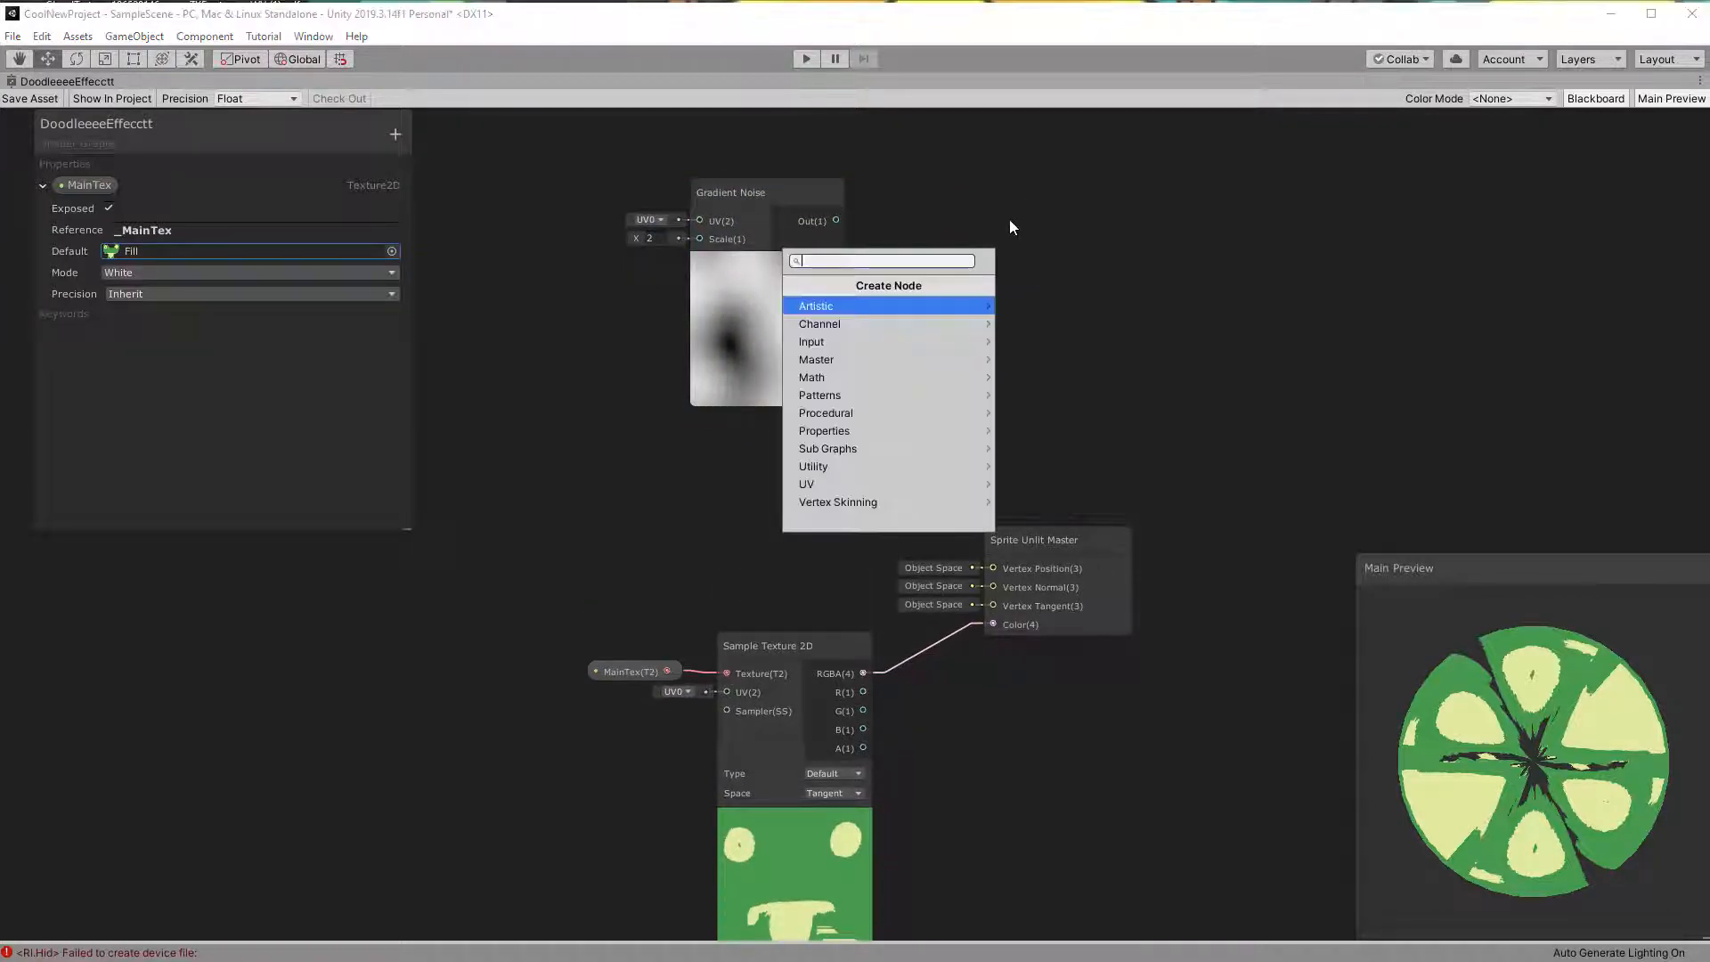
Step: Multiply Time by a new DoodleSpeed Vector1 property and add a Tiling And Offset node
{"action": "type", "text": "time"}
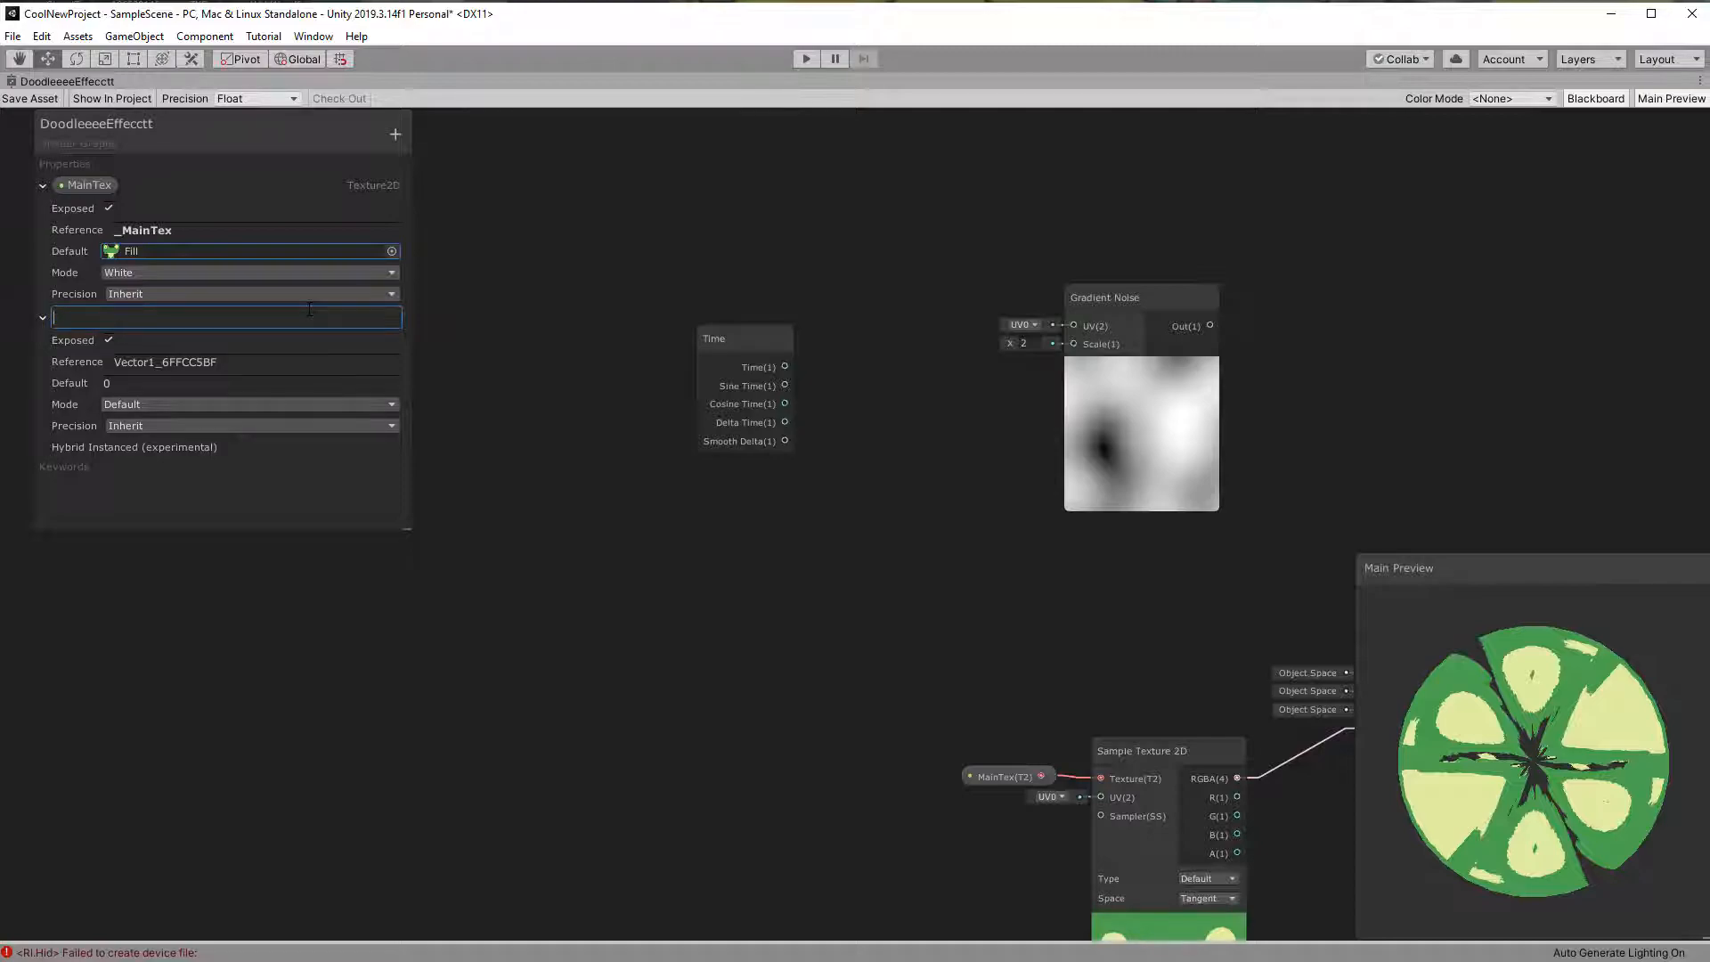
{"action": "type", "text": "DoodleSpe"}
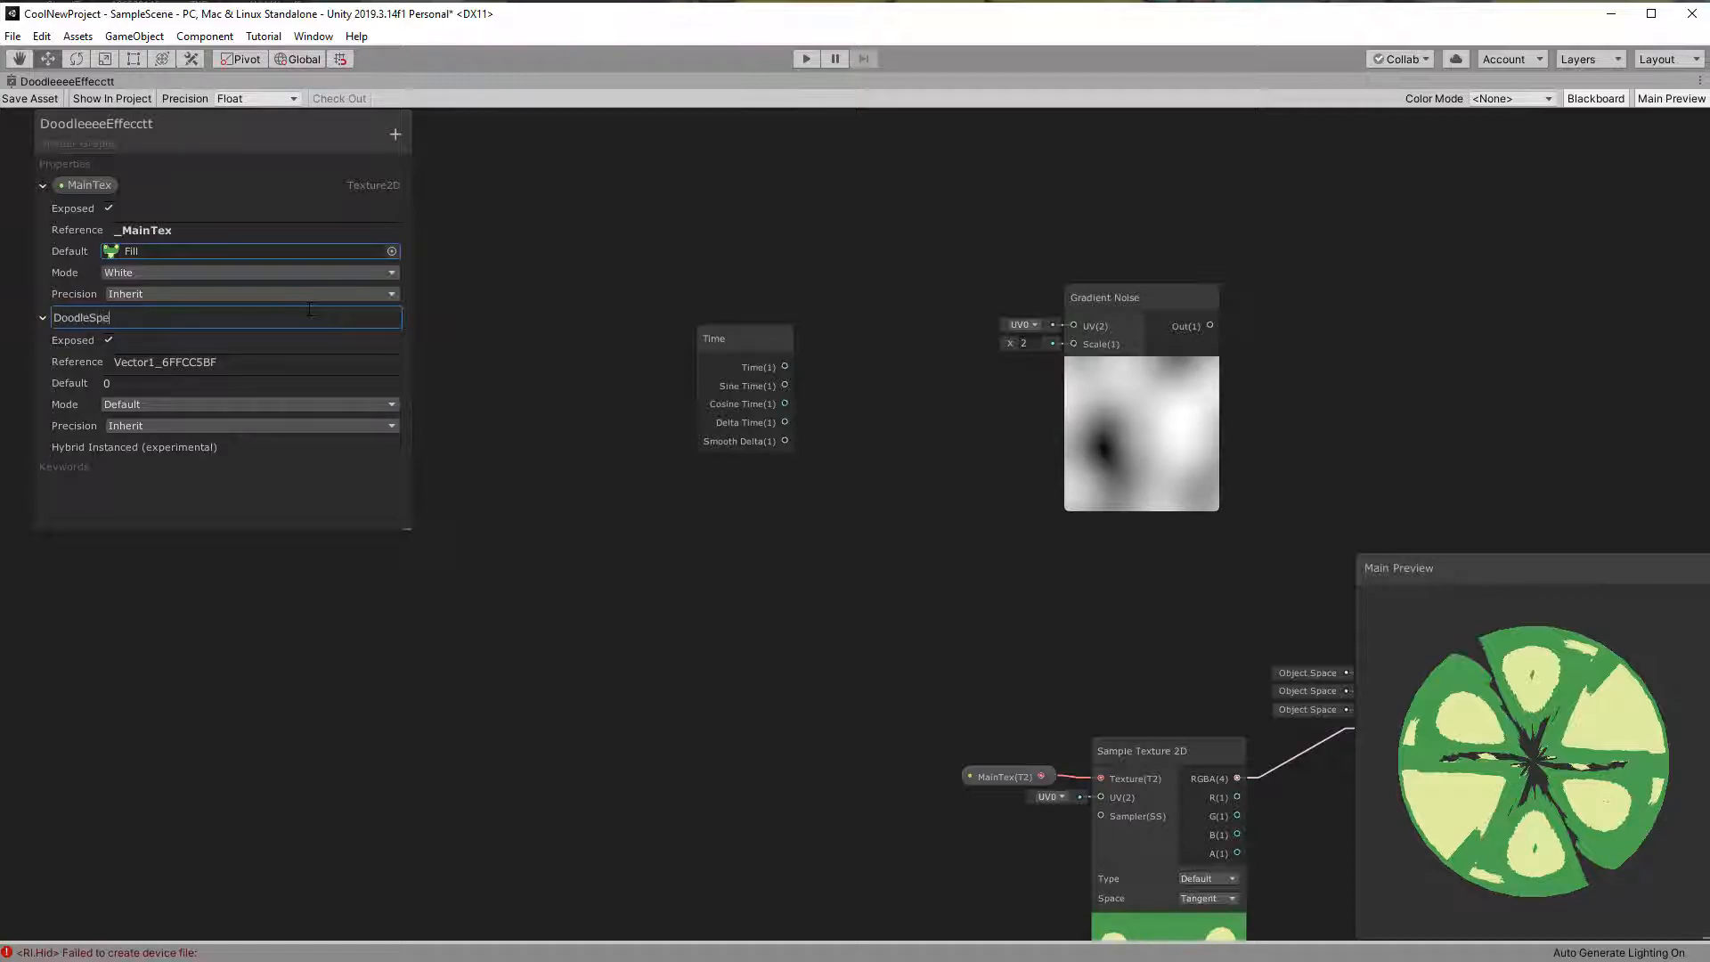
{"action": "key", "text": "Return"}
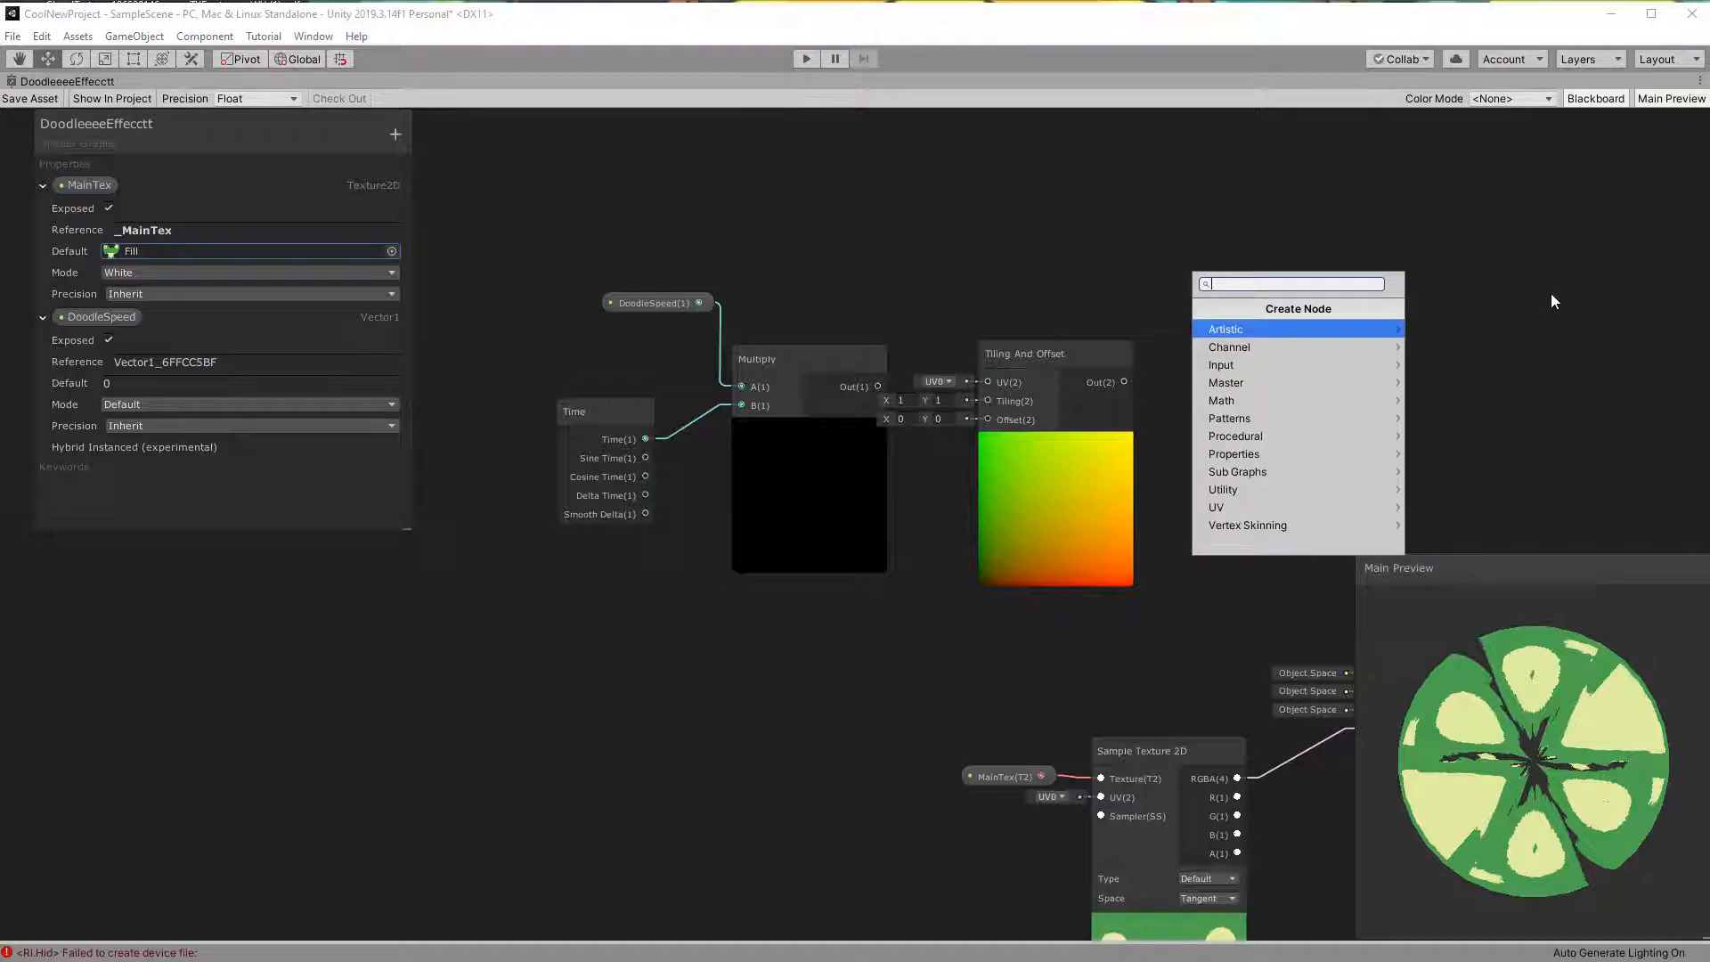
Step: Route Multiply through Tiling And Offset into Gradient Noise UV, with DoodleSpeed default 1
{"action": "type", "text": "grad"}
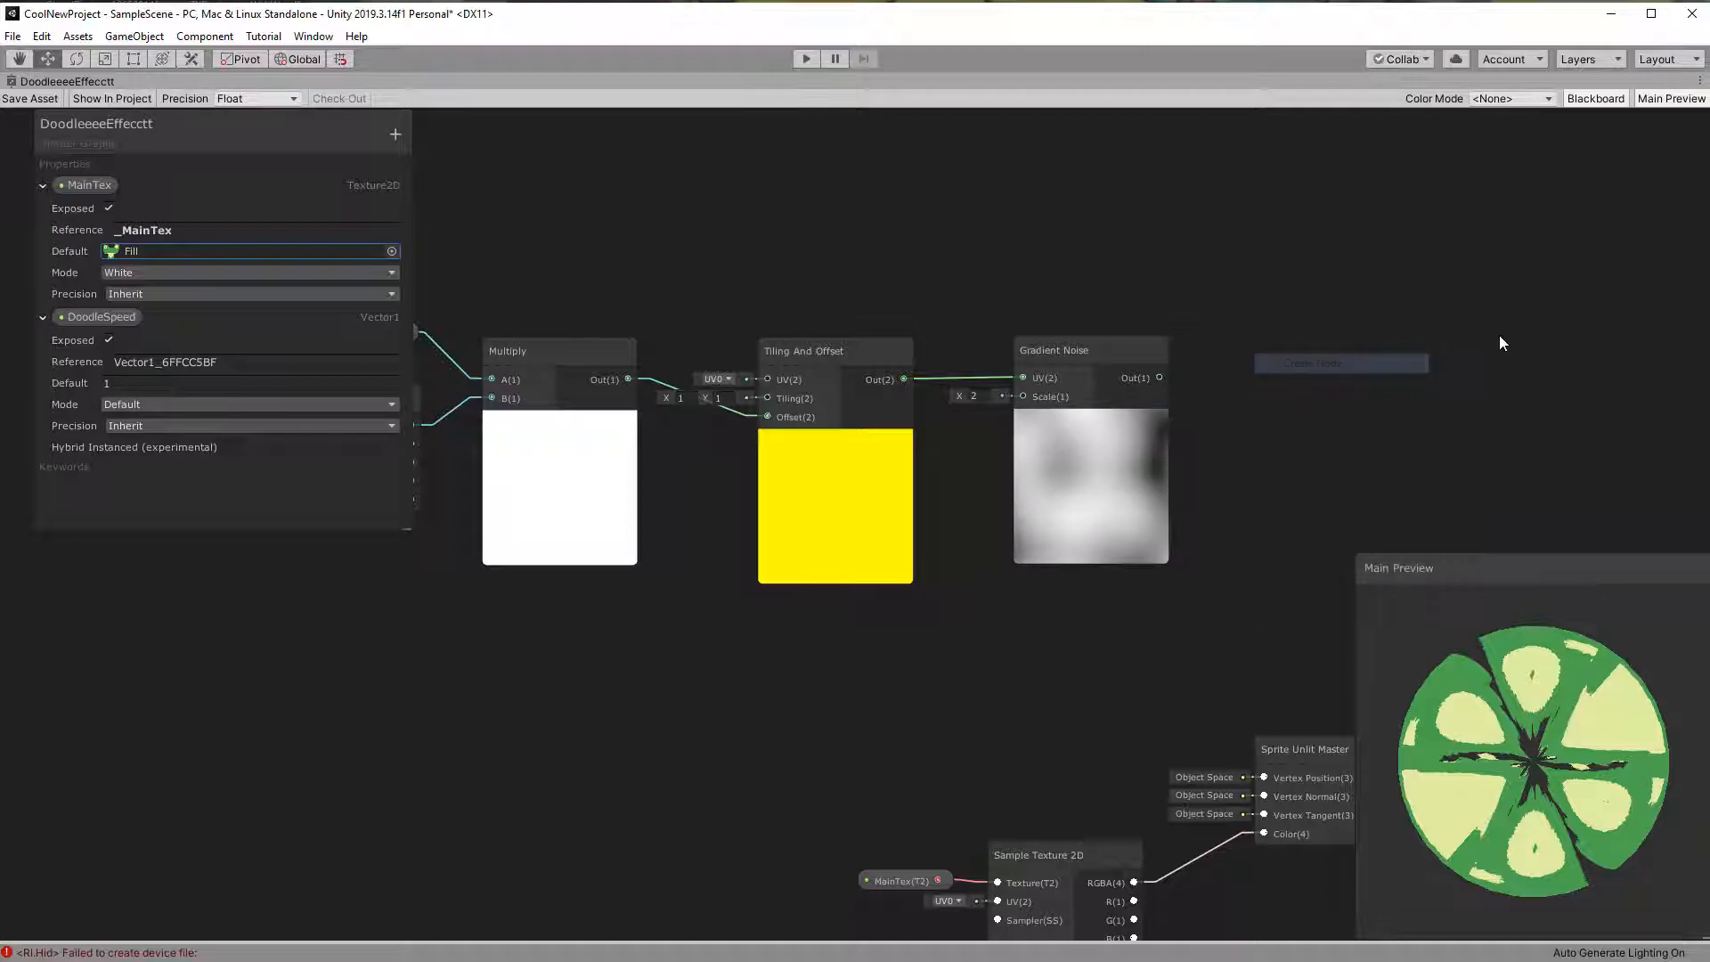
Step: Floor the time offset and add Gradient Noise to a World-space Position node
{"action": "left_click", "coordinate": [1313, 363]}
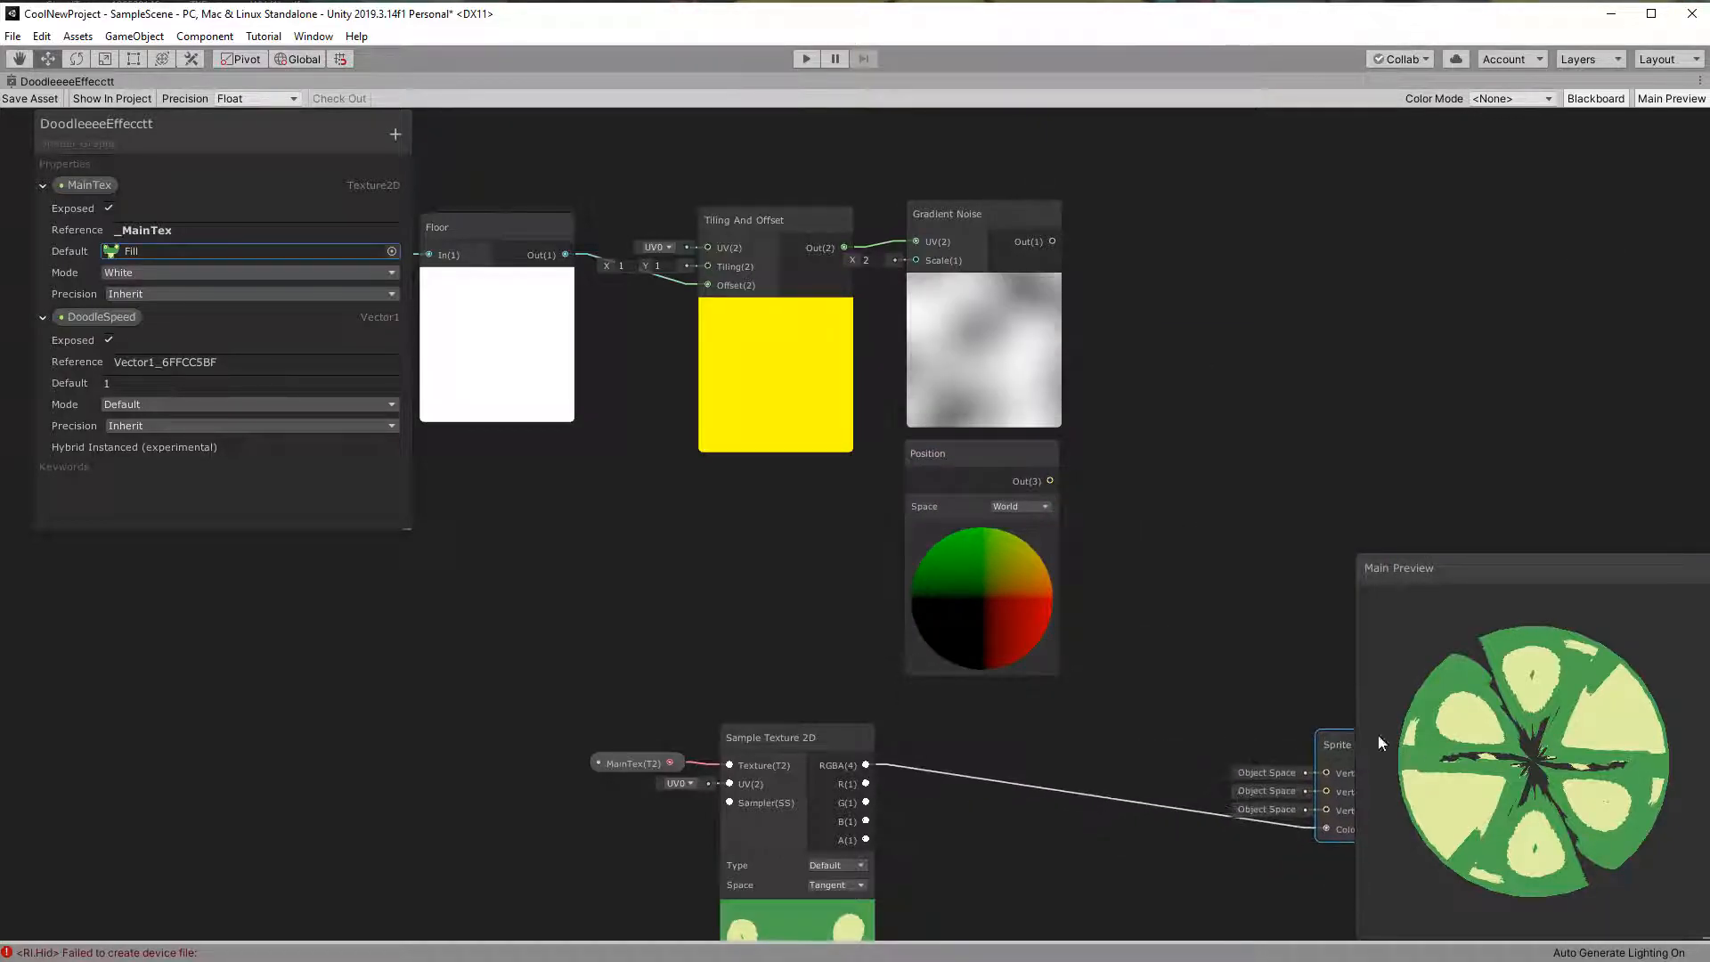
{"action": "right_click", "coordinate": [1379, 742]}
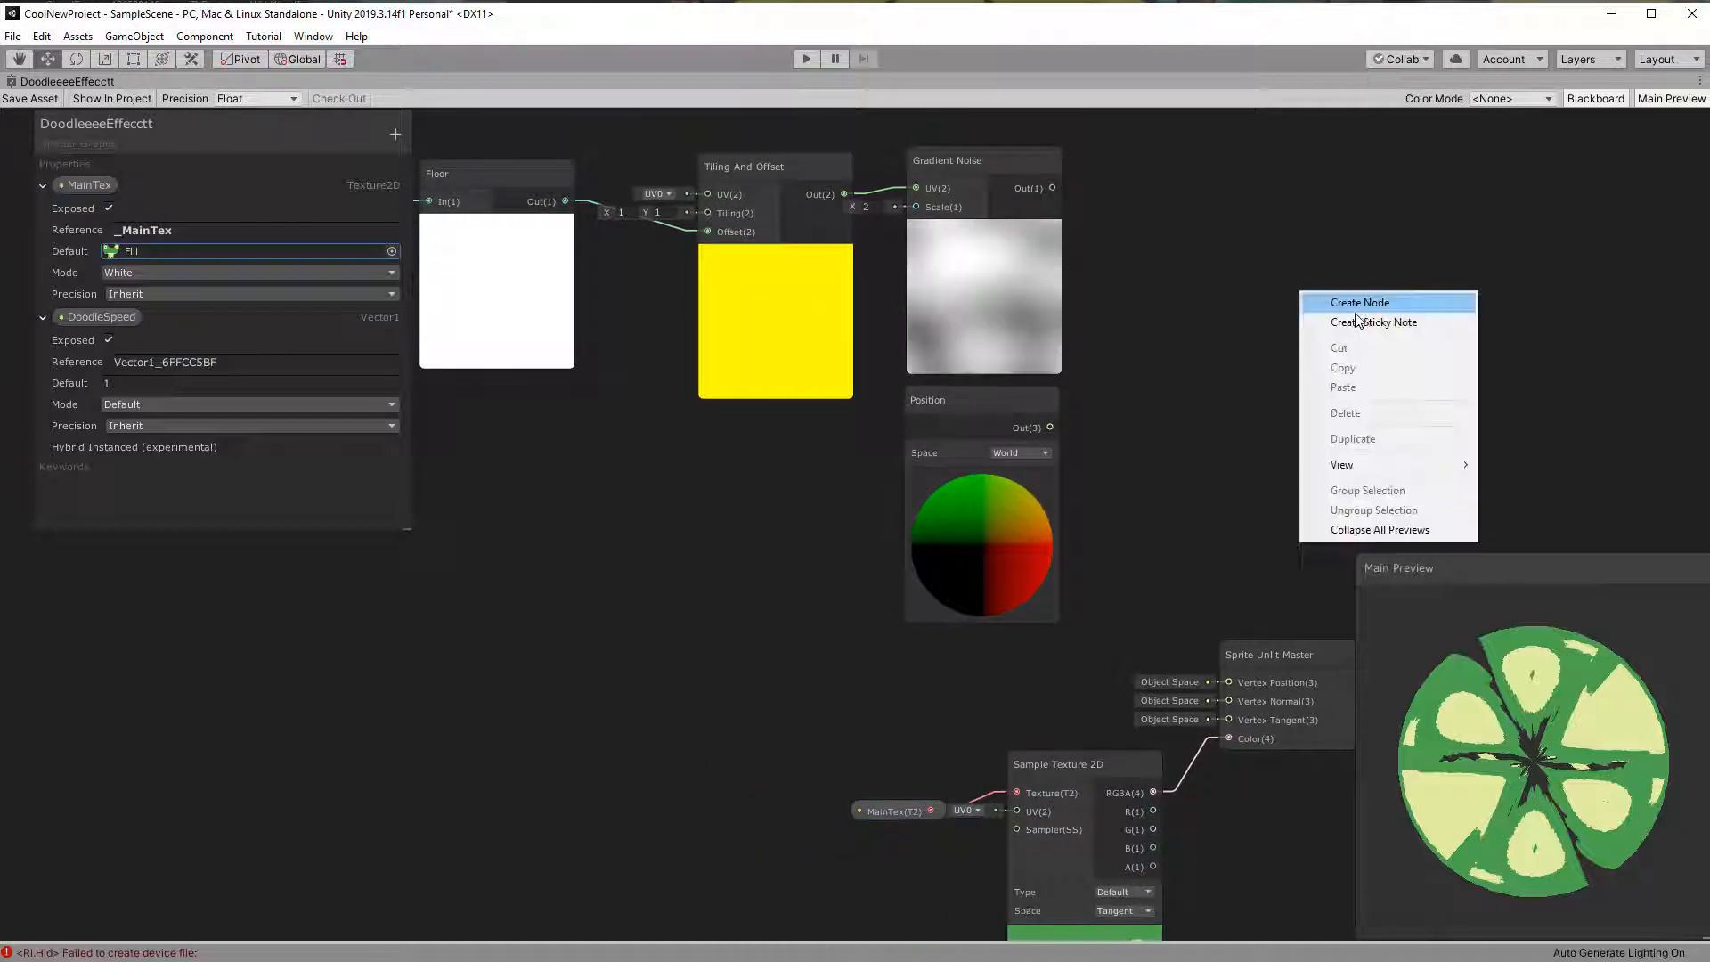
{"action": "left_click", "coordinate": [1360, 302]}
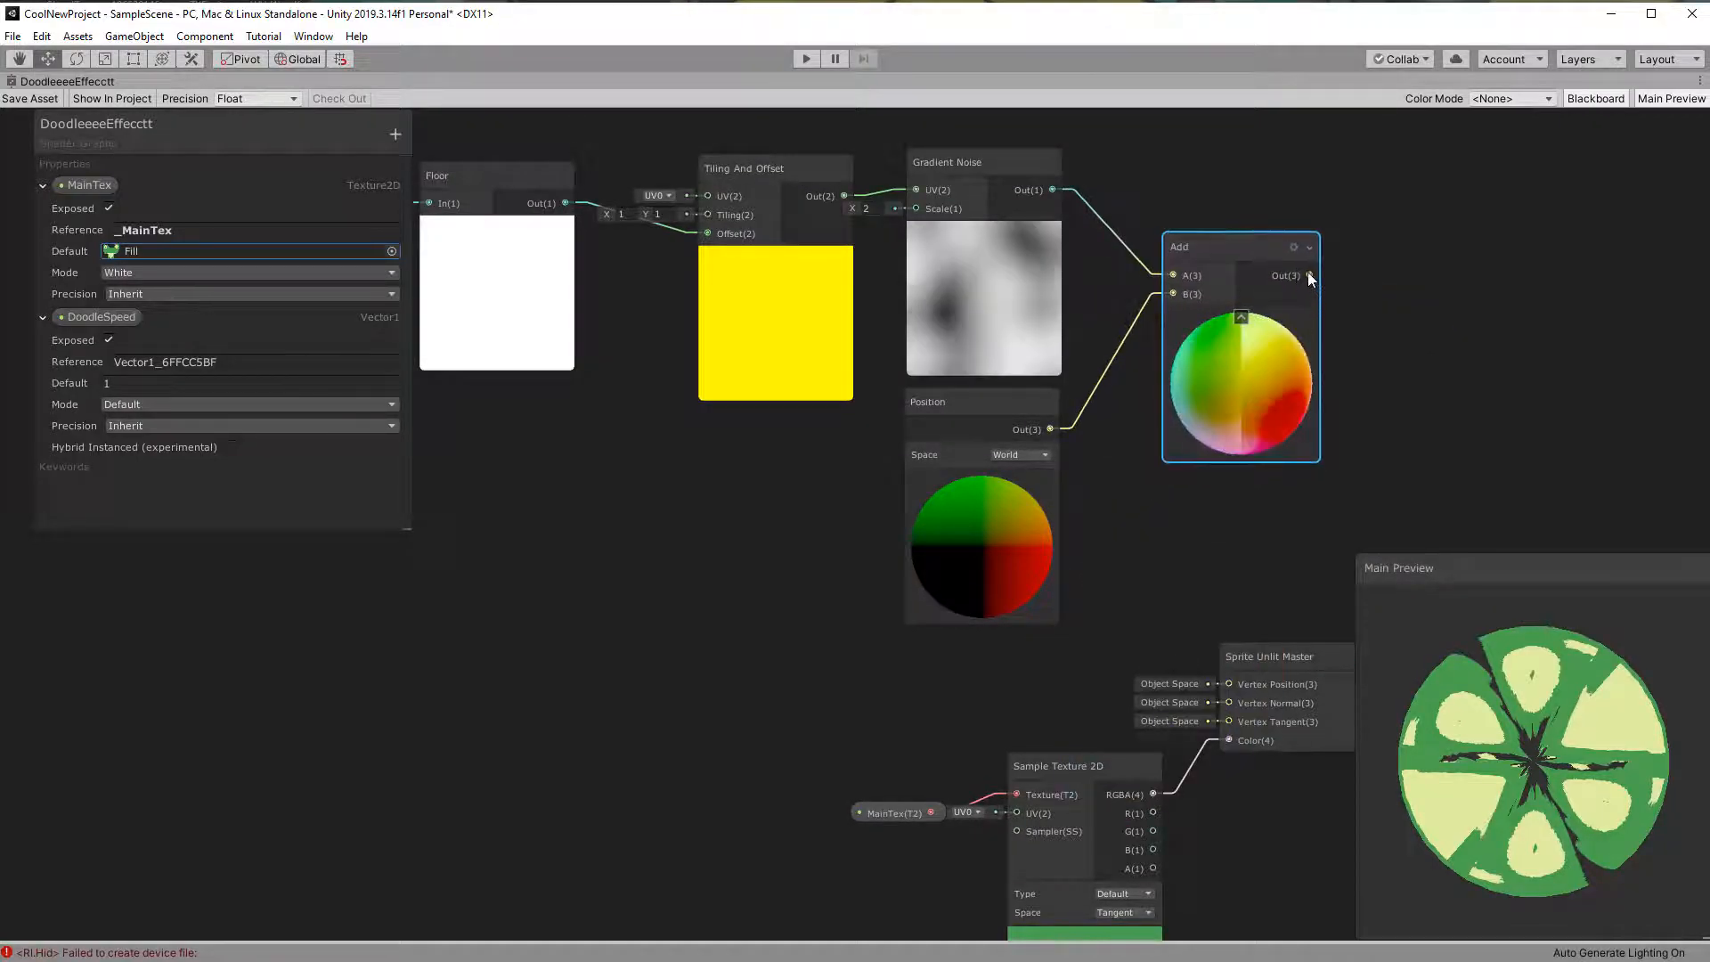
{"action": "left_click", "coordinate": [214, 81]}
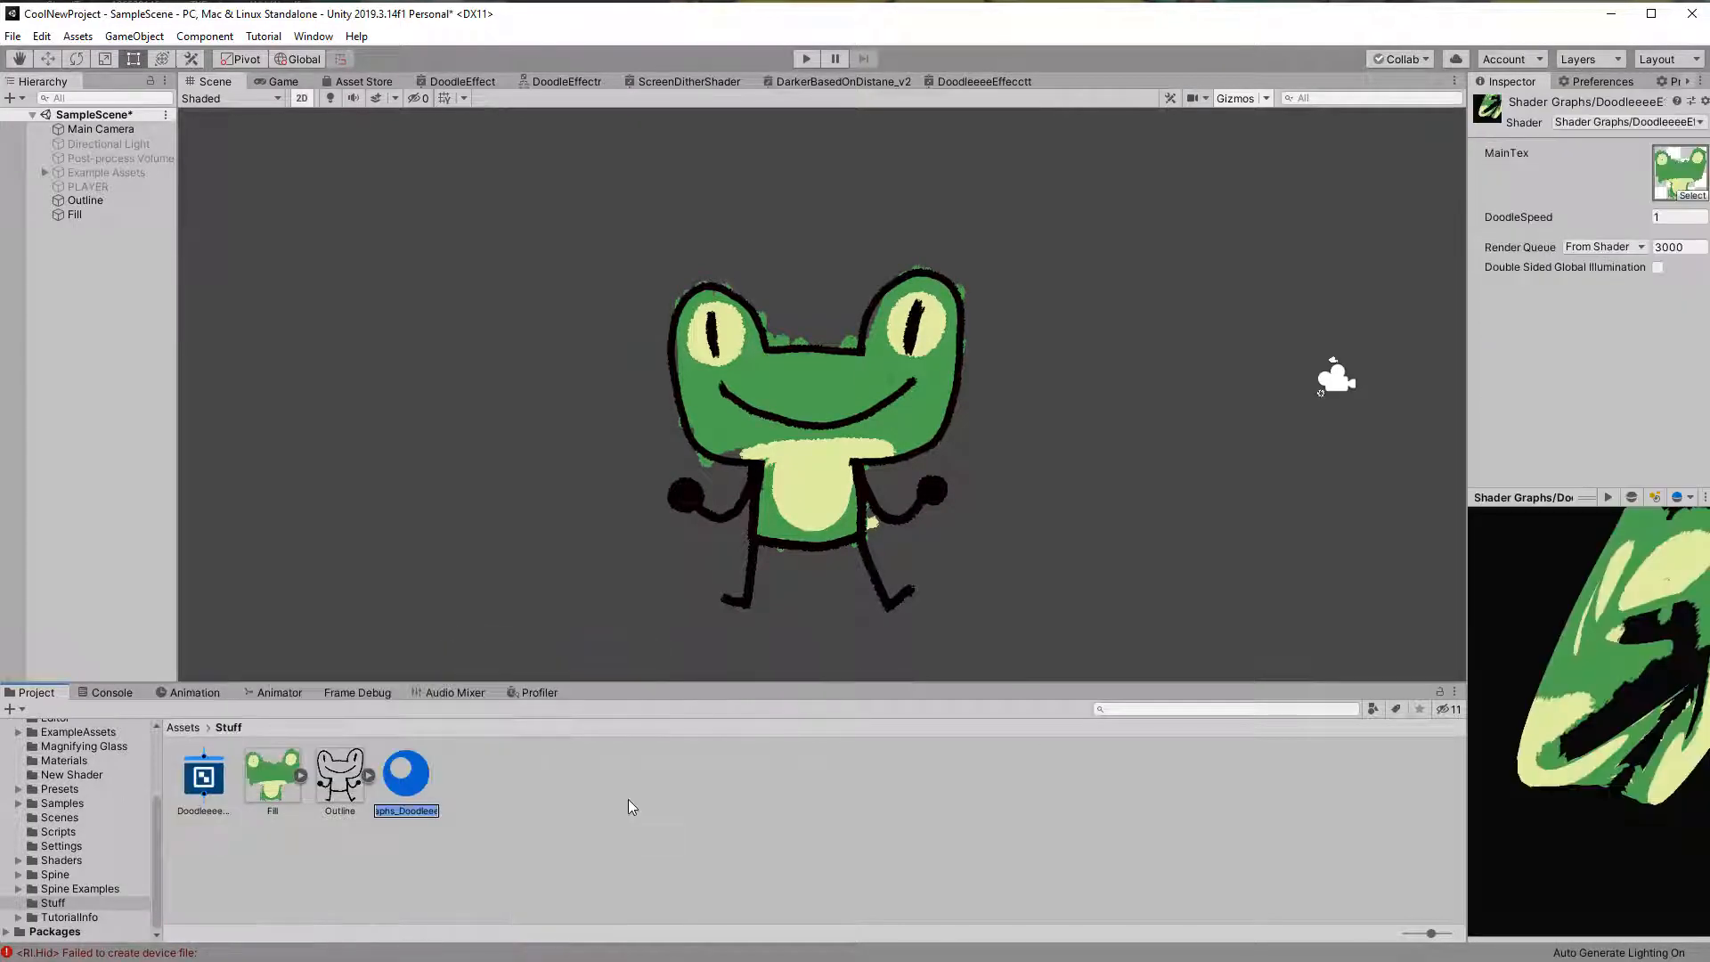
Step: Create a DoodleeeeEffecctt material and assign it to the Outline Sprite Renderer
{"action": "left_click", "coordinate": [85, 199]}
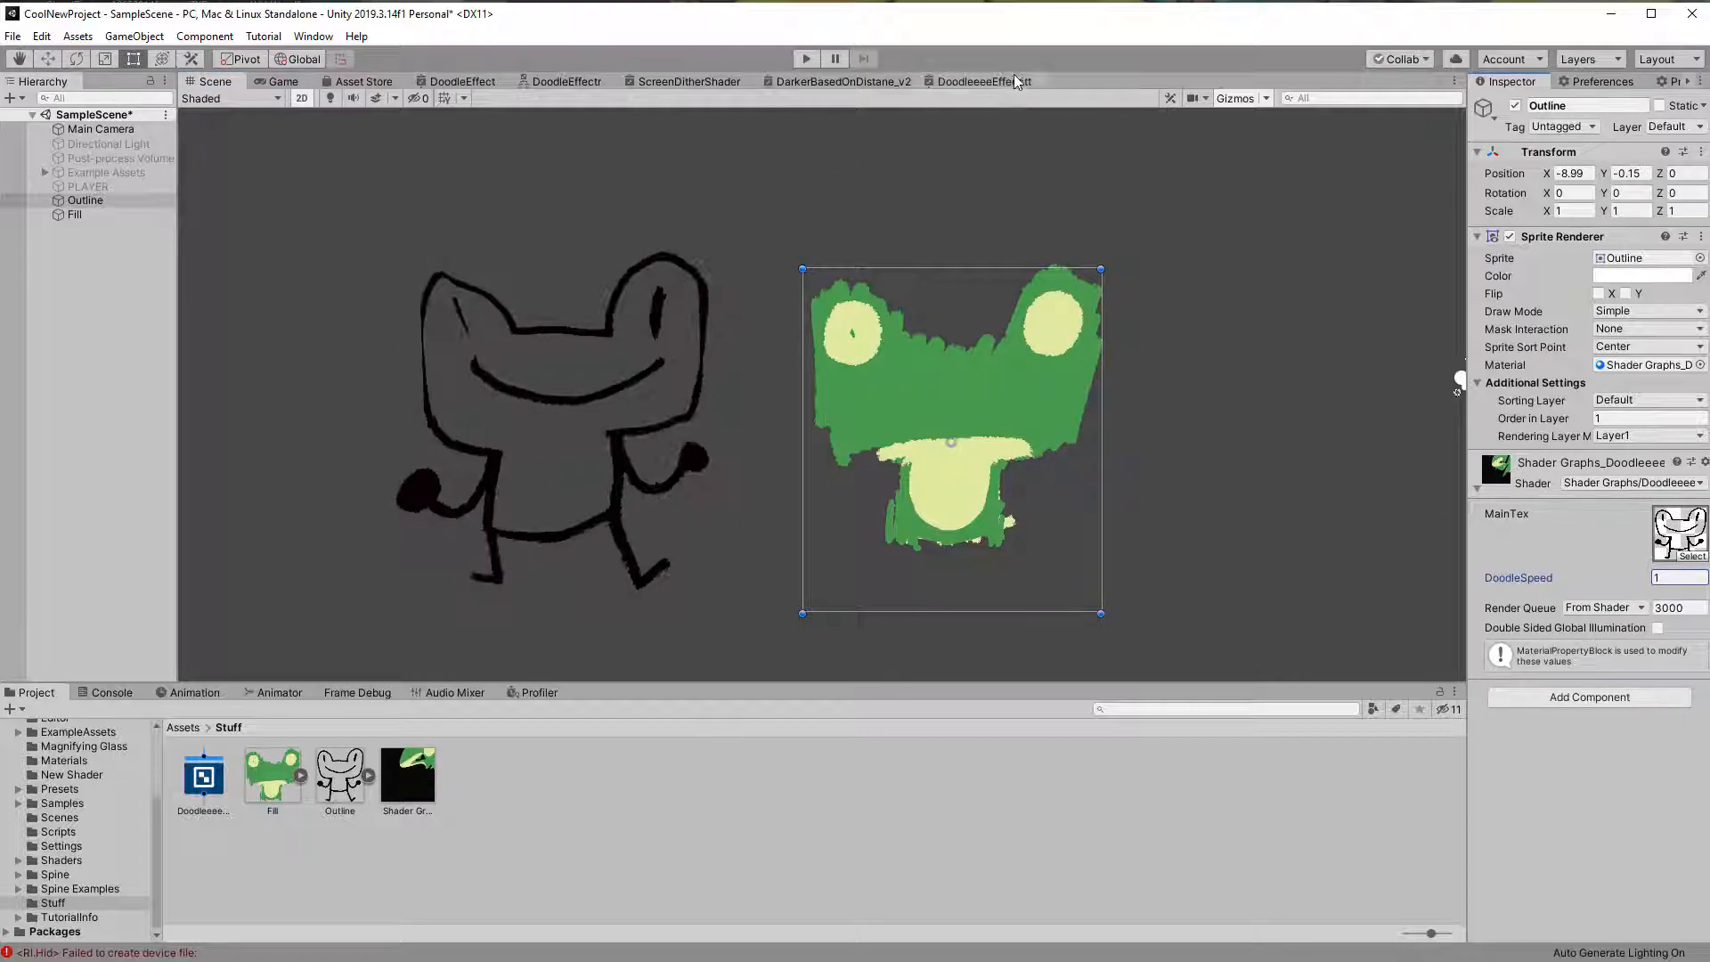
Step: Switch the Position node's Space from World to Object and check the outline
{"action": "left_click", "coordinate": [980, 81]}
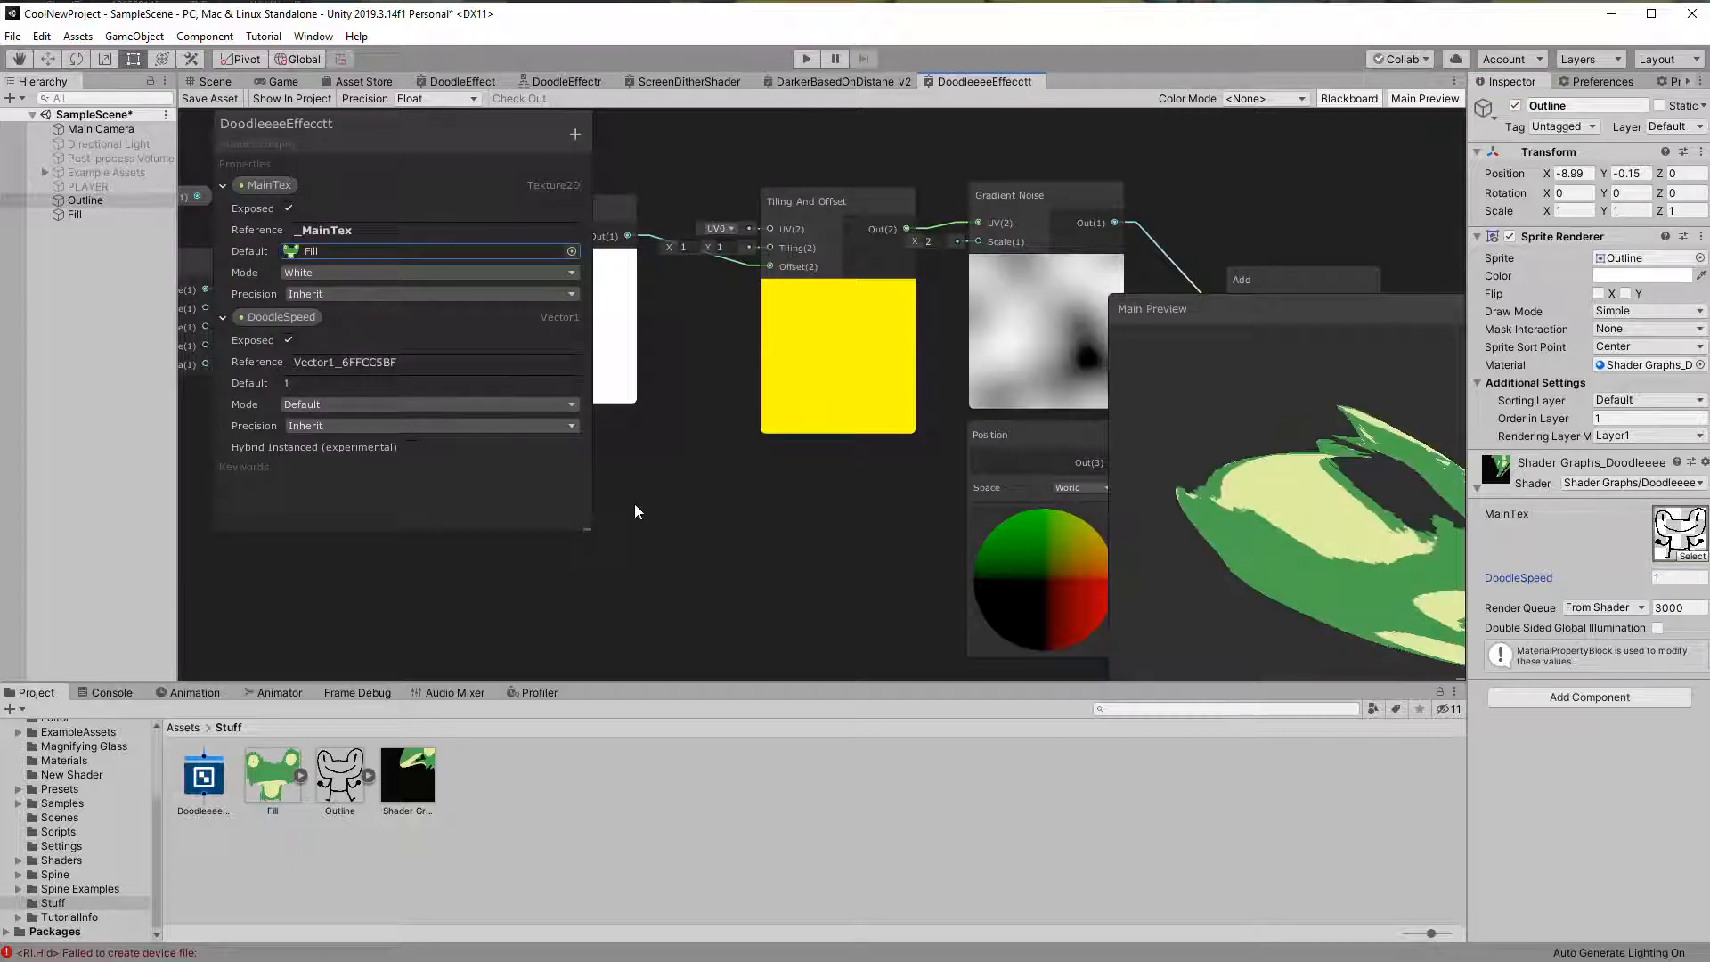
{"action": "left_click", "coordinate": [884, 417]}
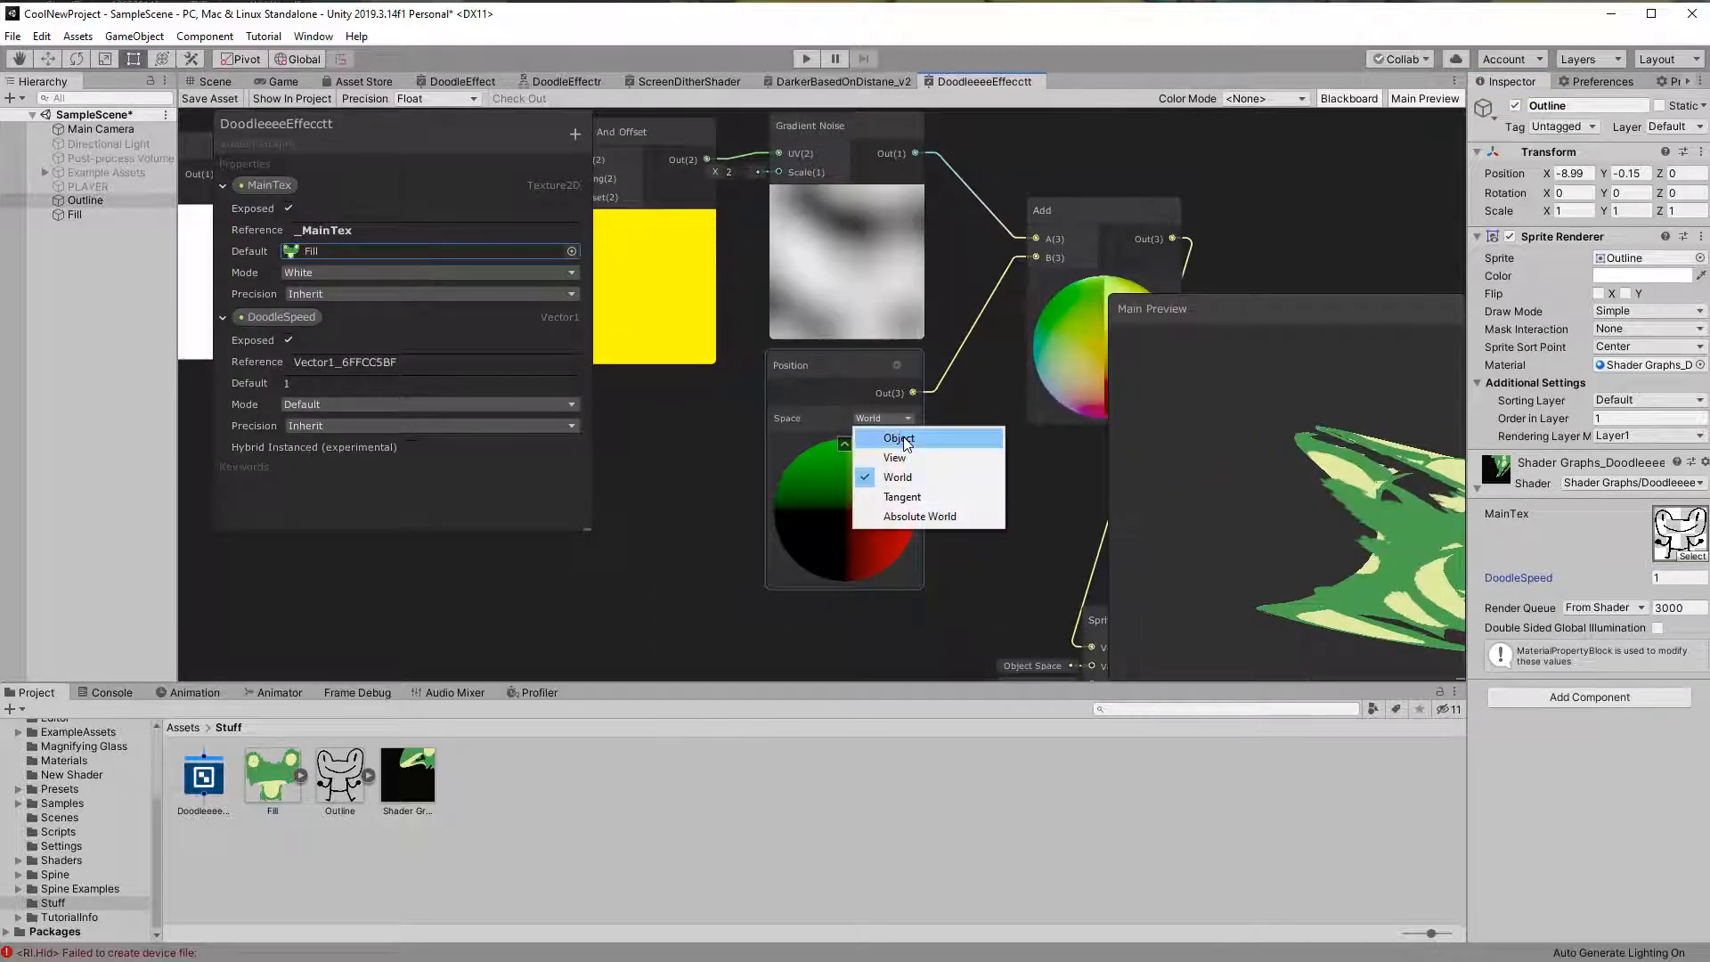
{"action": "left_click", "coordinate": [213, 81]}
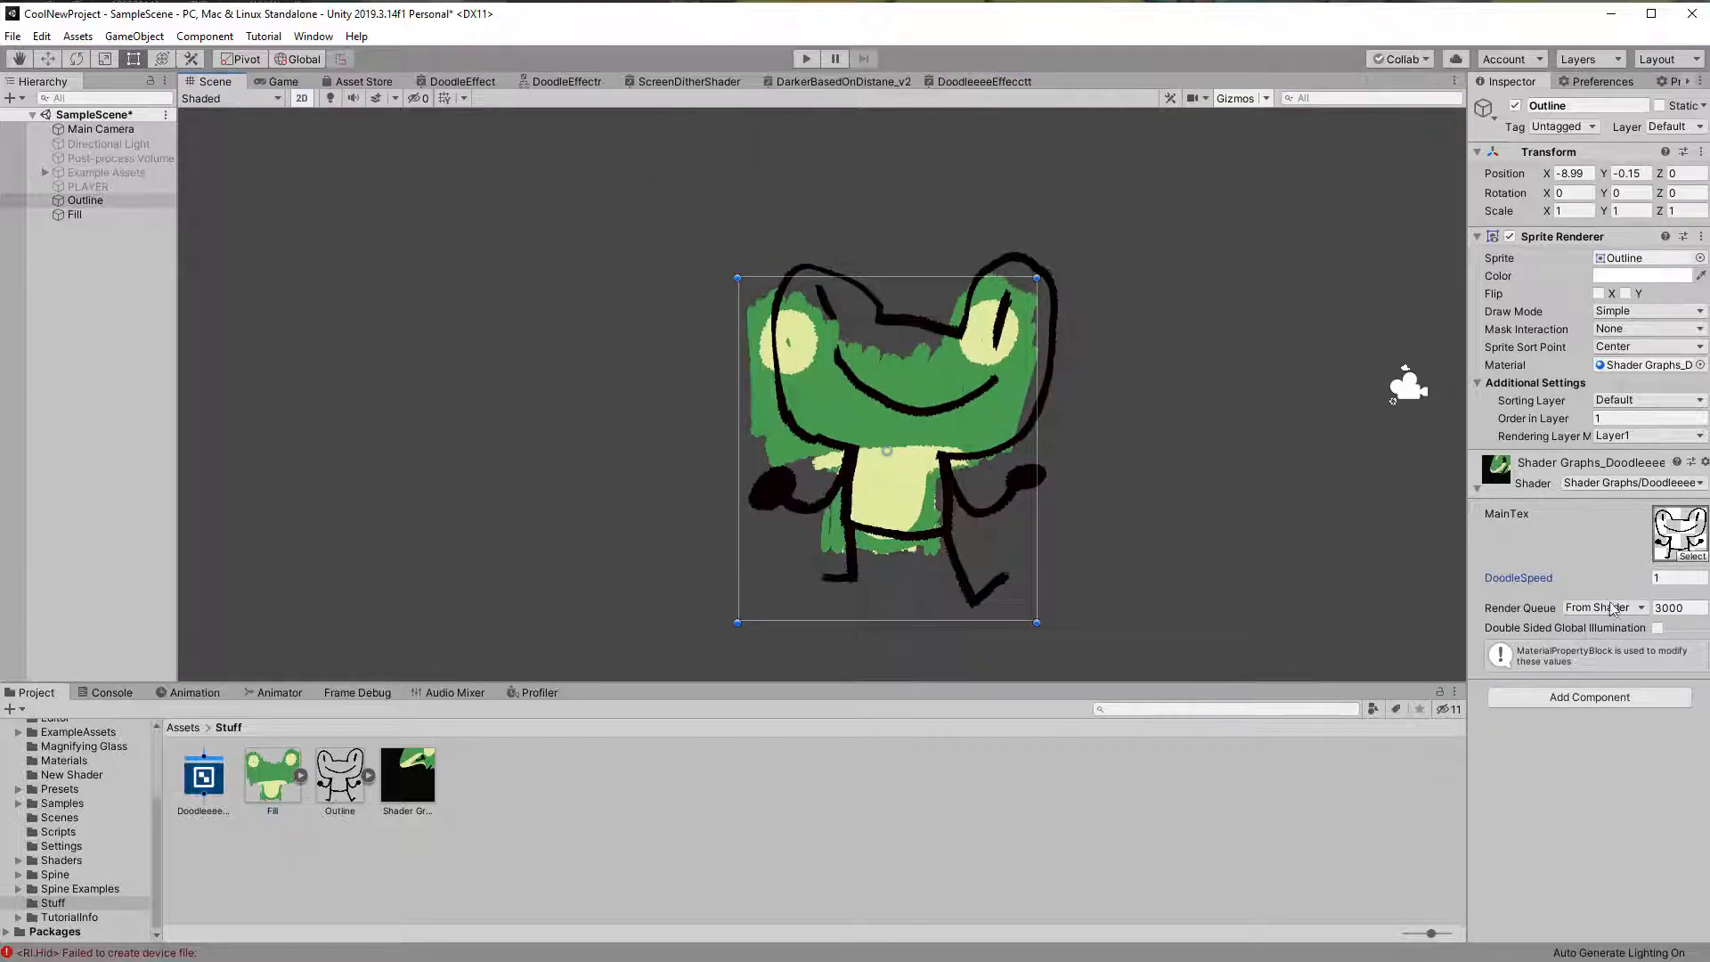
{"action": "type", "text": "1.8"}
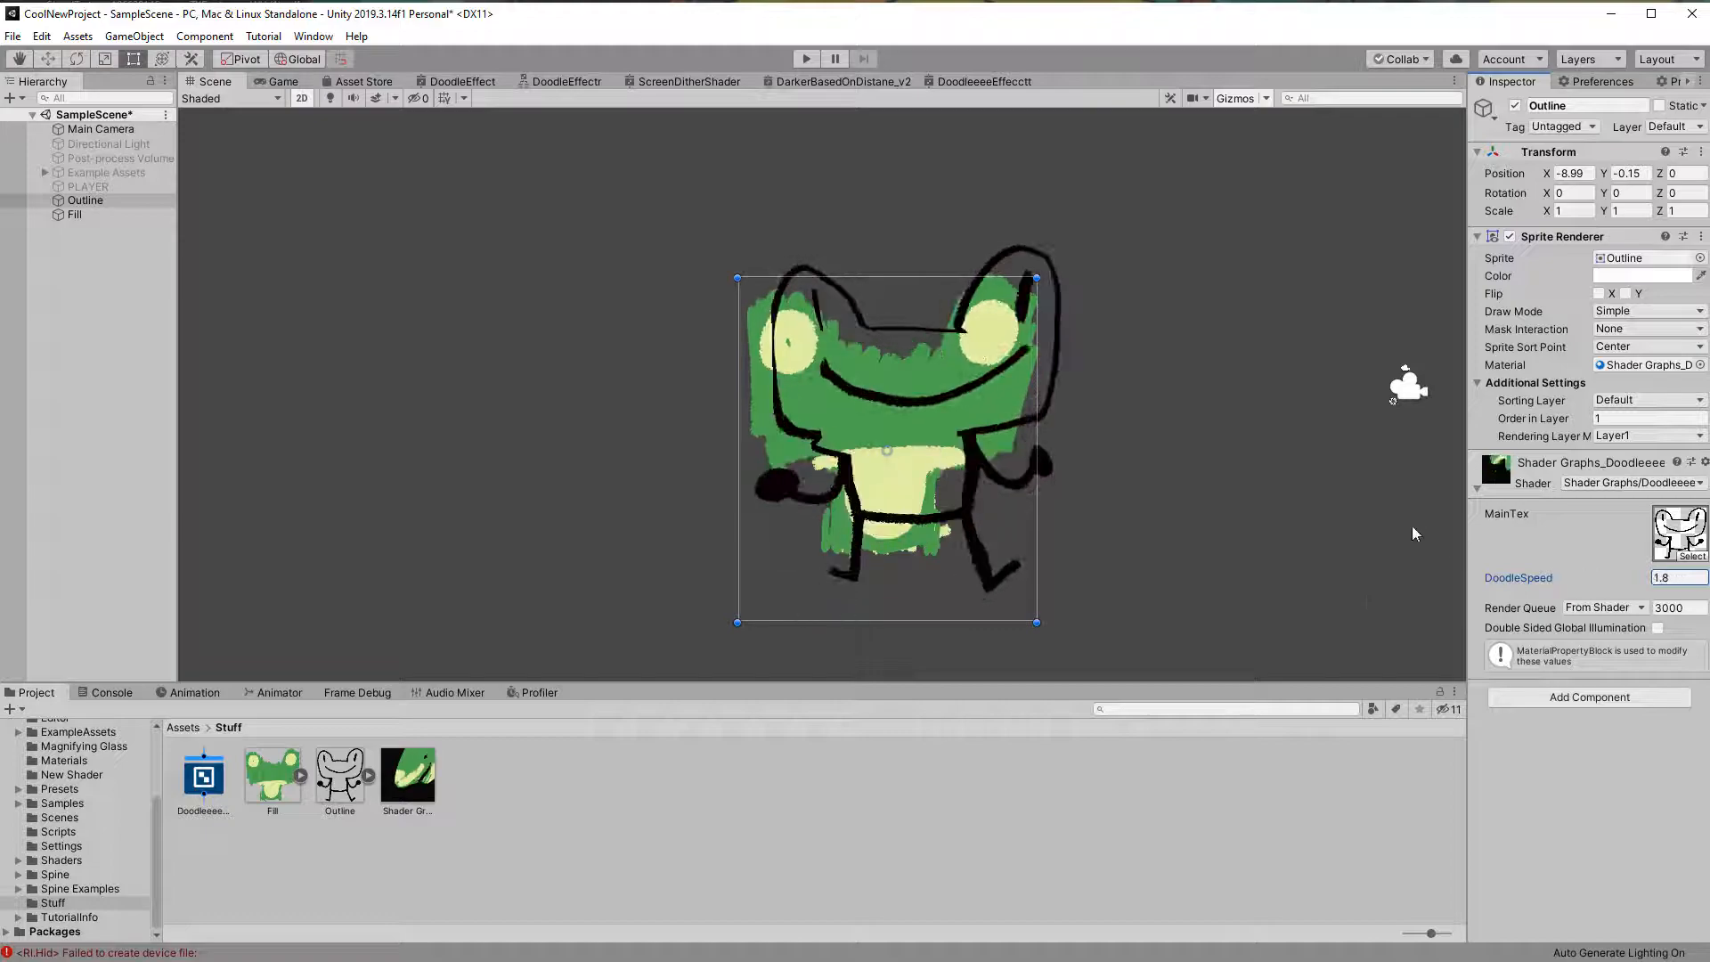
{"action": "left_click", "coordinate": [978, 81]}
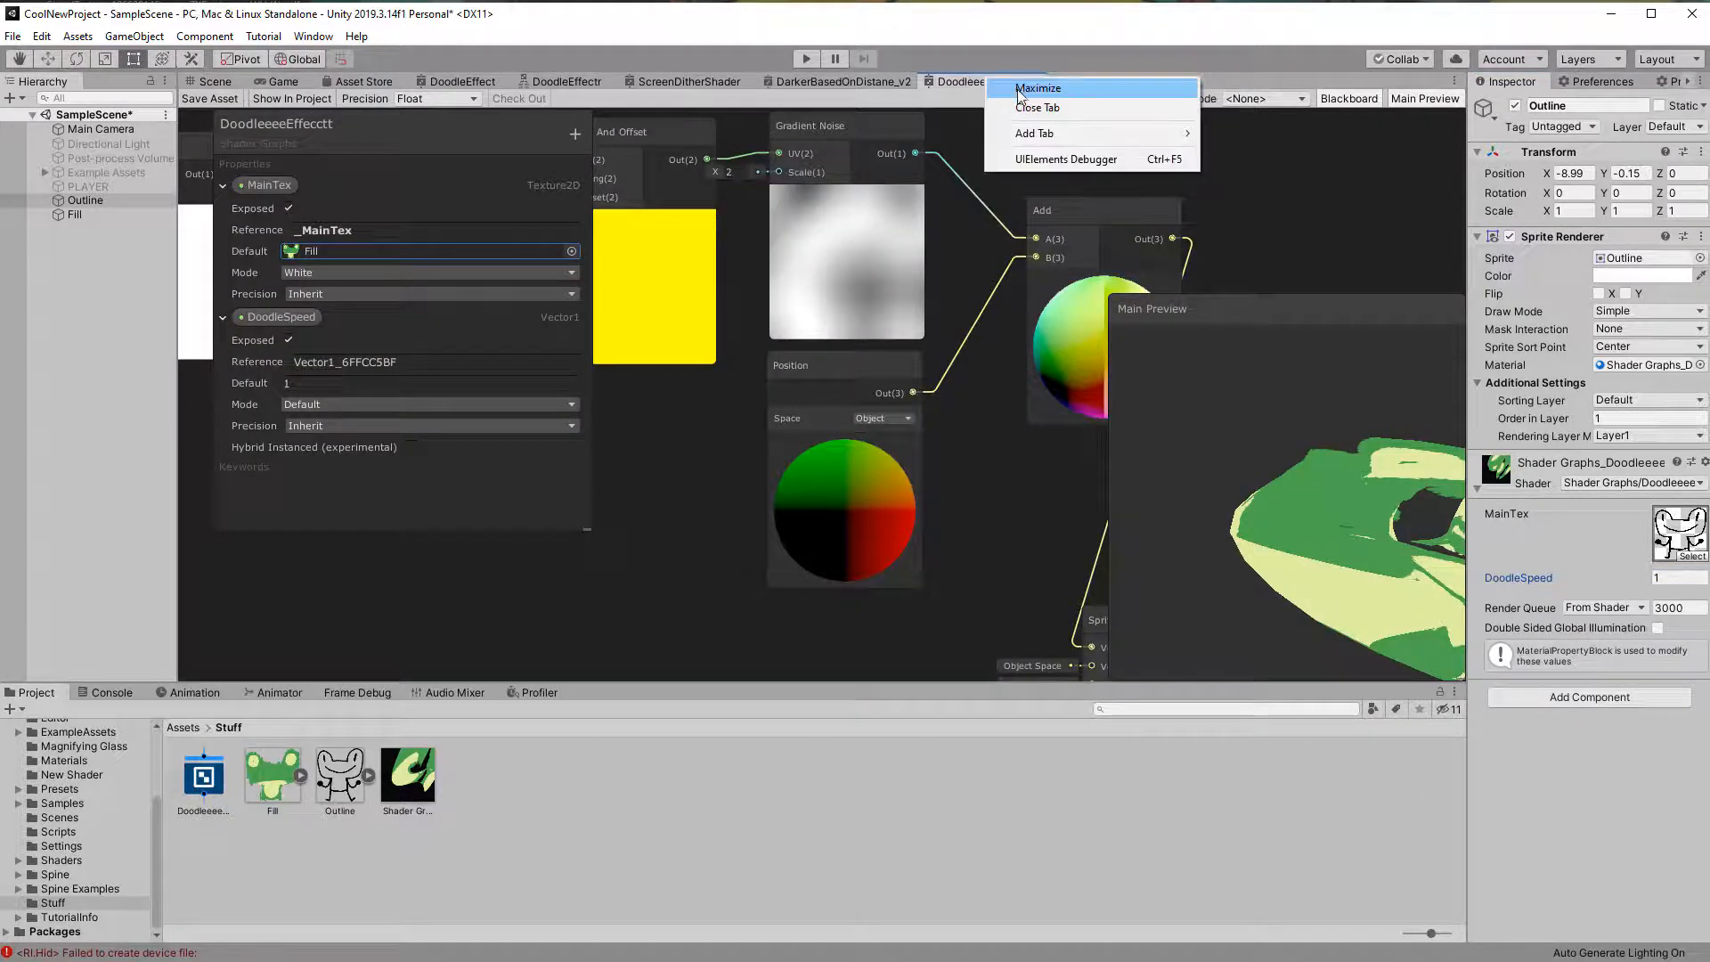
Step: Divide the Gradient Noise by a new DoodleIntensity Vector1 property defaulting to 5
{"action": "left_click", "coordinate": [1036, 87]}
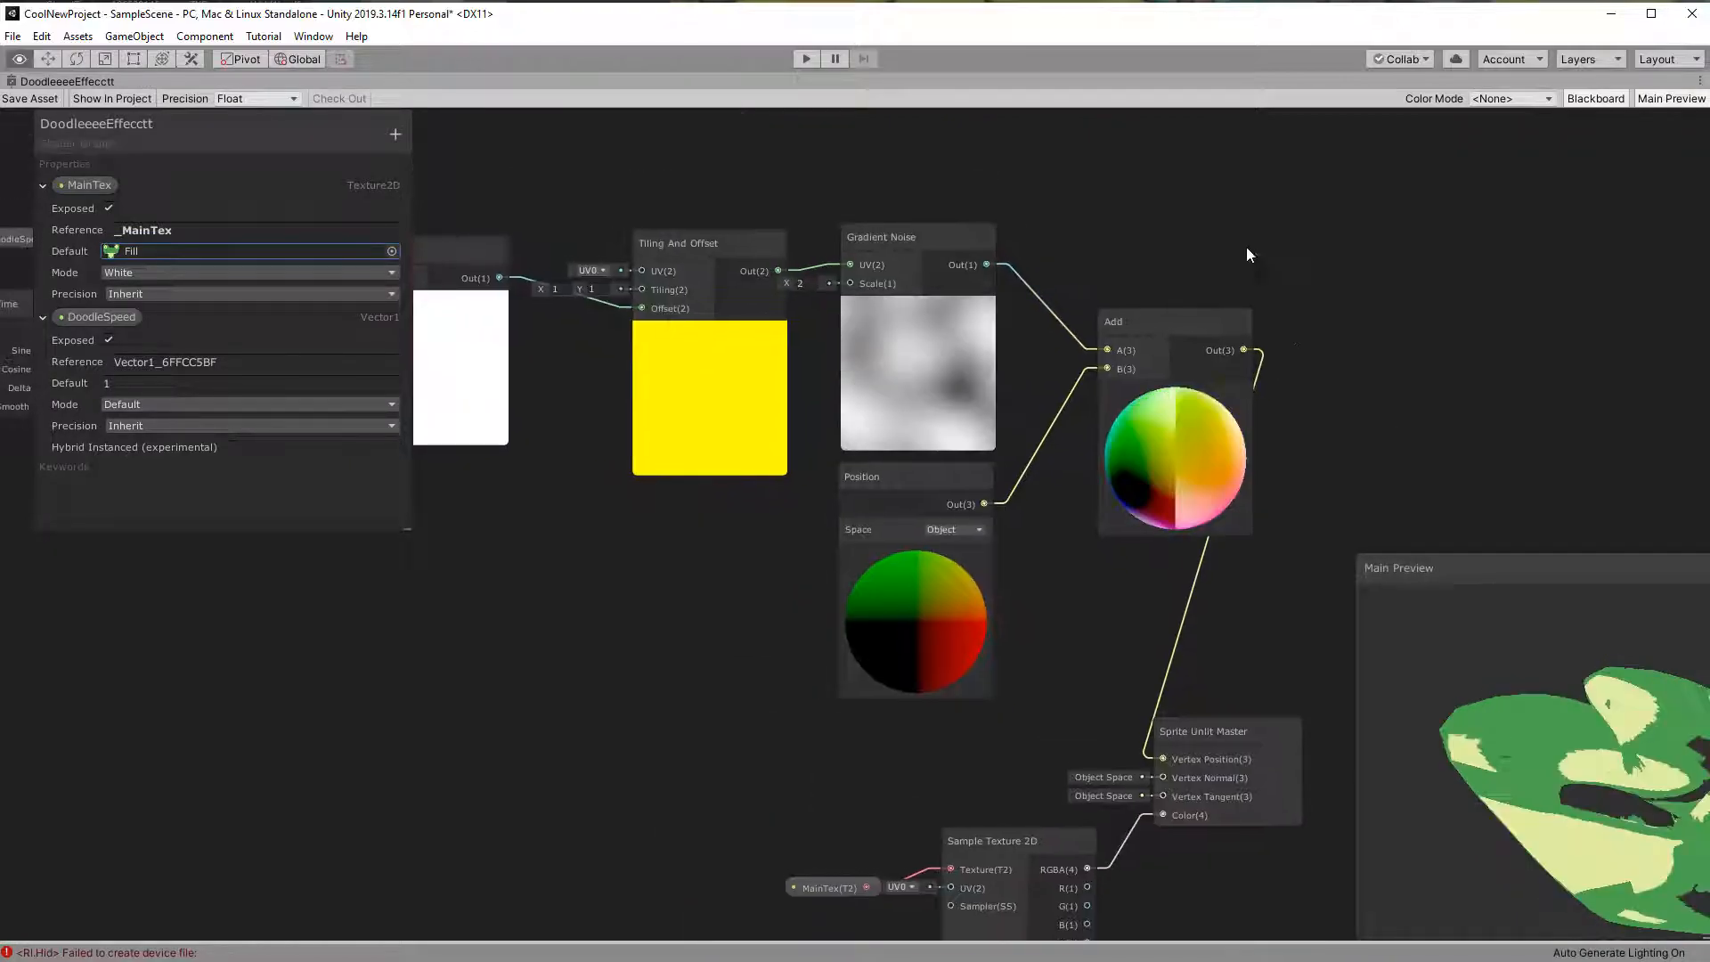
{"action": "type", "text": "div"}
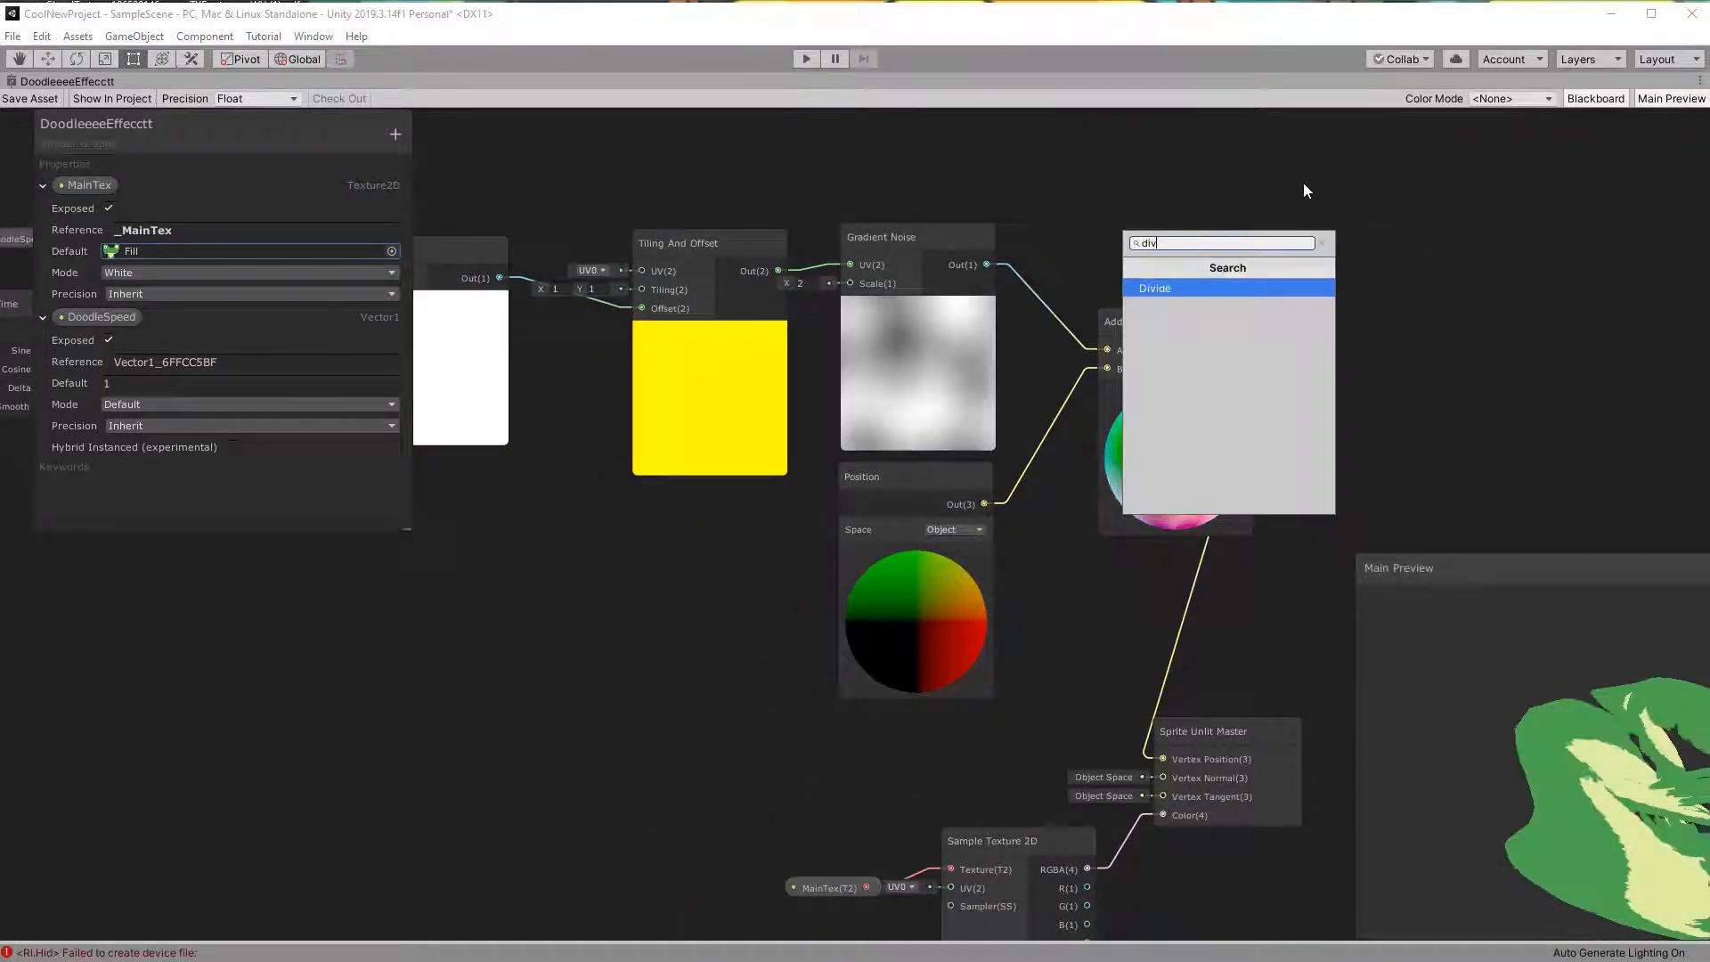
{"action": "left_click", "coordinate": [1154, 287]}
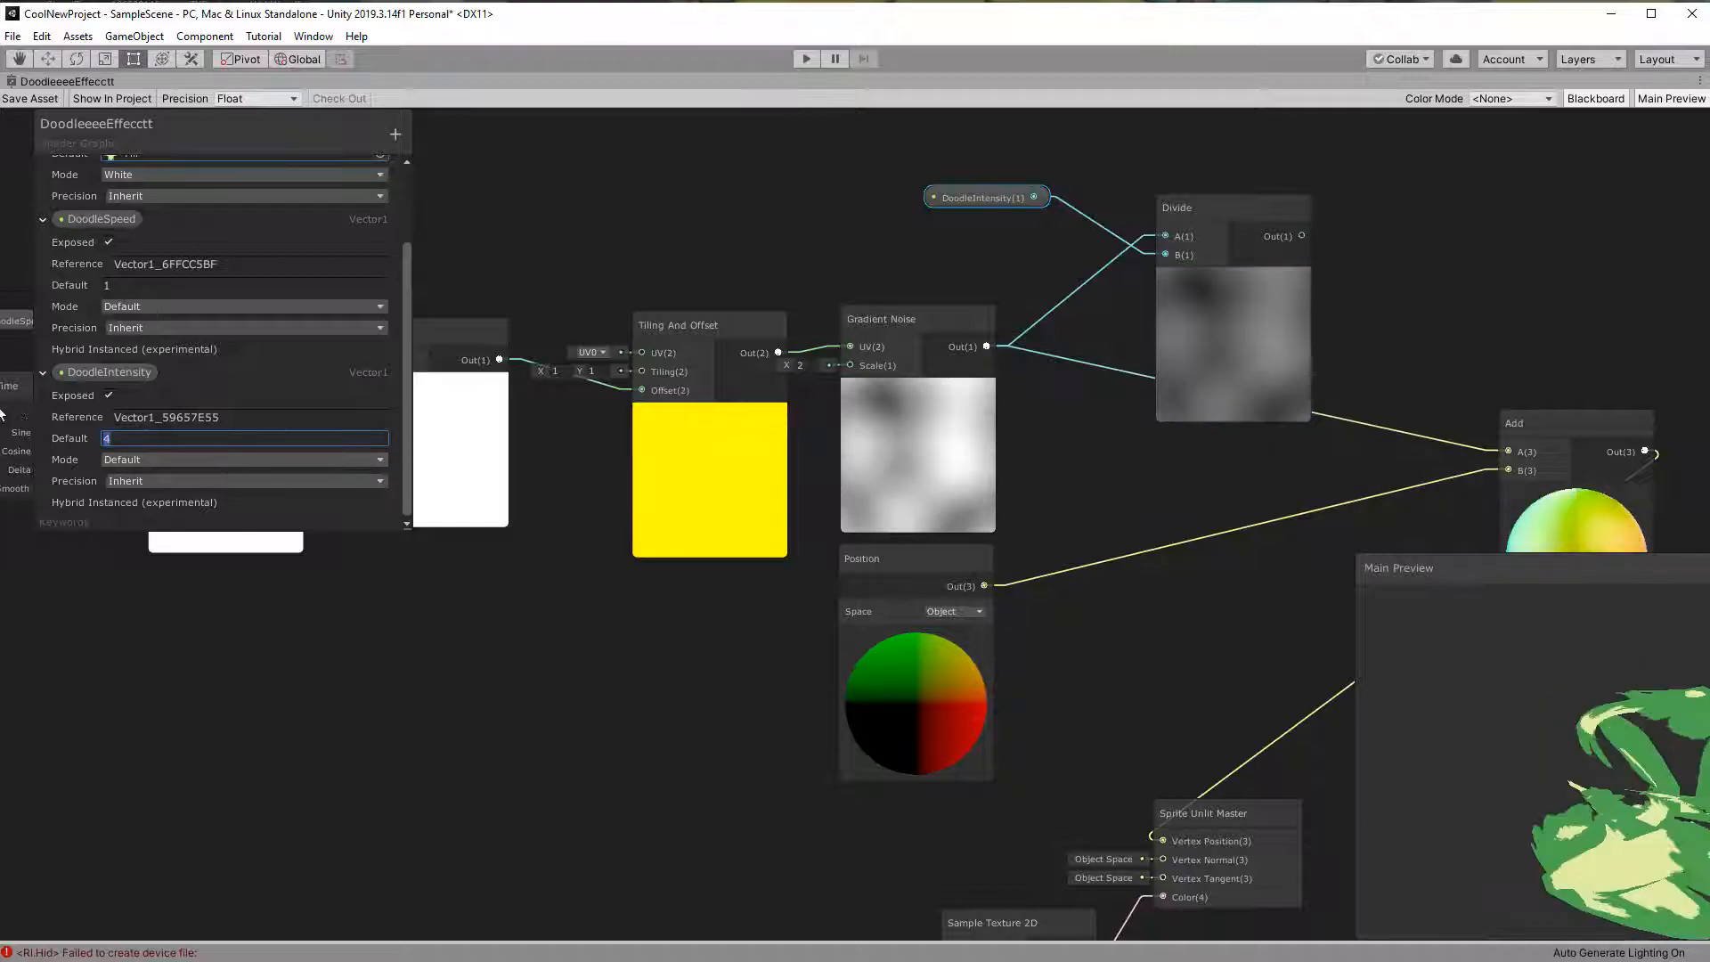
{"action": "type", "text": "5"}
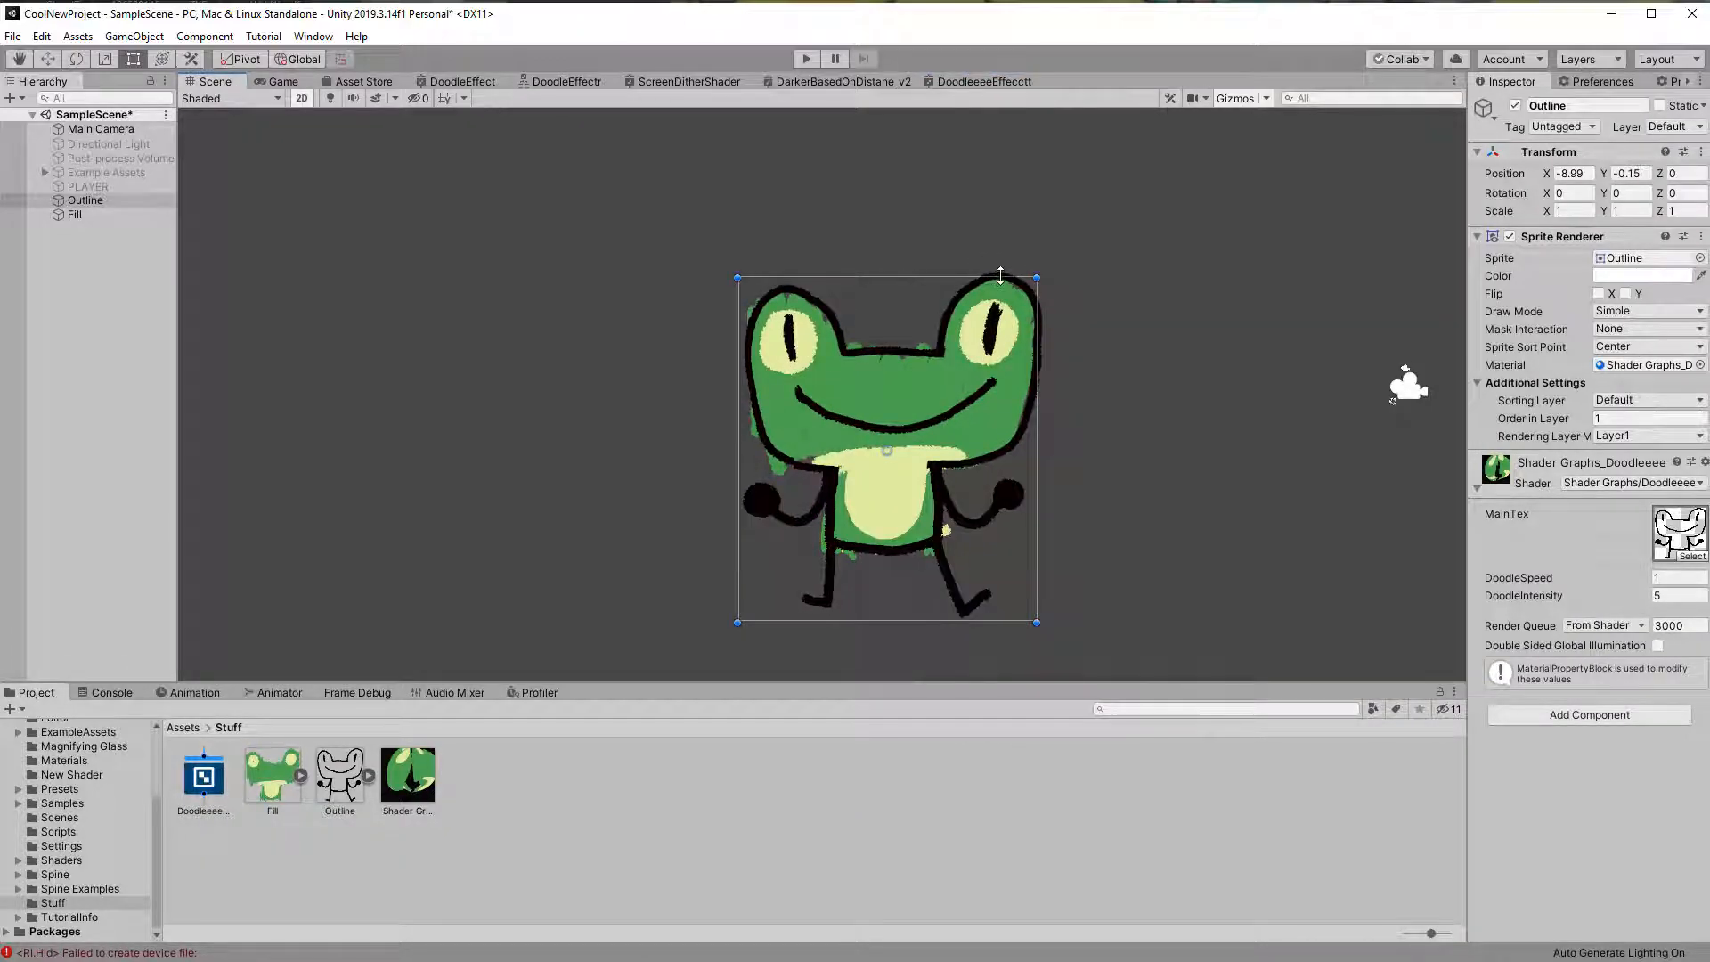
Step: Route Position through Split, two noise-driven Add nodes and Combine into Vertex Position
{"action": "left_click", "coordinate": [985, 81]}
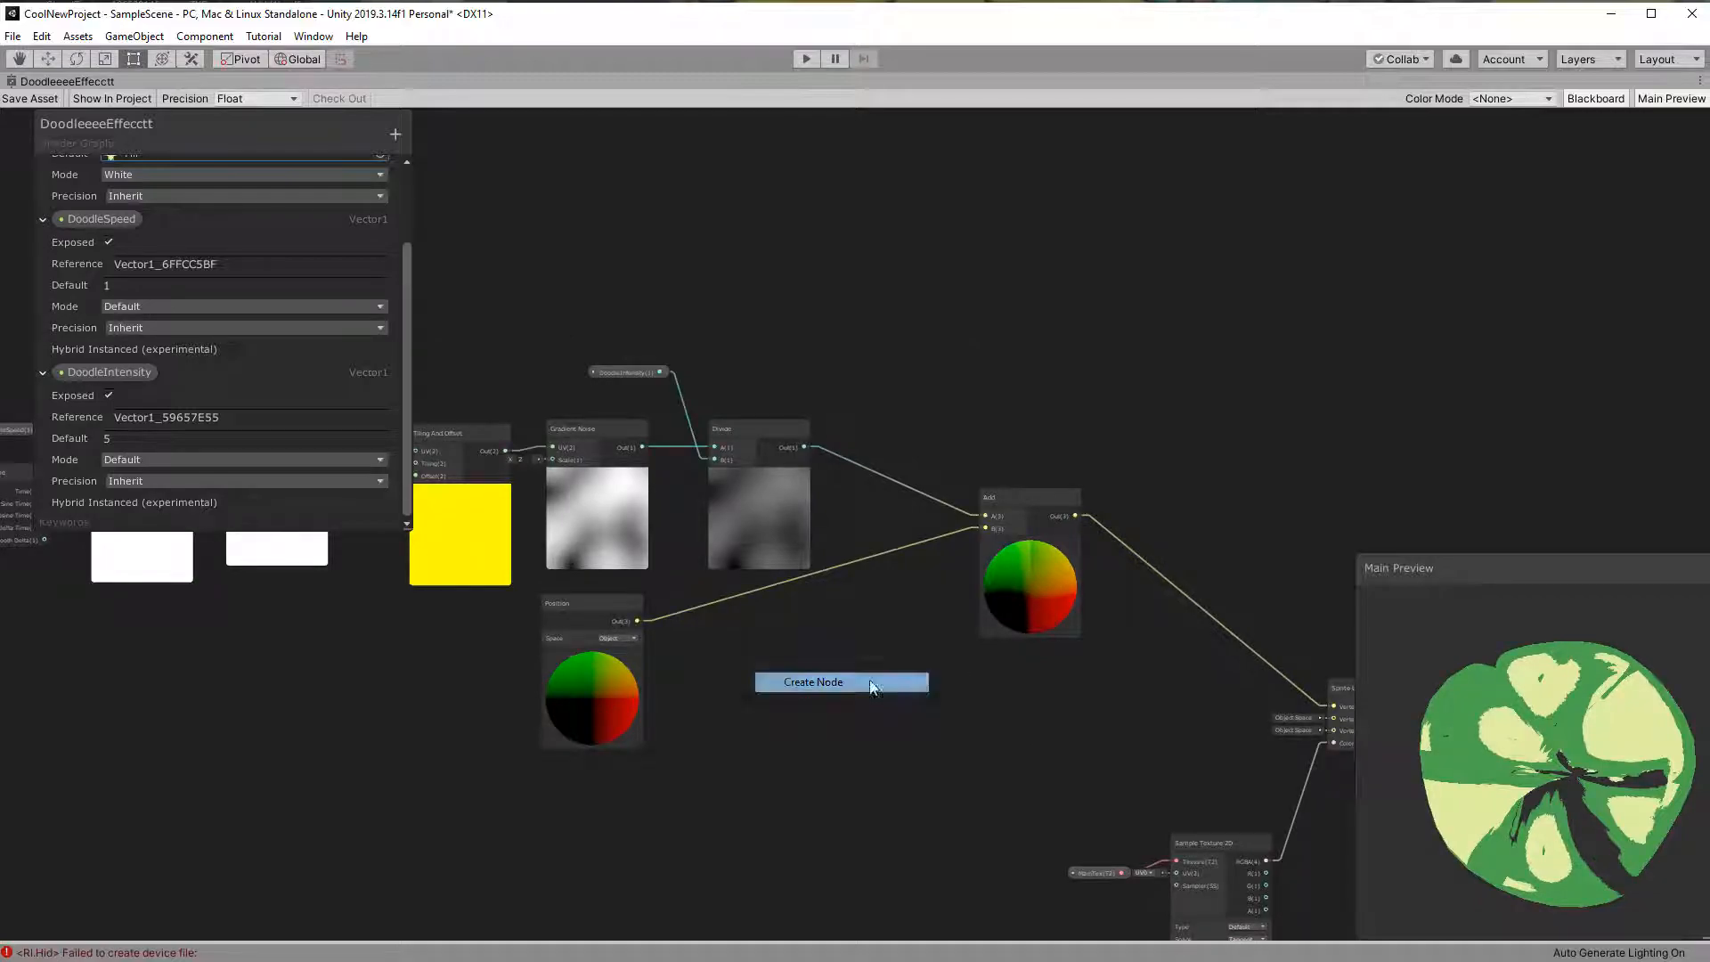
{"action": "left_click", "coordinate": [812, 682]}
{"action": "type", "text": "comb"}
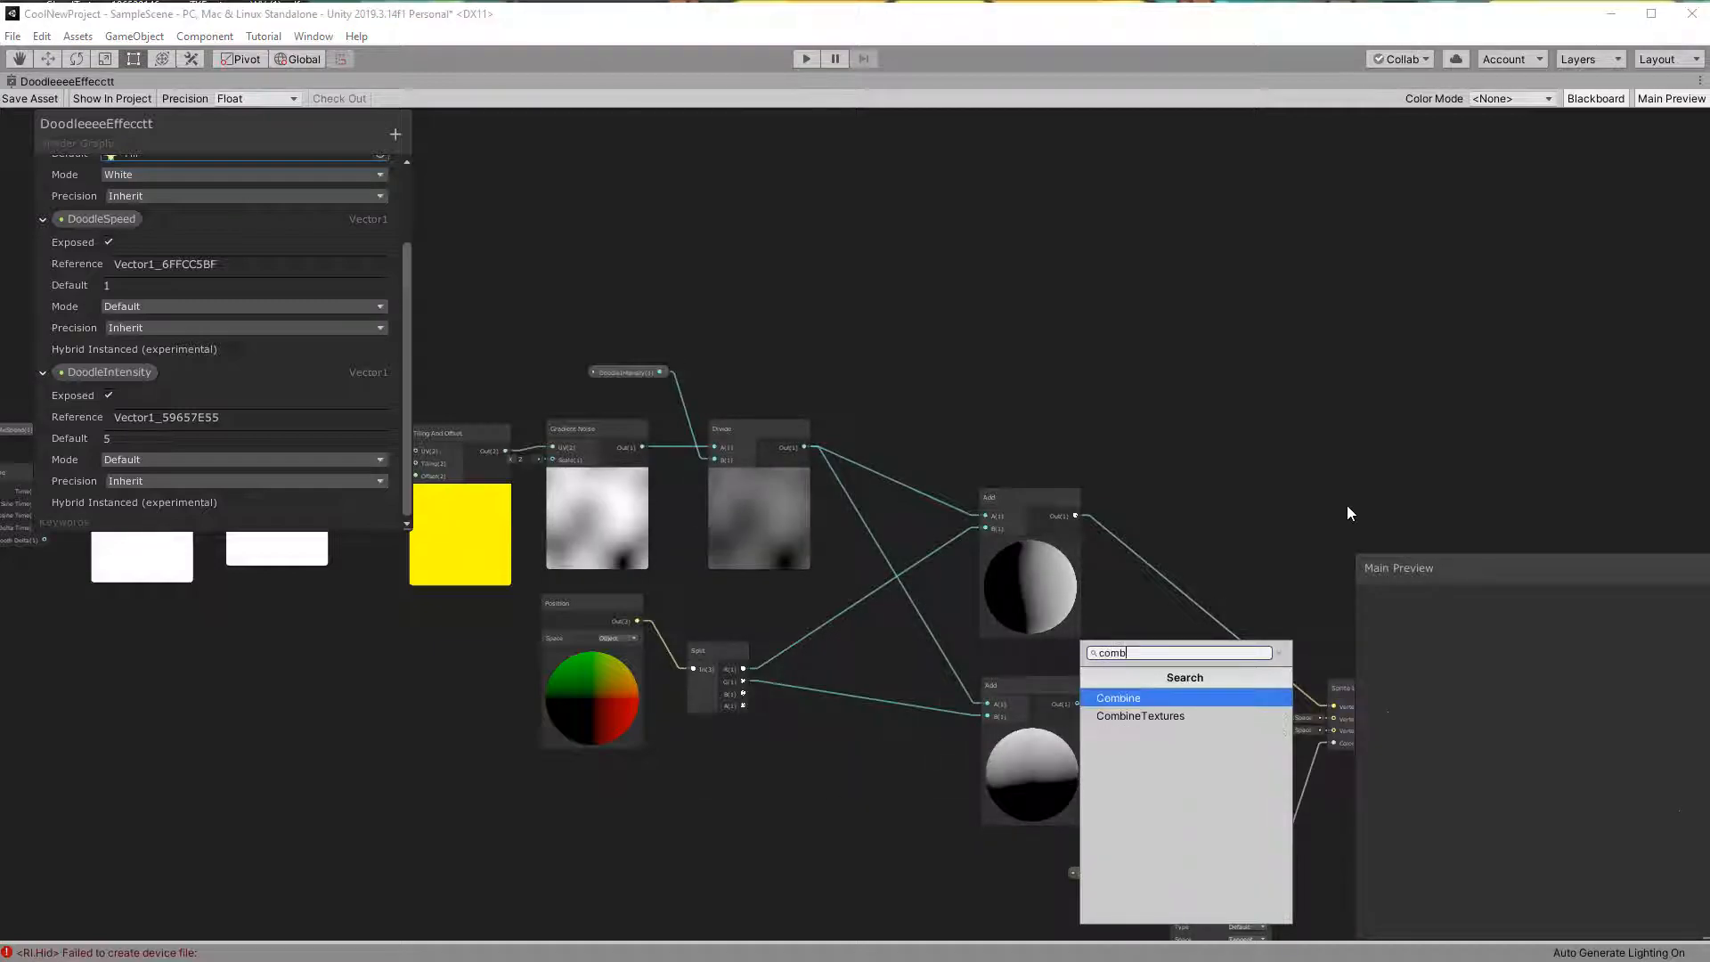
{"action": "left_click", "coordinate": [1118, 697]}
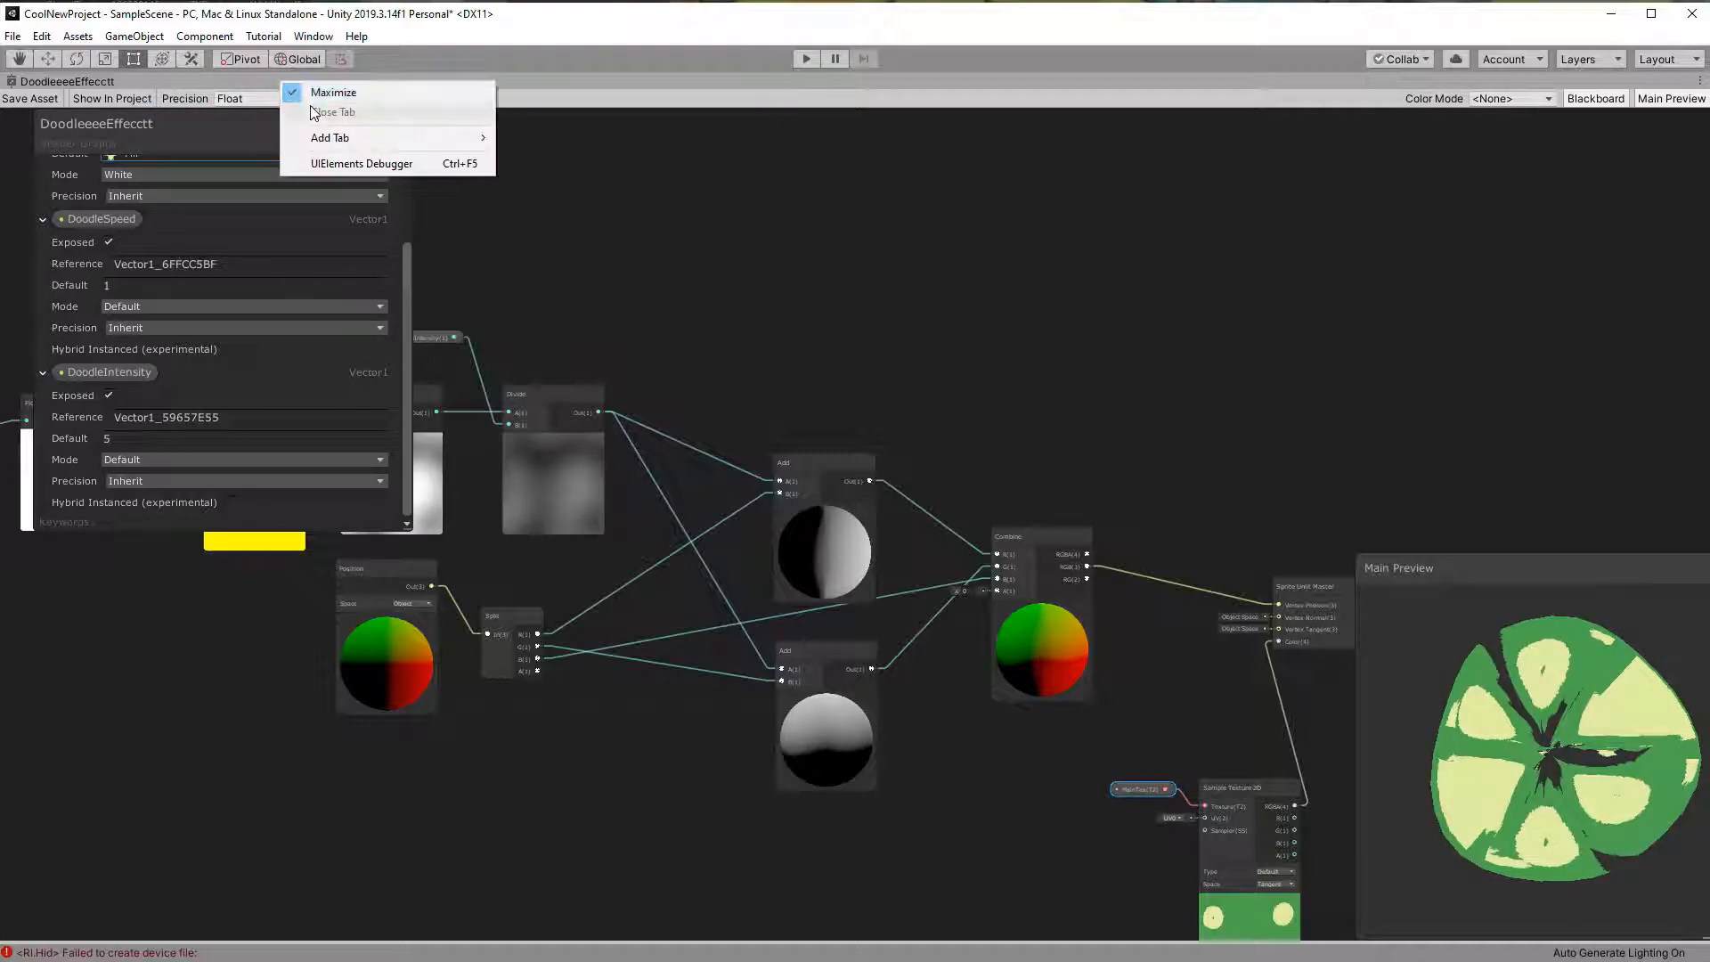
{"action": "left_click", "coordinate": [333, 92]}
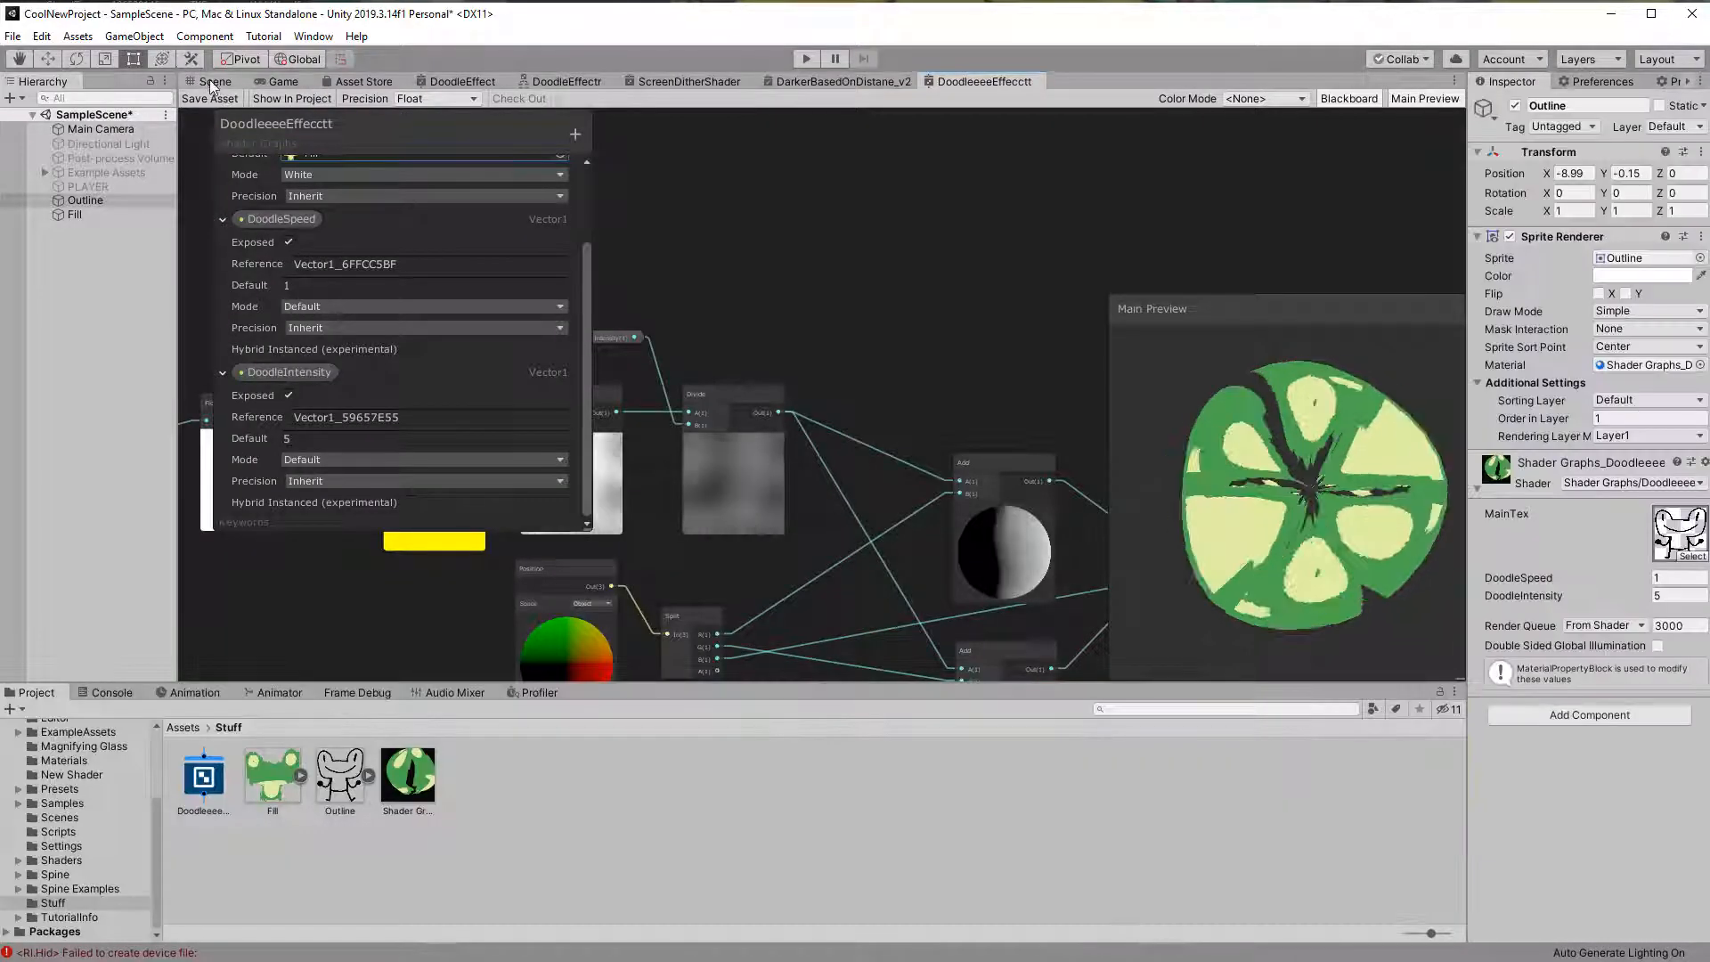
Step: Maximize the DoodleeeeEffecctt graph tab to fill the editor window
{"action": "left_click", "coordinate": [215, 81]}
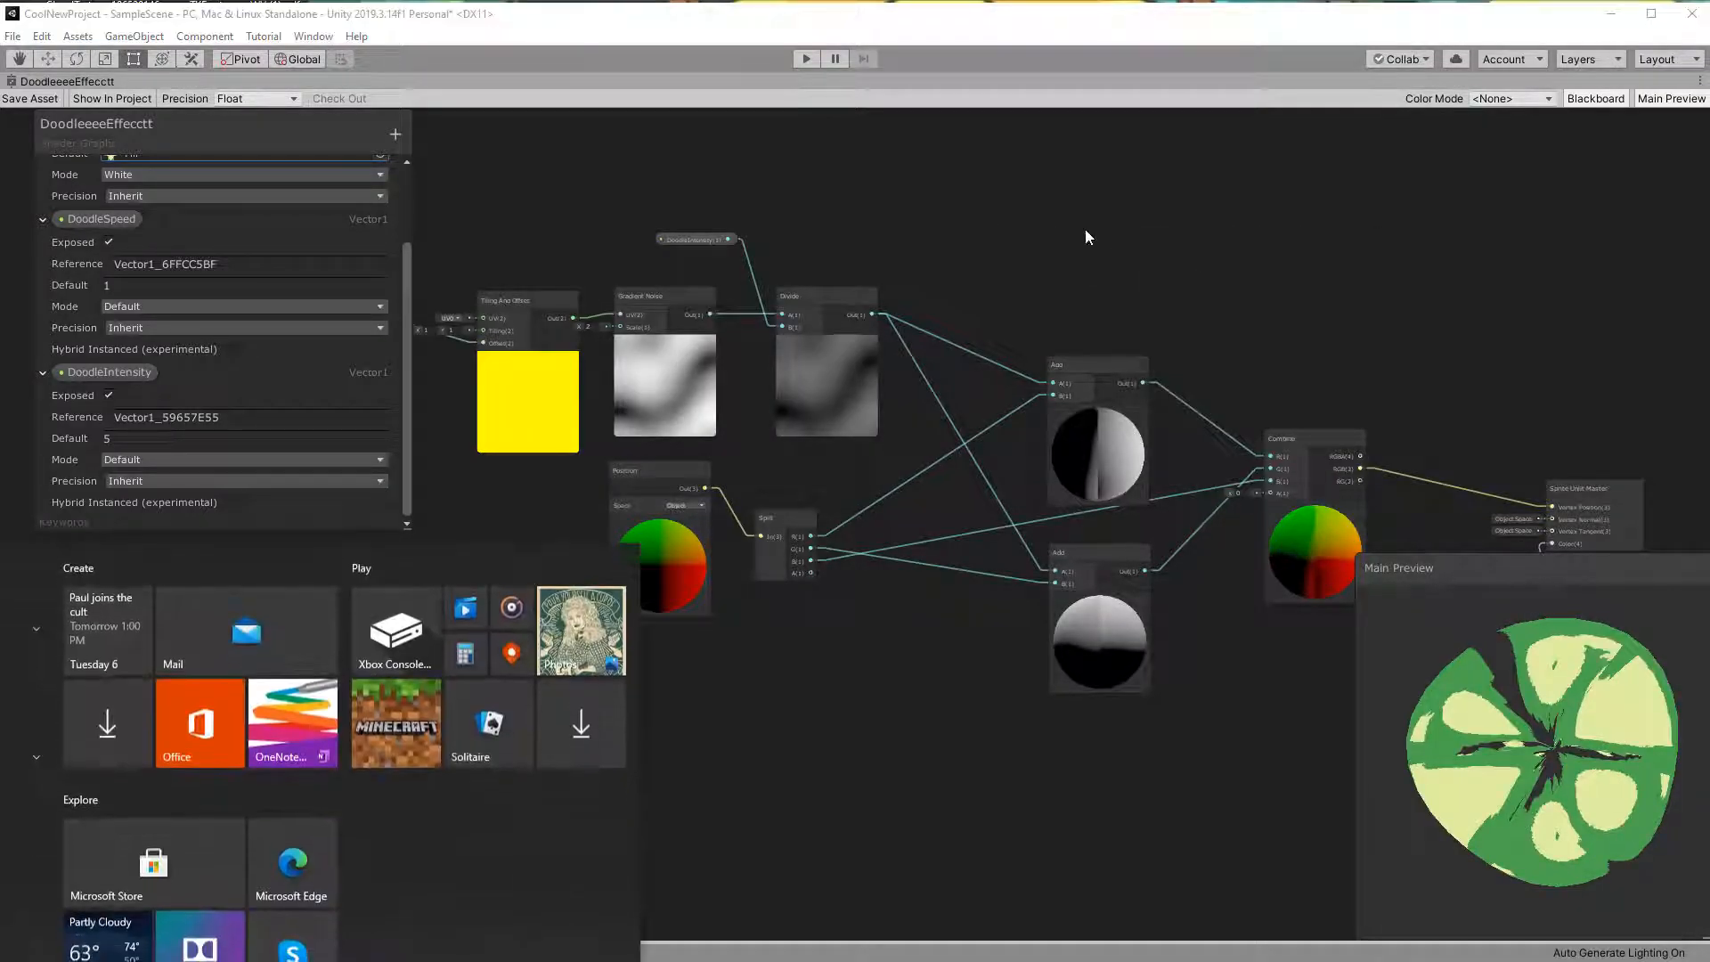
Step: Uncheck Maximize on the doodle graph tab to dock it again
{"action": "left_click", "coordinate": [987, 243]}
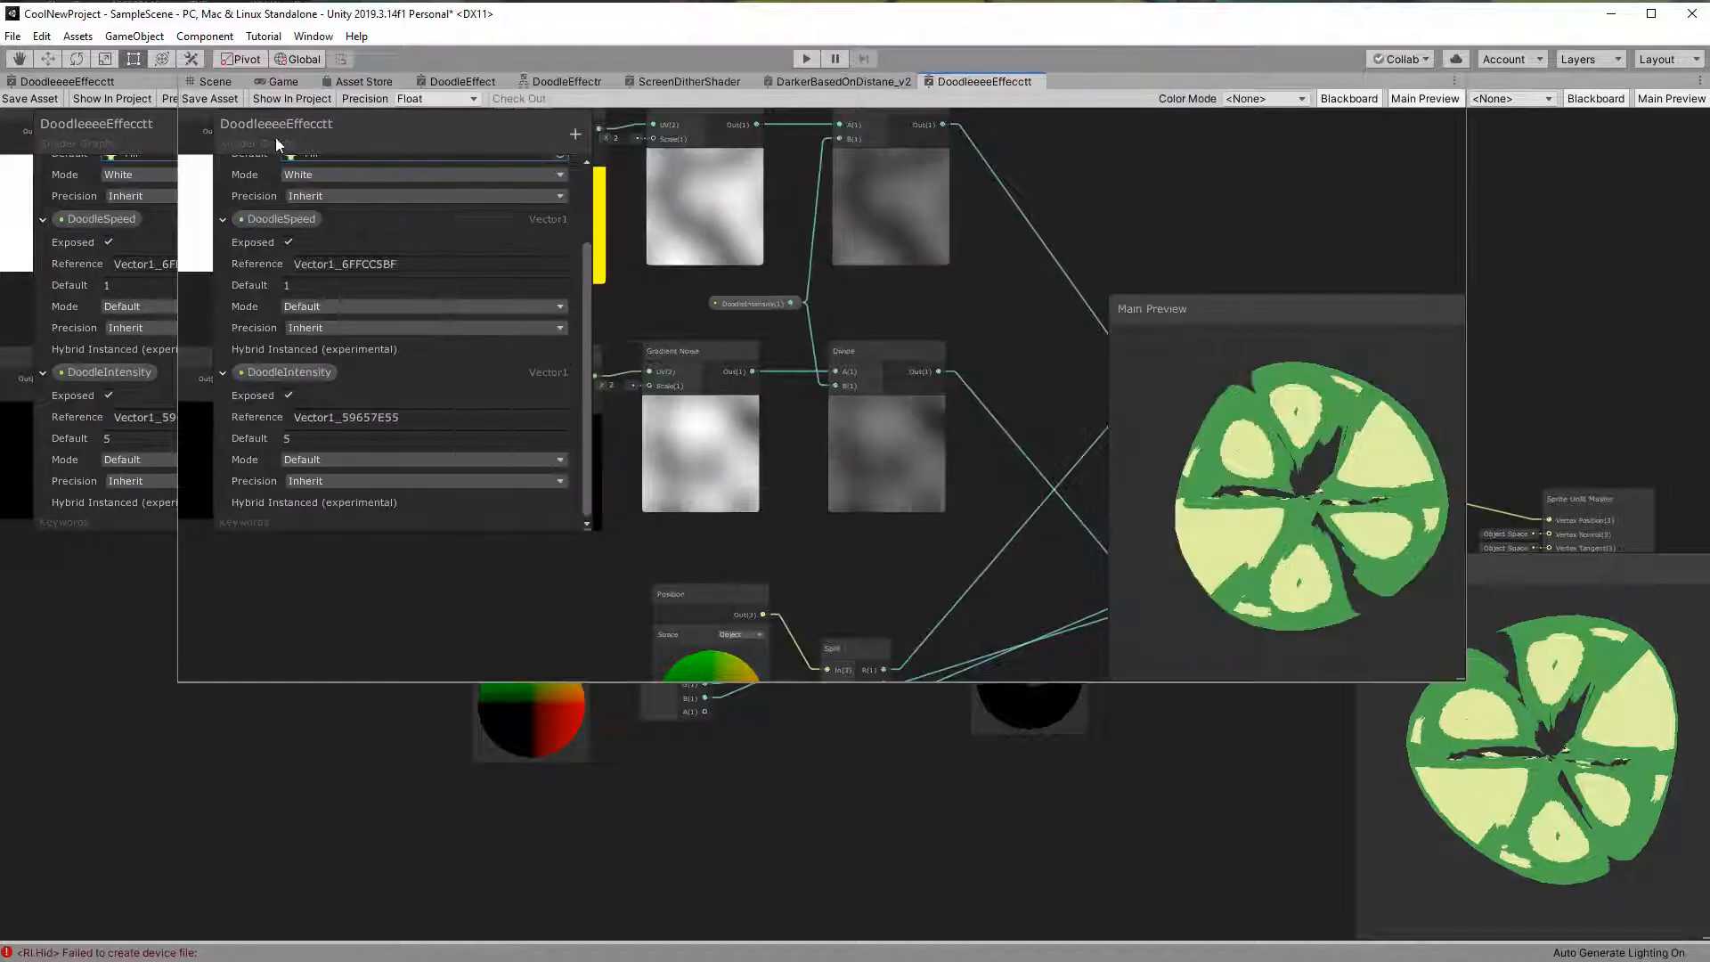
Step: Assign the Fill sprite a new doodle material with DoodleSpeed 3 and DoodleIntensity 3.3
{"action": "left_click", "coordinate": [215, 81]}
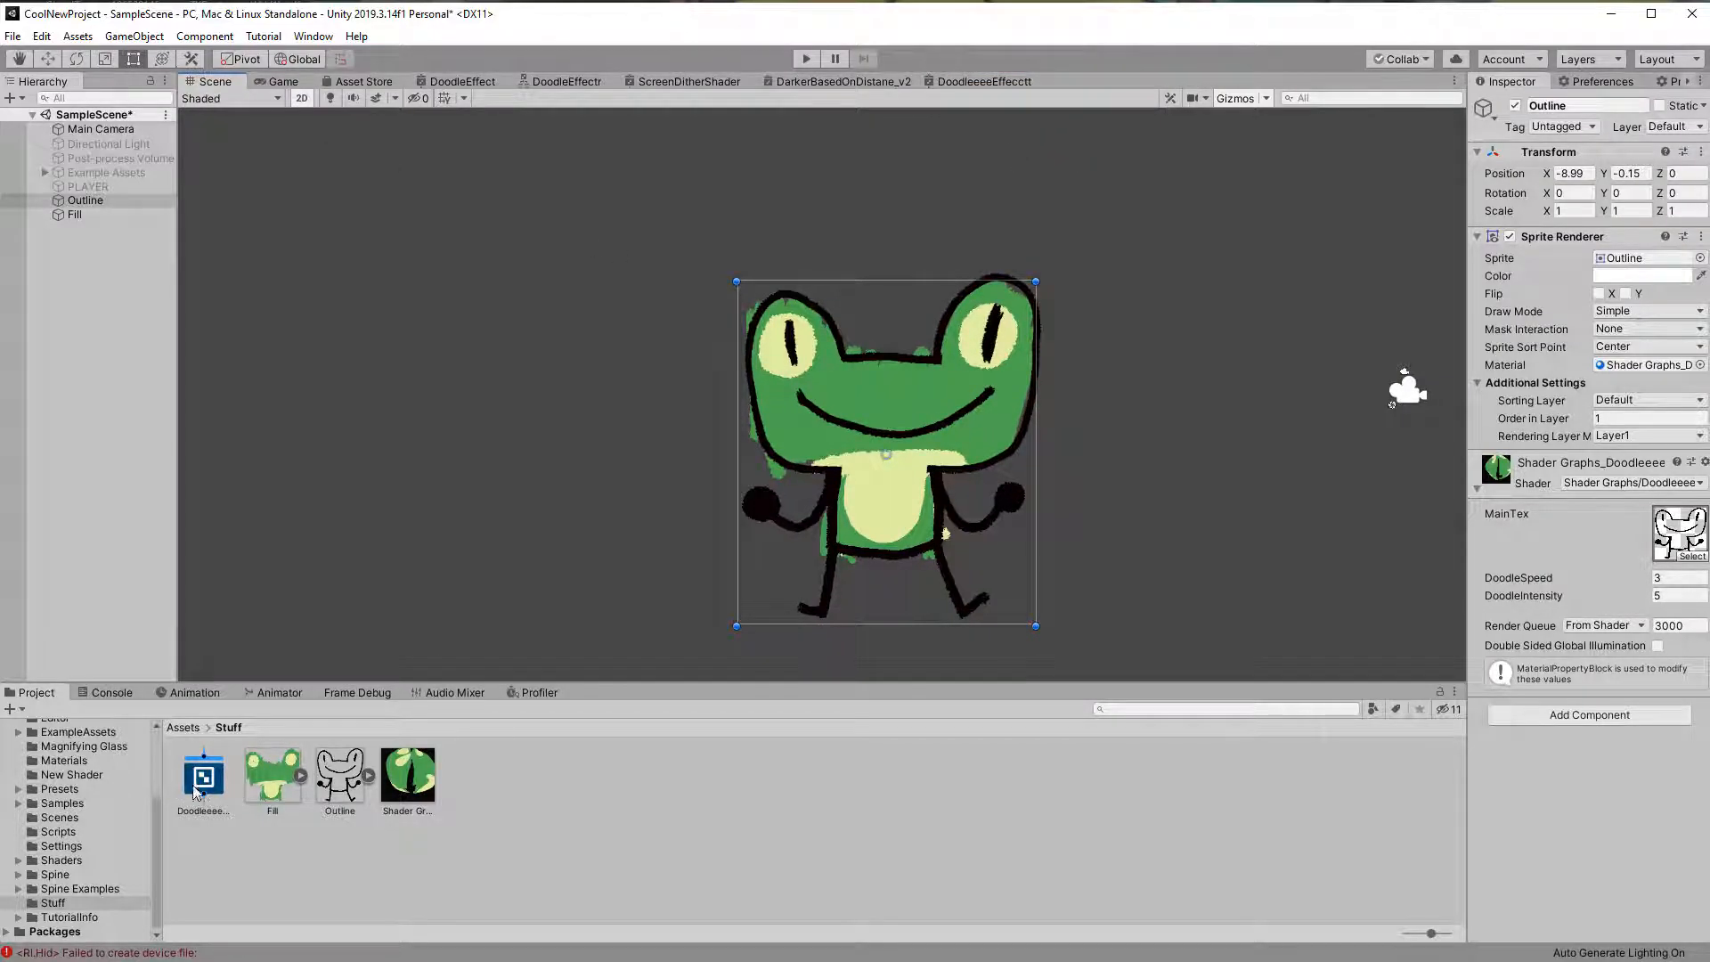
{"action": "right_click", "coordinate": [407, 774]}
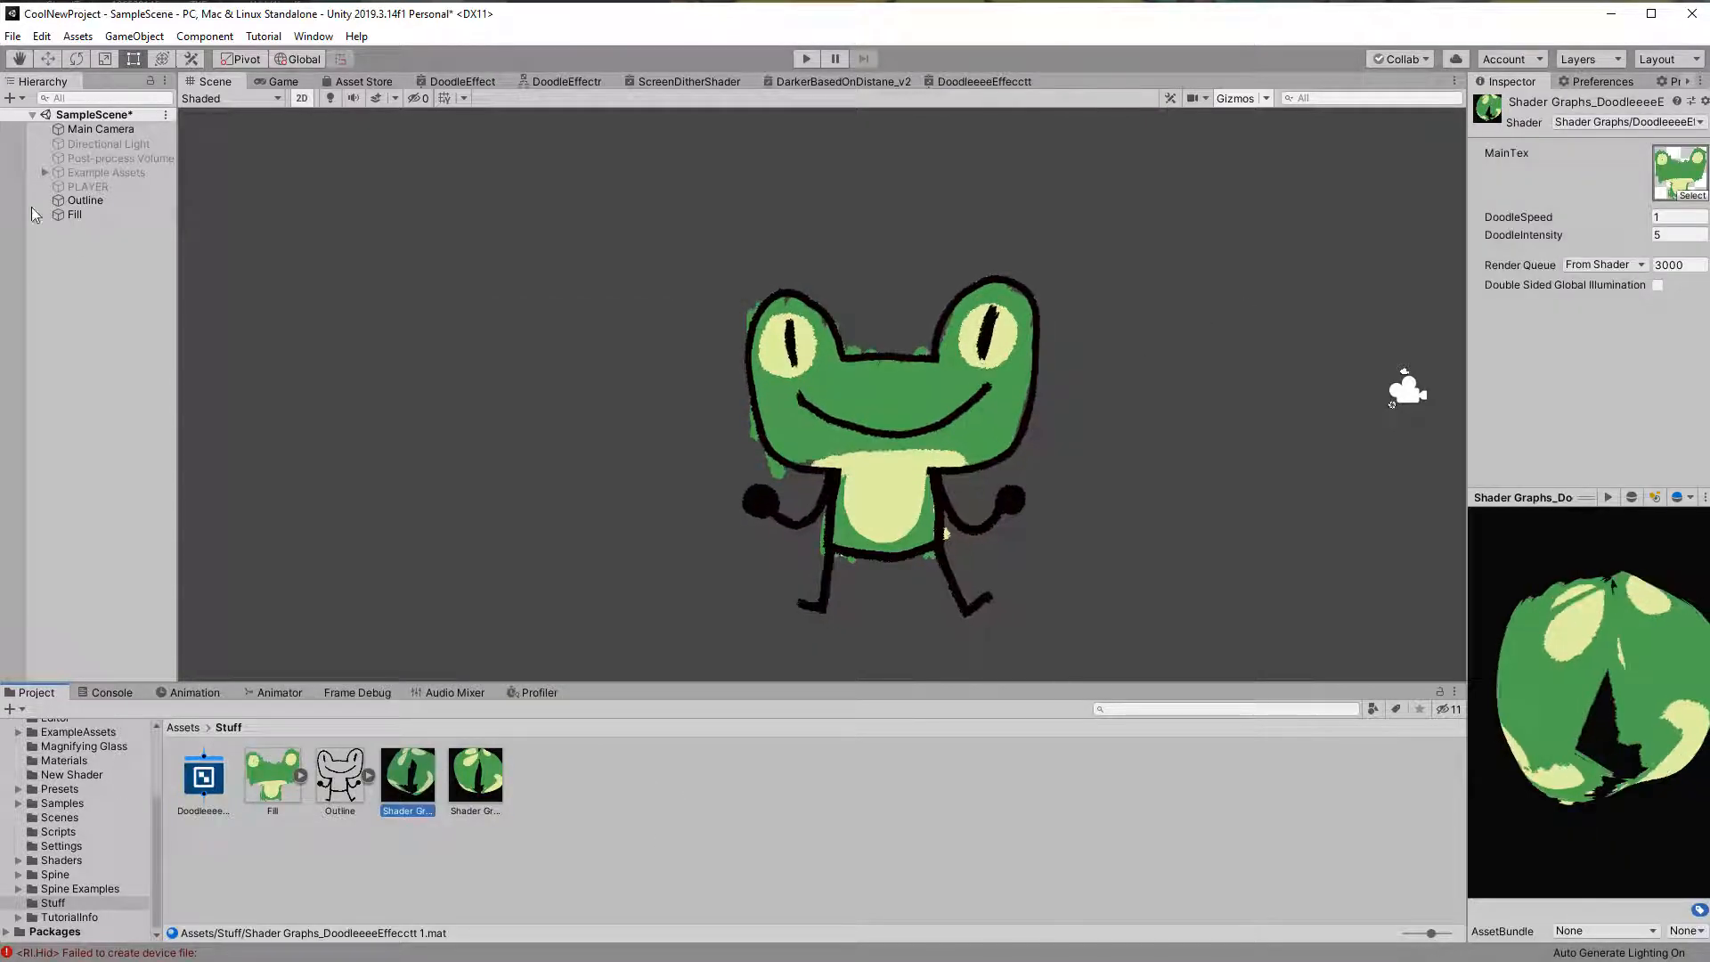
{"action": "left_click", "coordinate": [74, 214]}
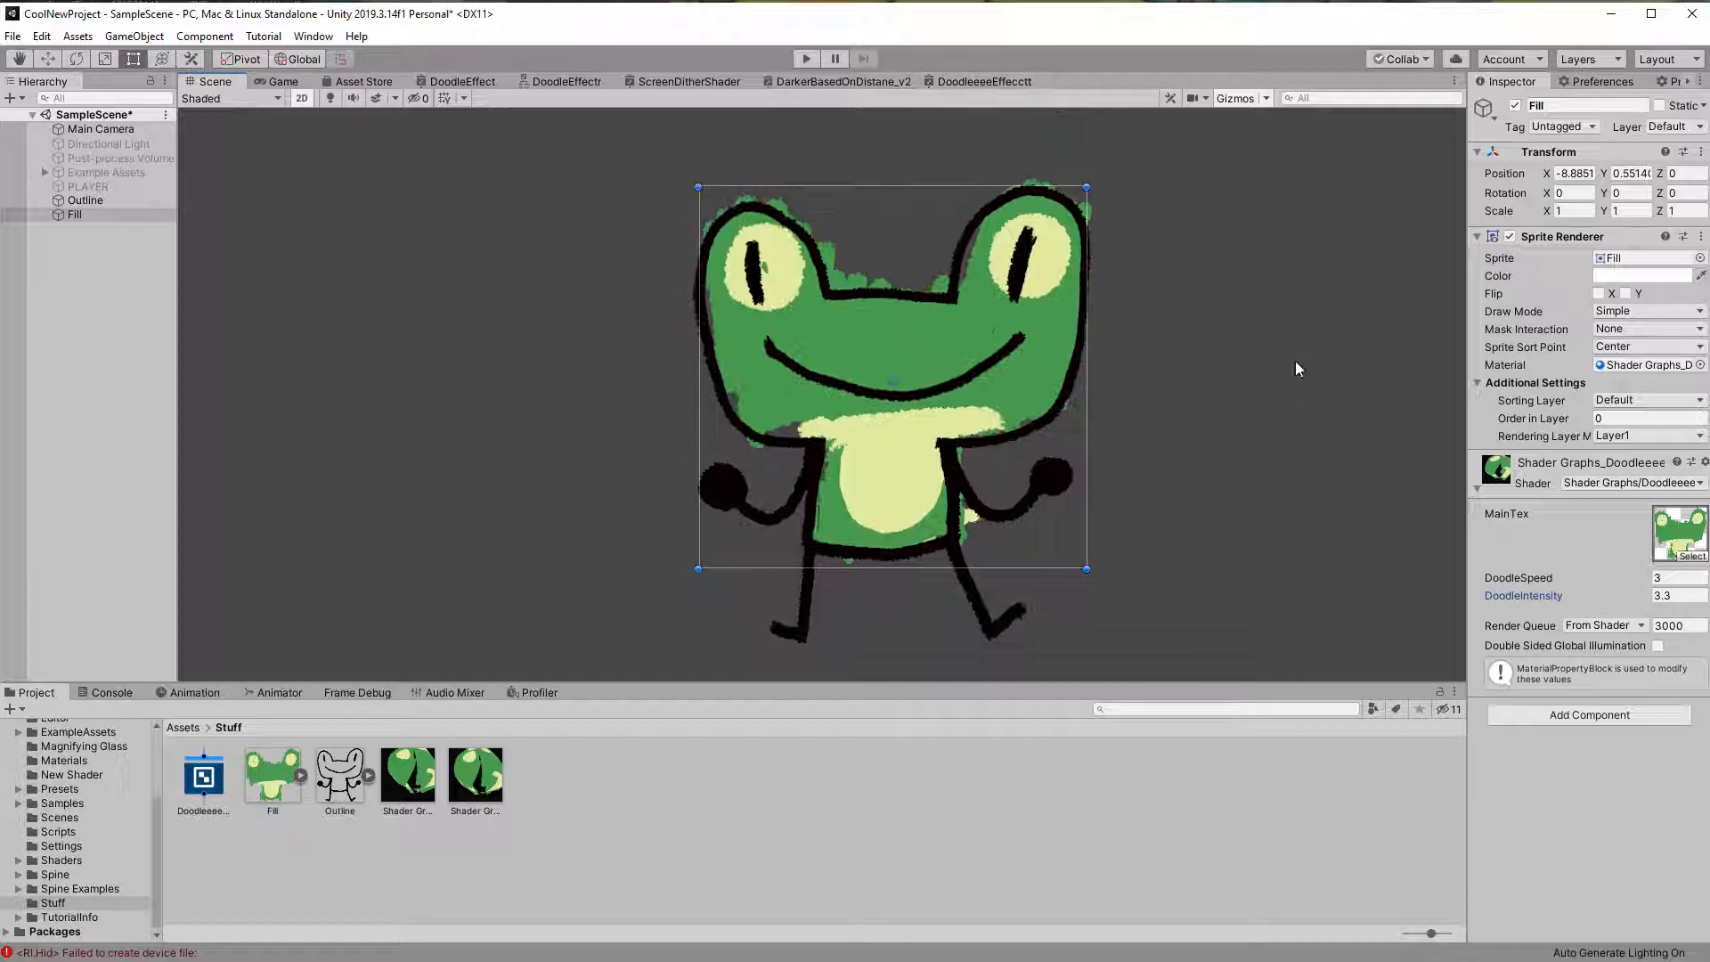
Step: Convert the selected noise and position nodes to a sub graph
{"action": "left_click", "coordinate": [980, 81]}
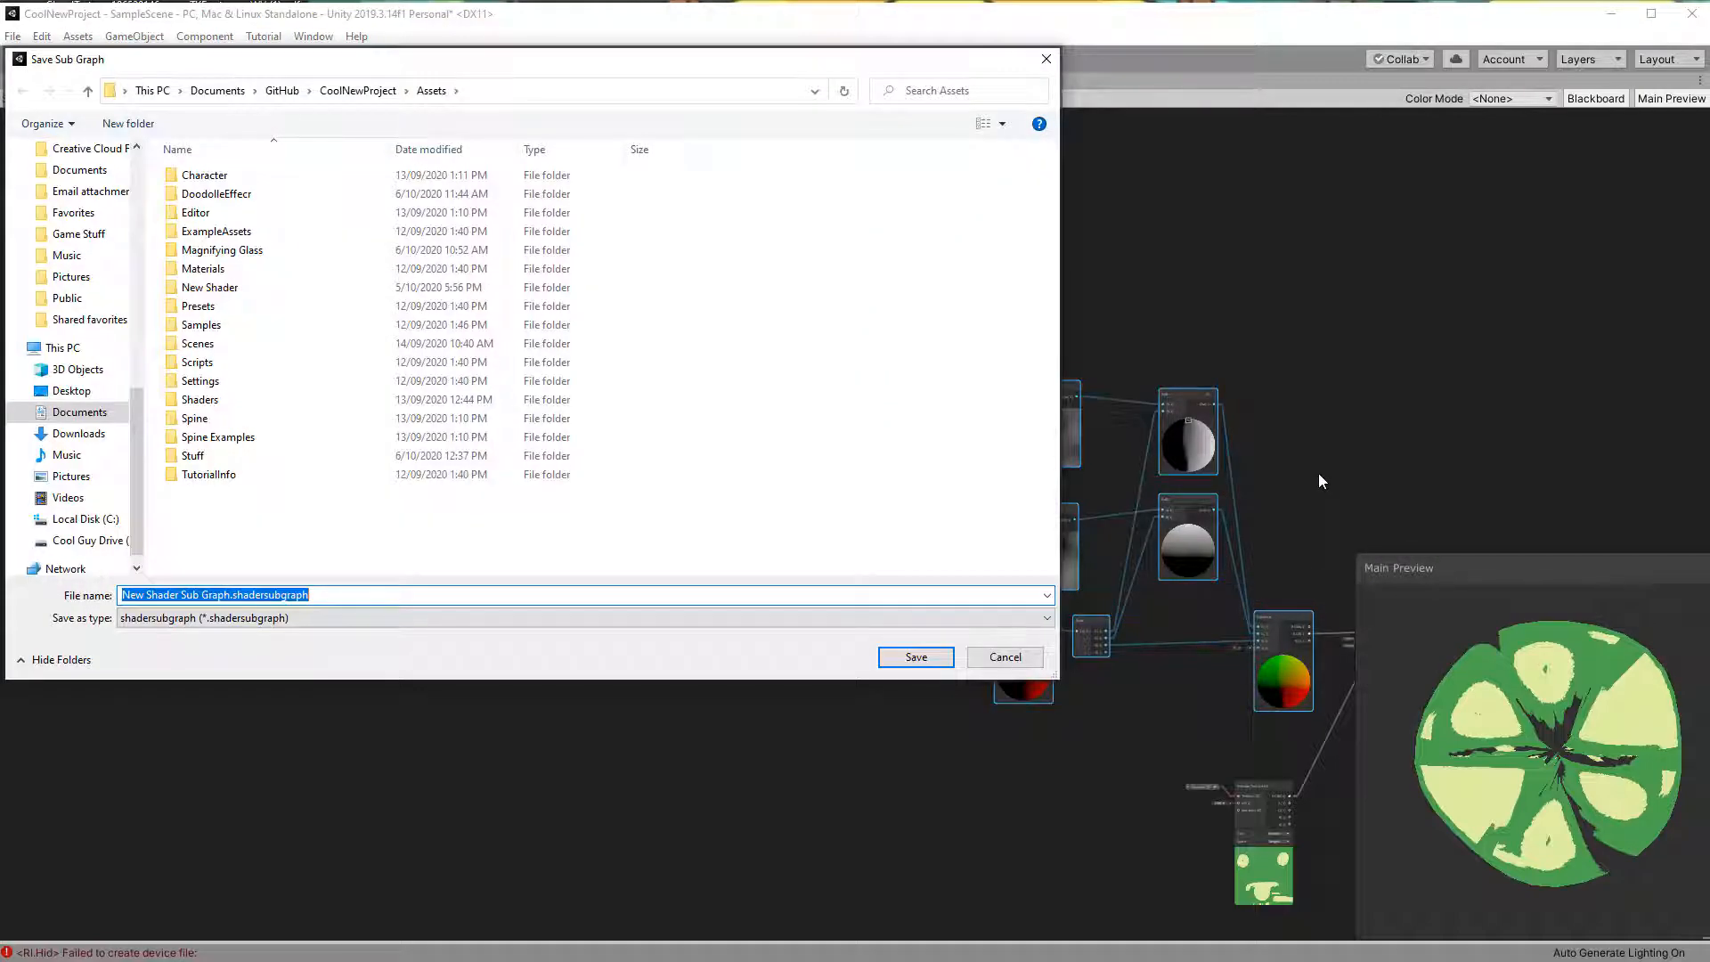
Step: Save the sub graph asset as 'DoodleeeeeDoodle'
{"action": "type", "text": "DoodleeeeeDoodle"}
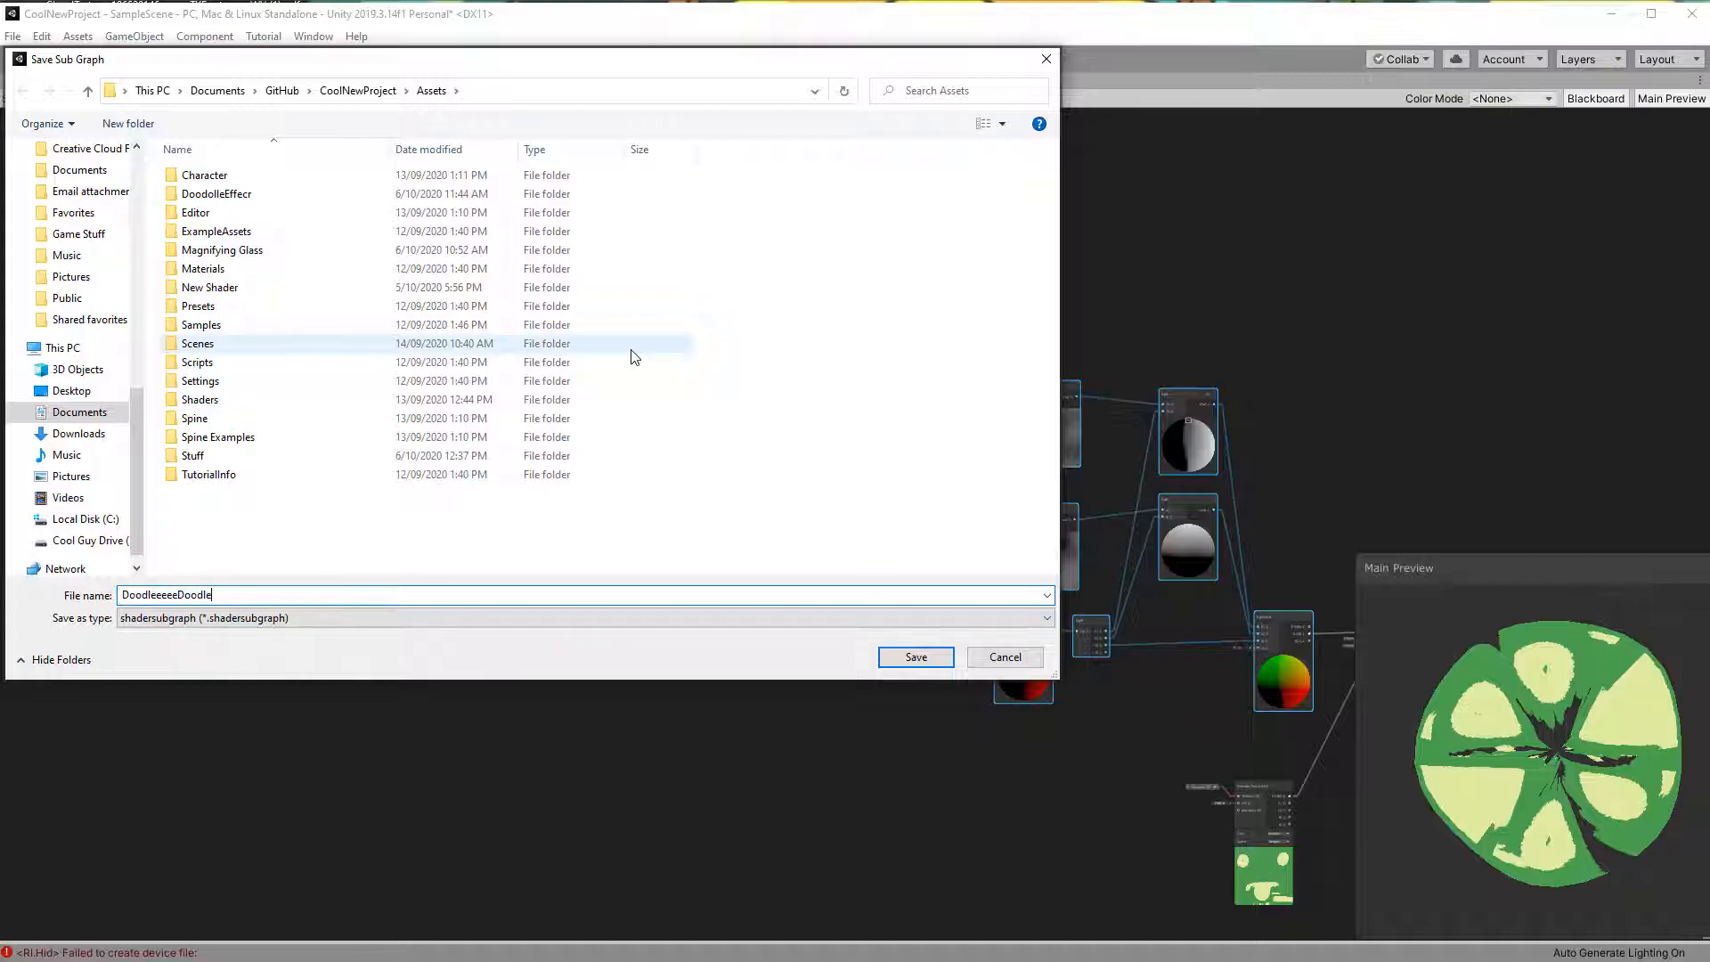
{"action": "left_click", "coordinate": [915, 657]}
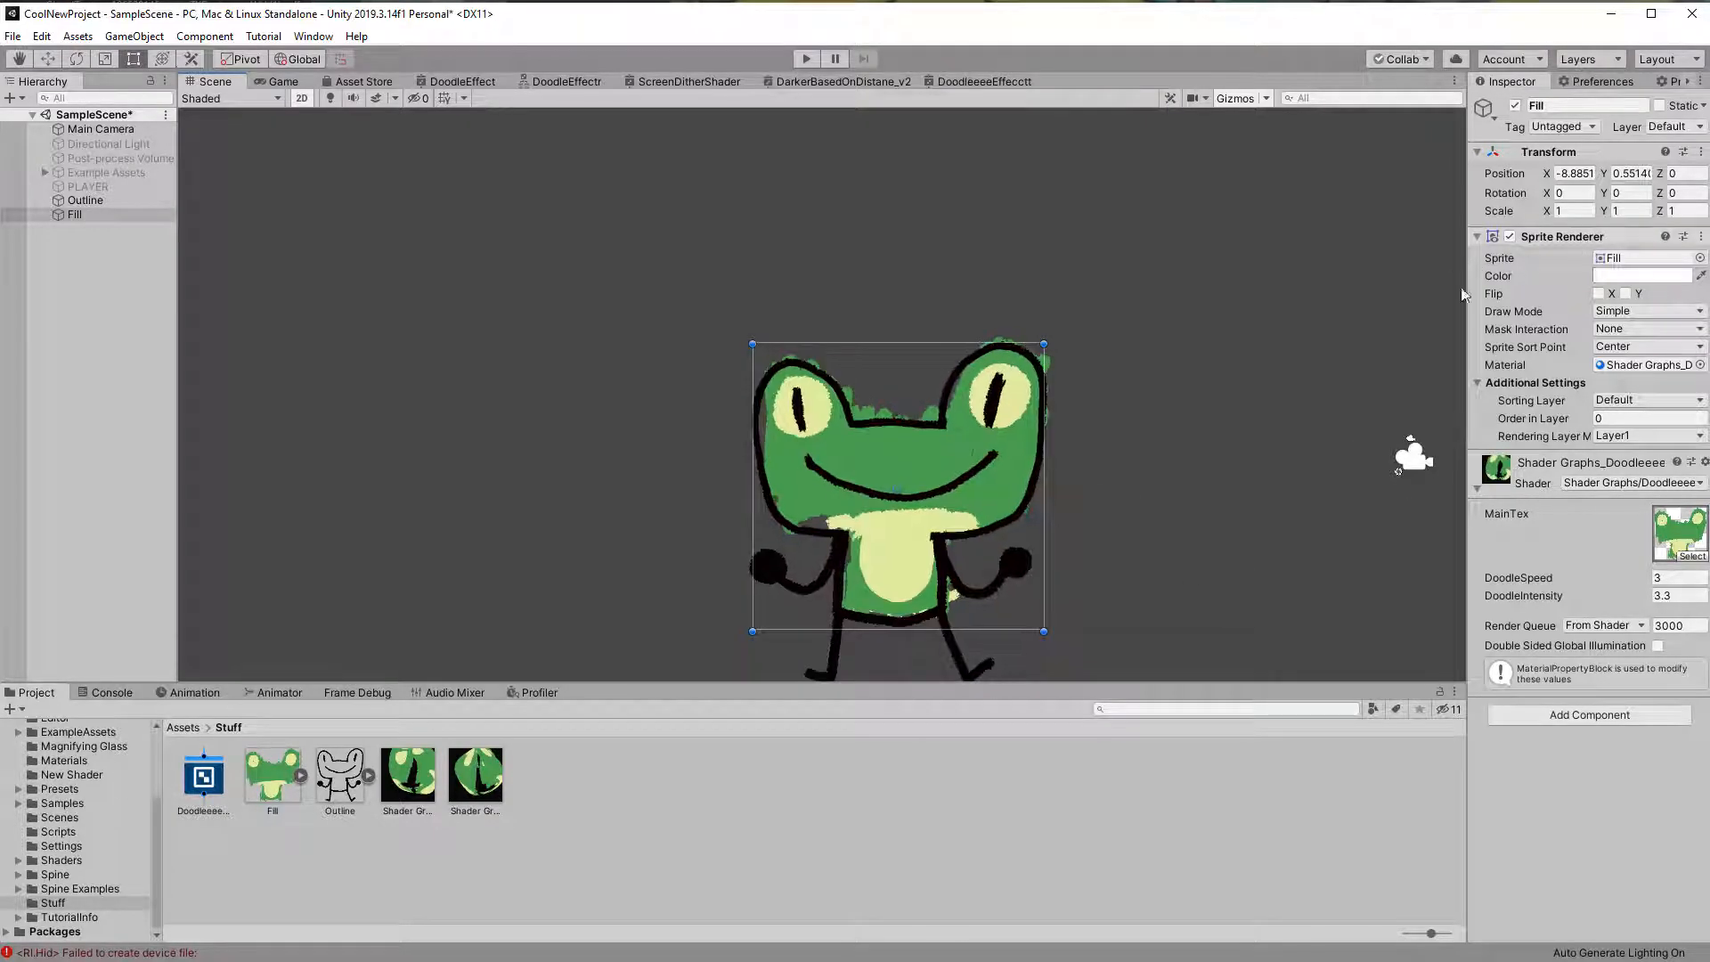
{"action": "left_click", "coordinate": [978, 81]}
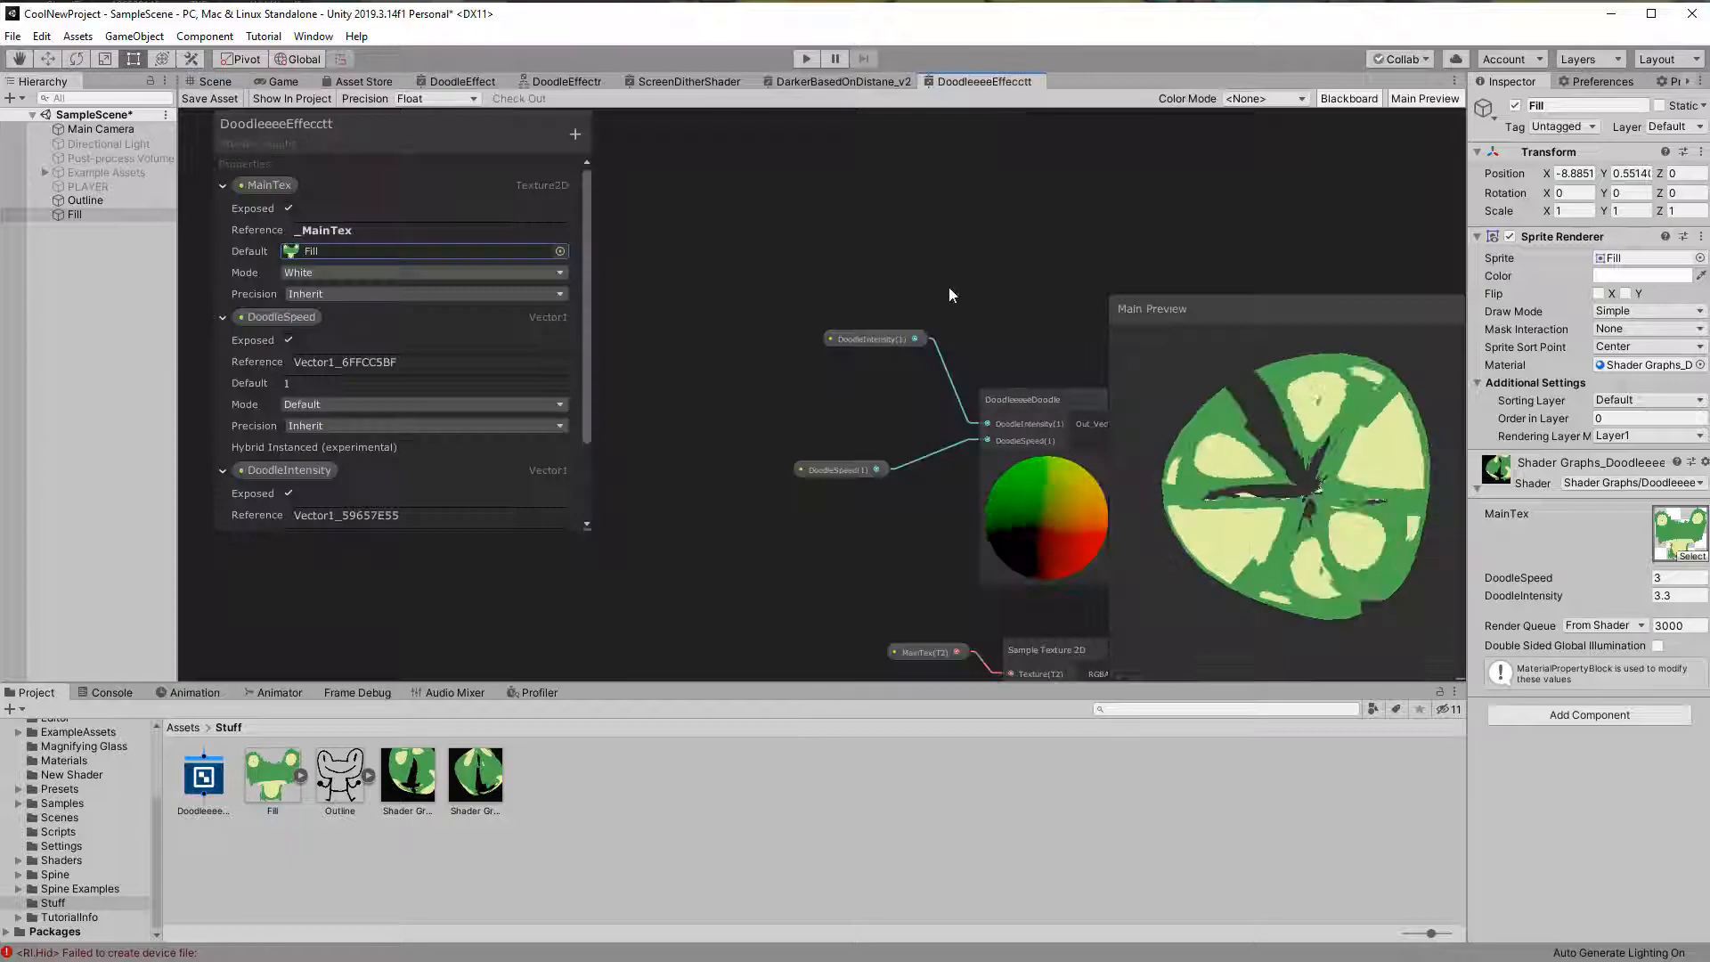
{"action": "left_click", "coordinate": [214, 81]}
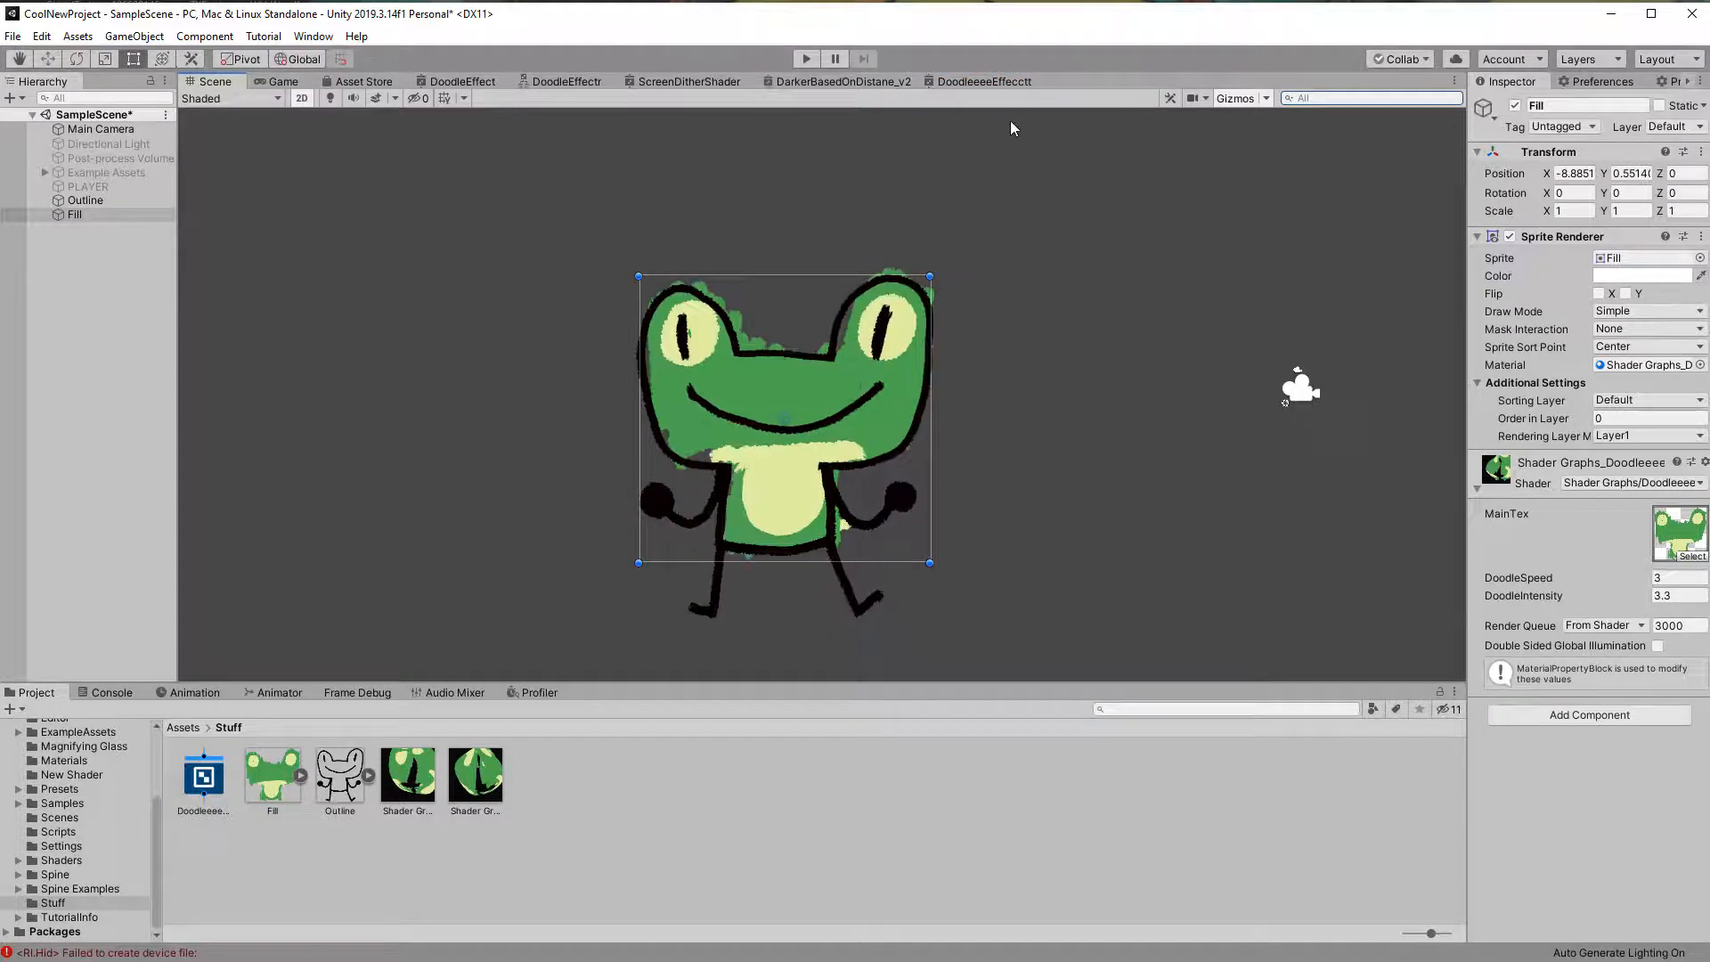